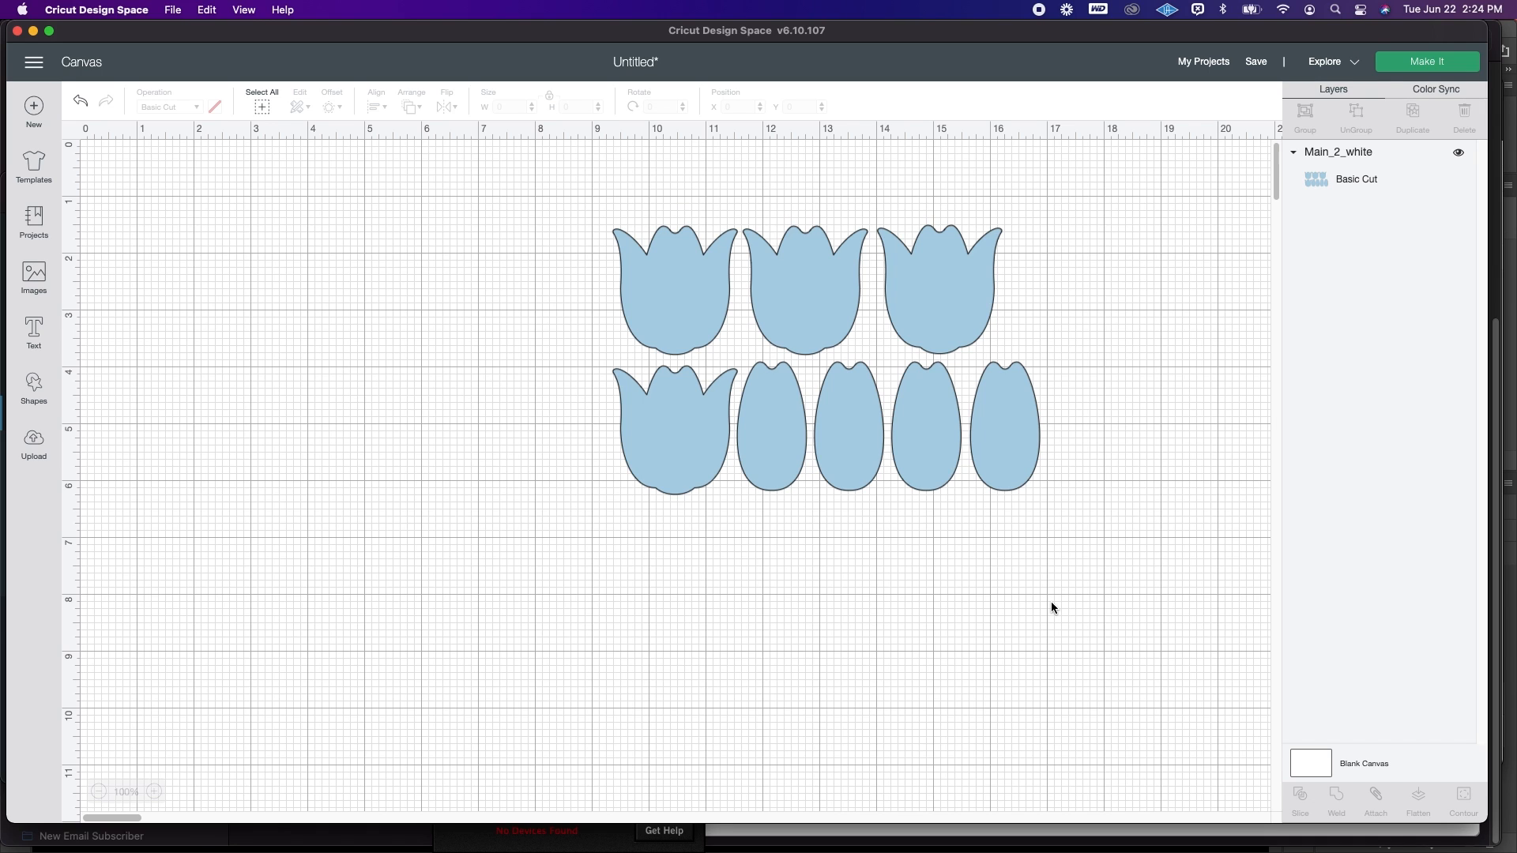
mouse_move(1052, 522)
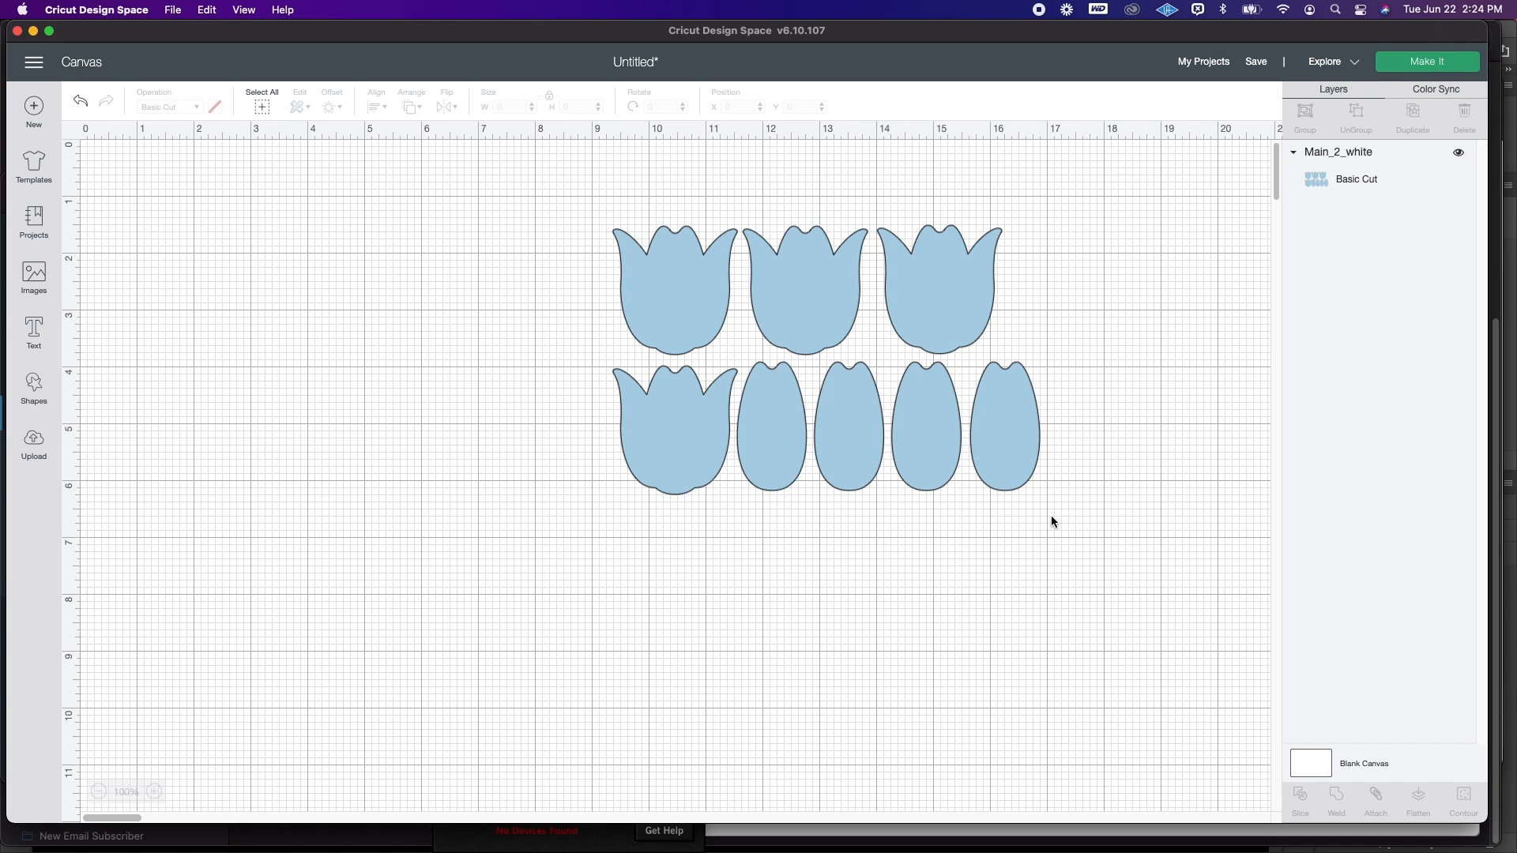
mouse_move(968, 270)
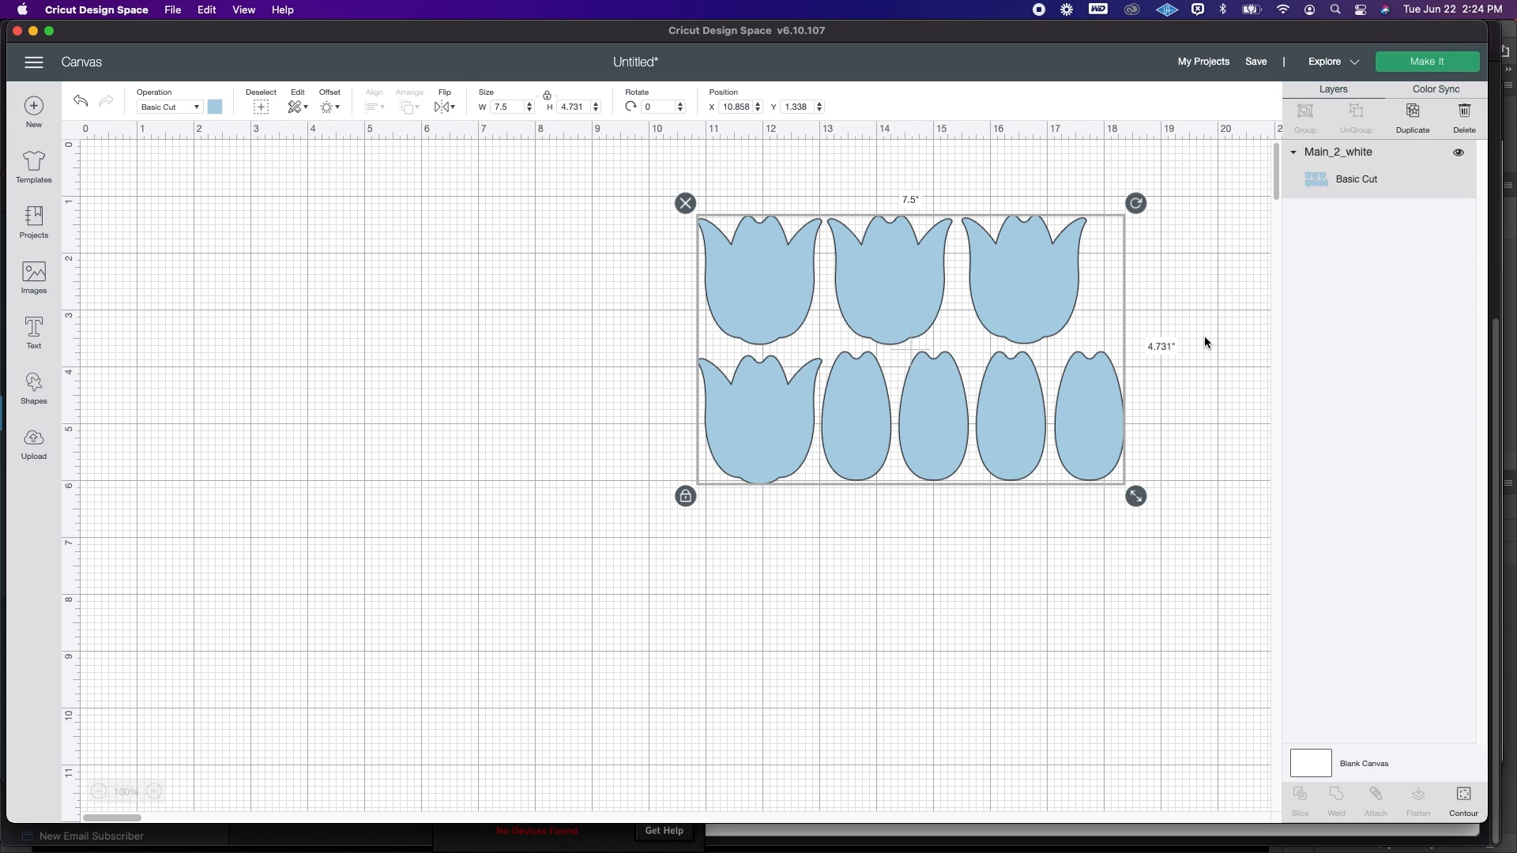
mouse_move(790, 281)
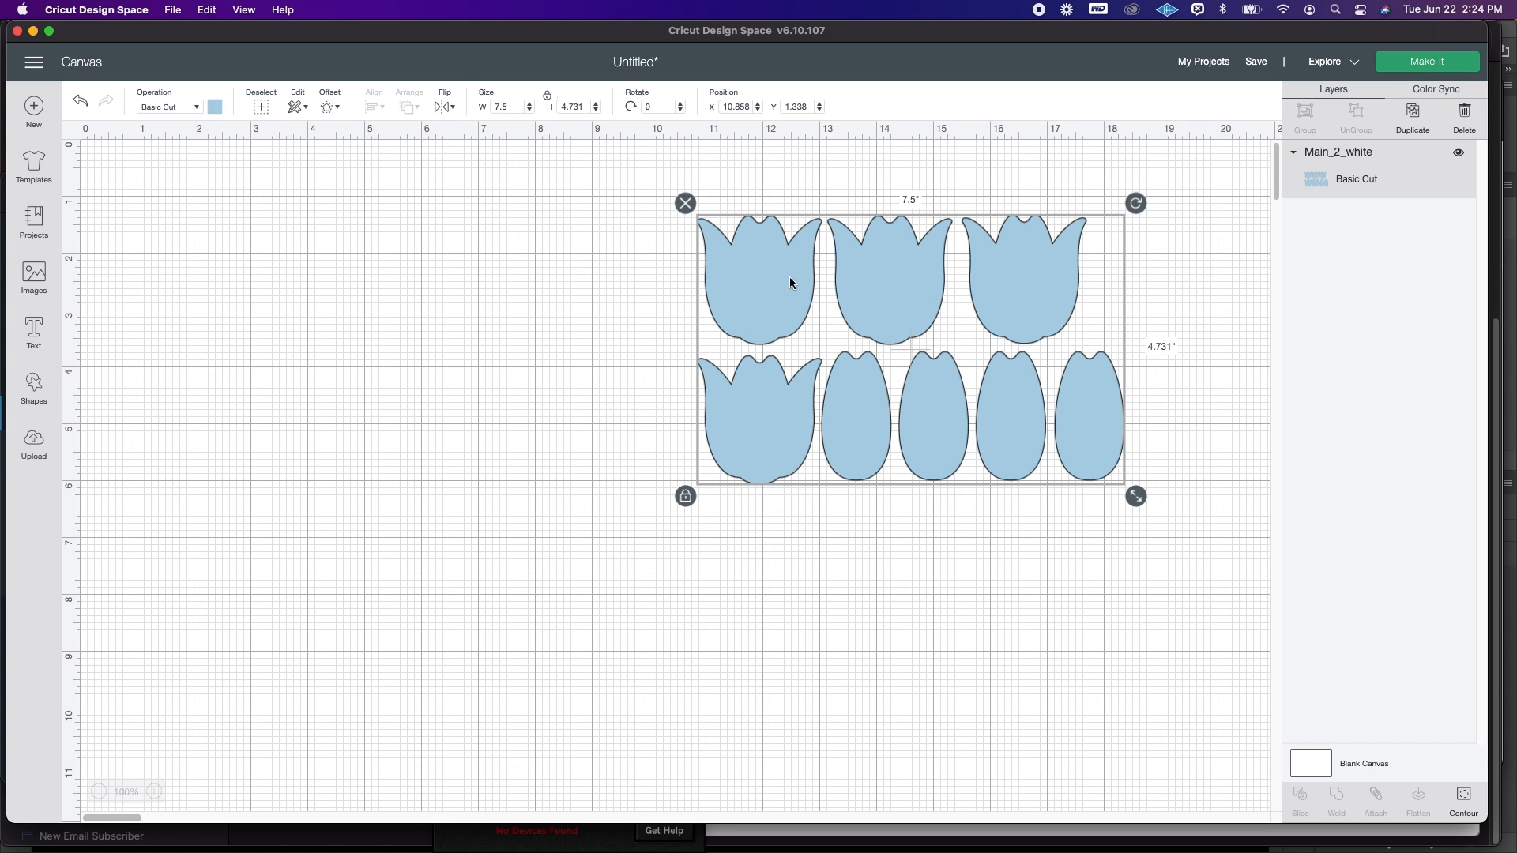
mouse_move(1127, 294)
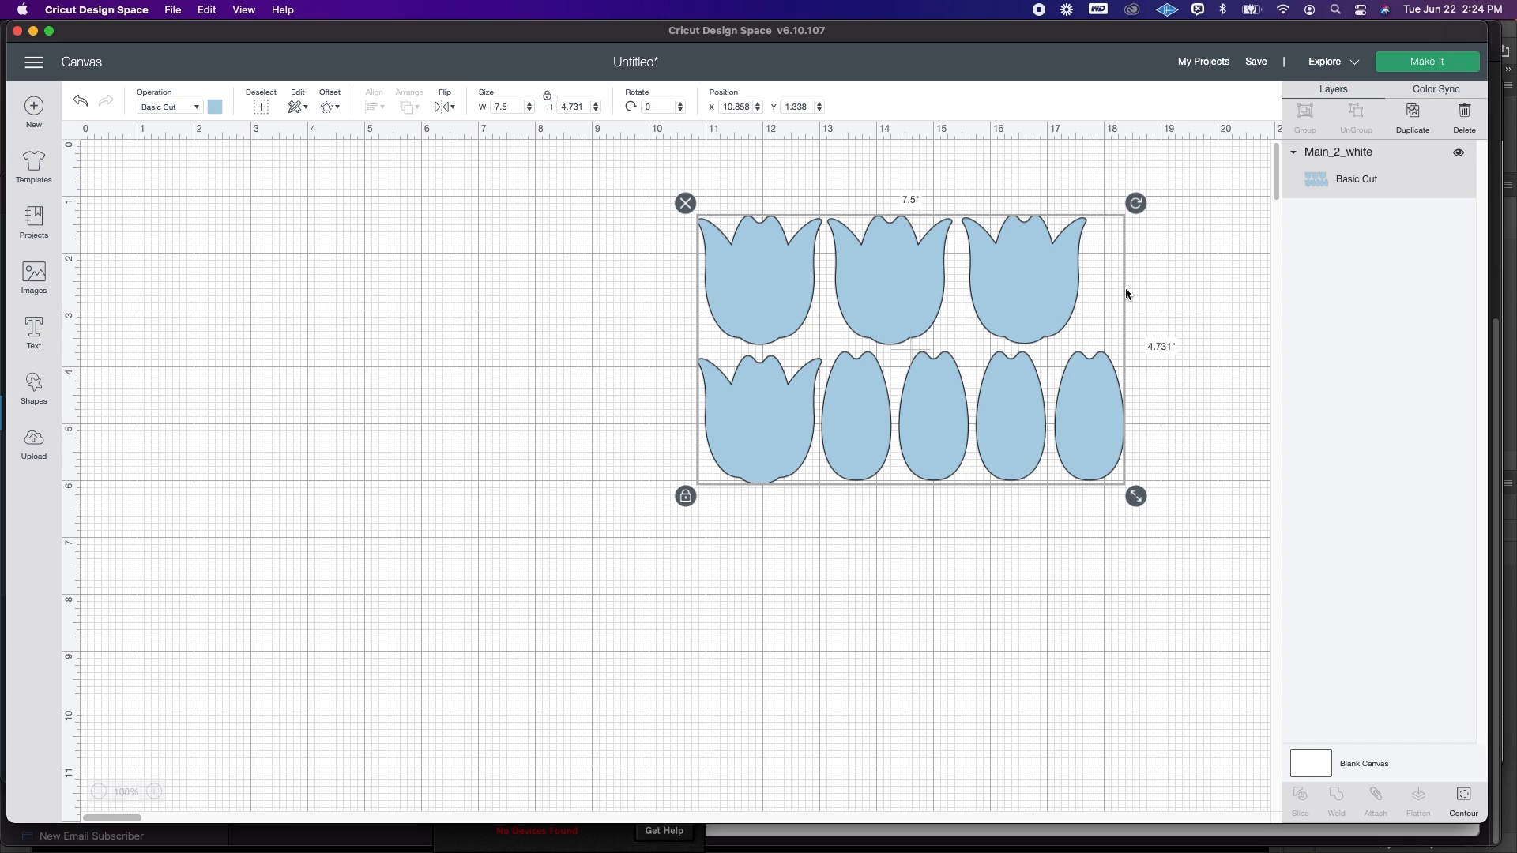
mouse_move(1194, 305)
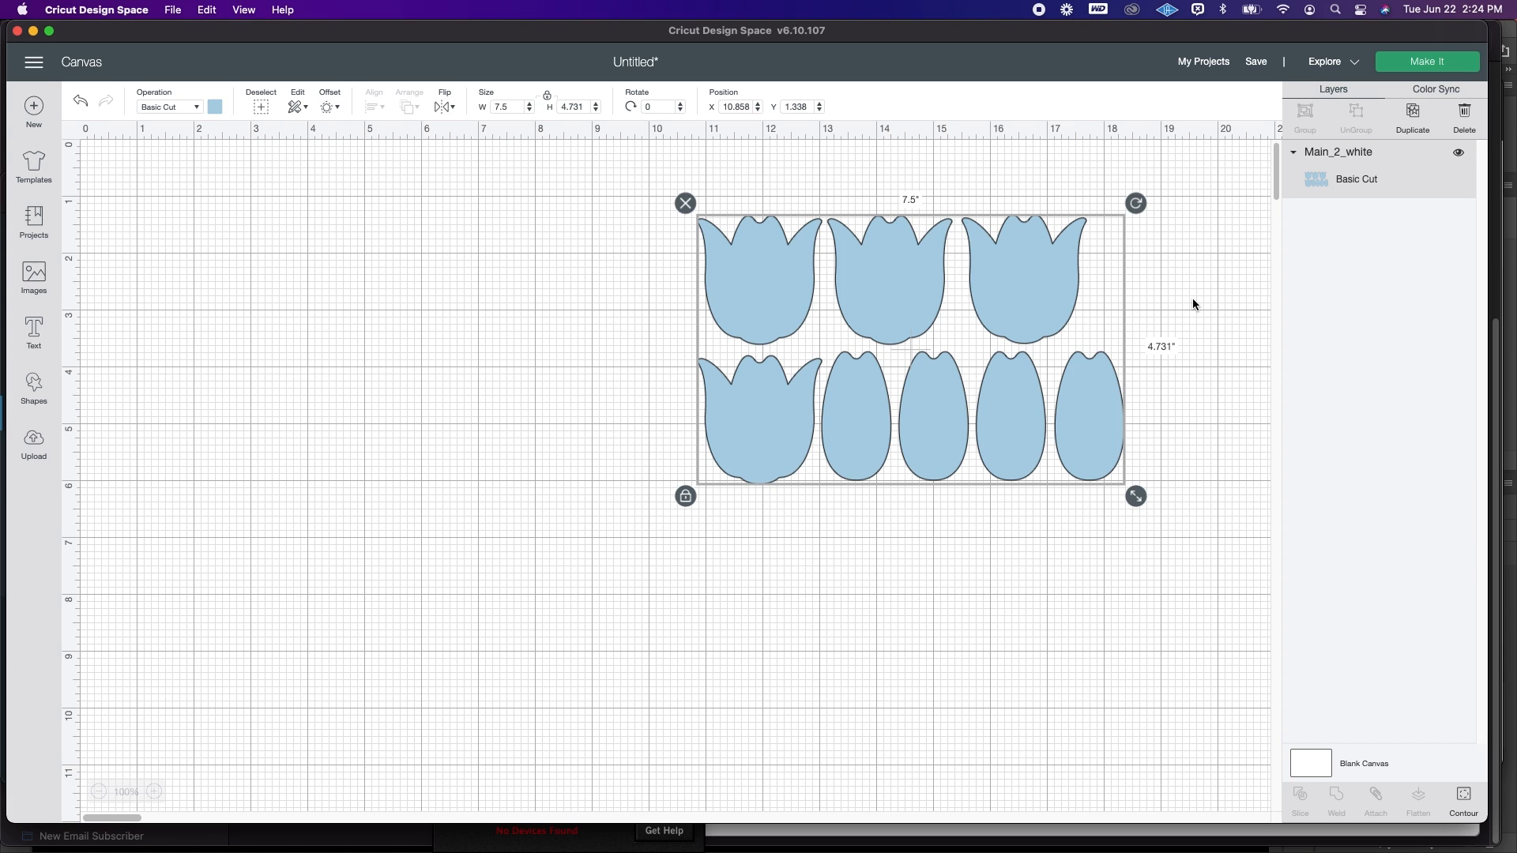
mouse_move(1184, 284)
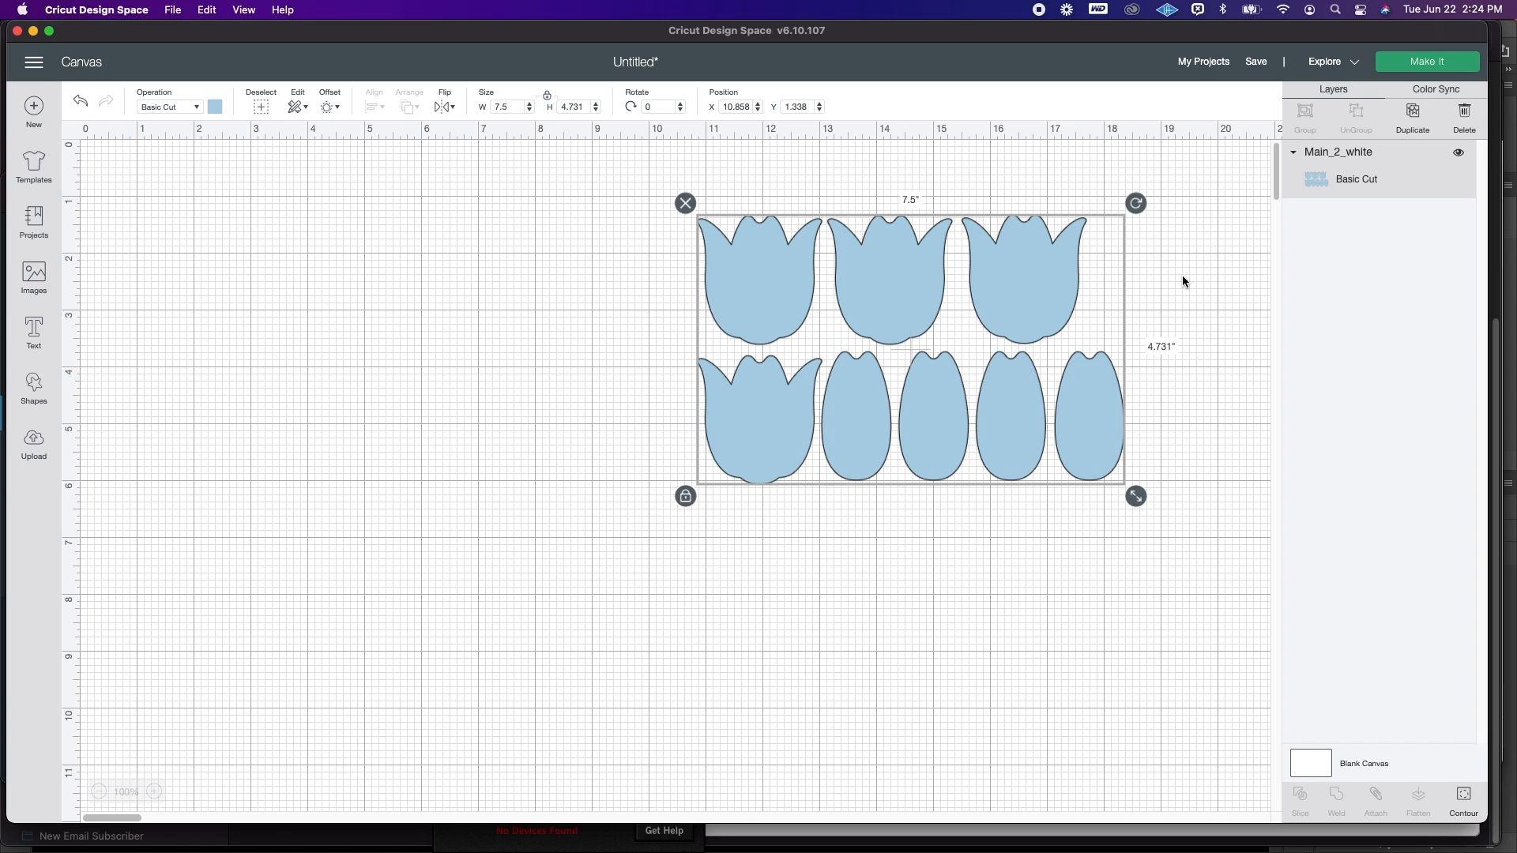
mouse_move(1343, 164)
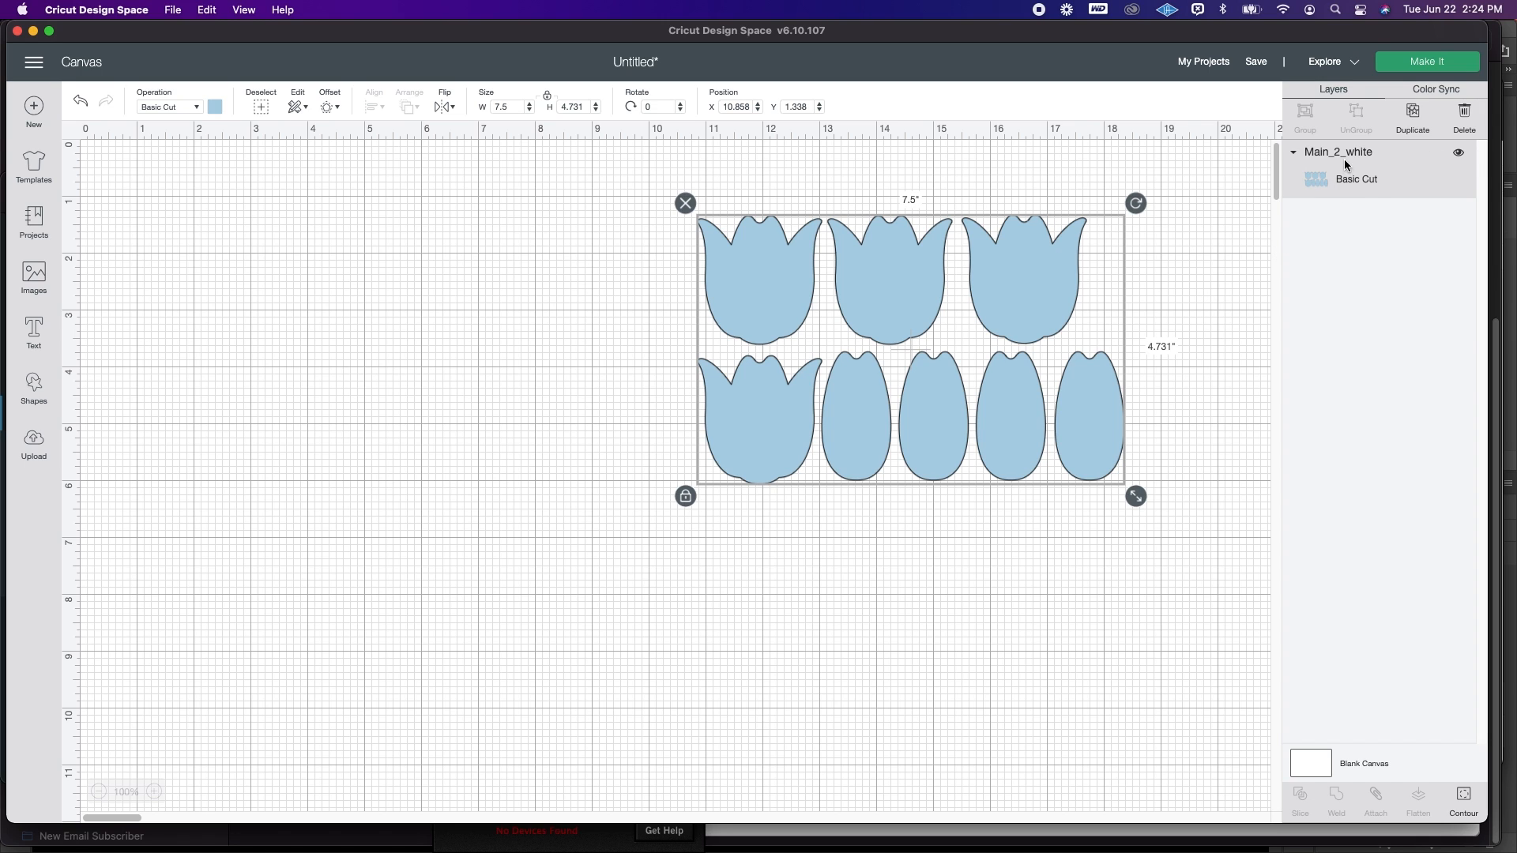
mouse_move(1321, 167)
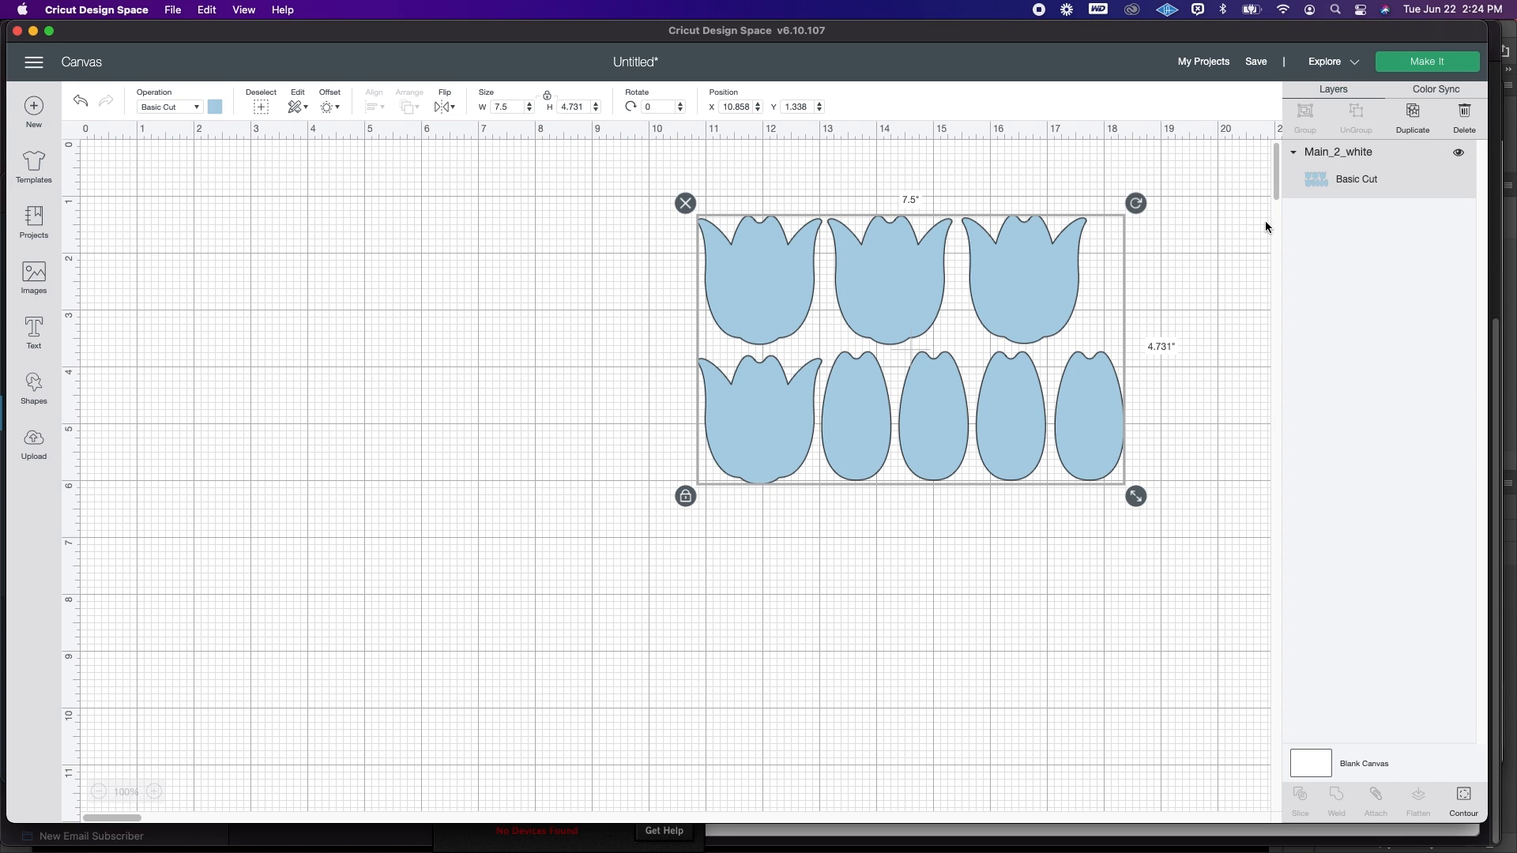
mouse_move(1367, 539)
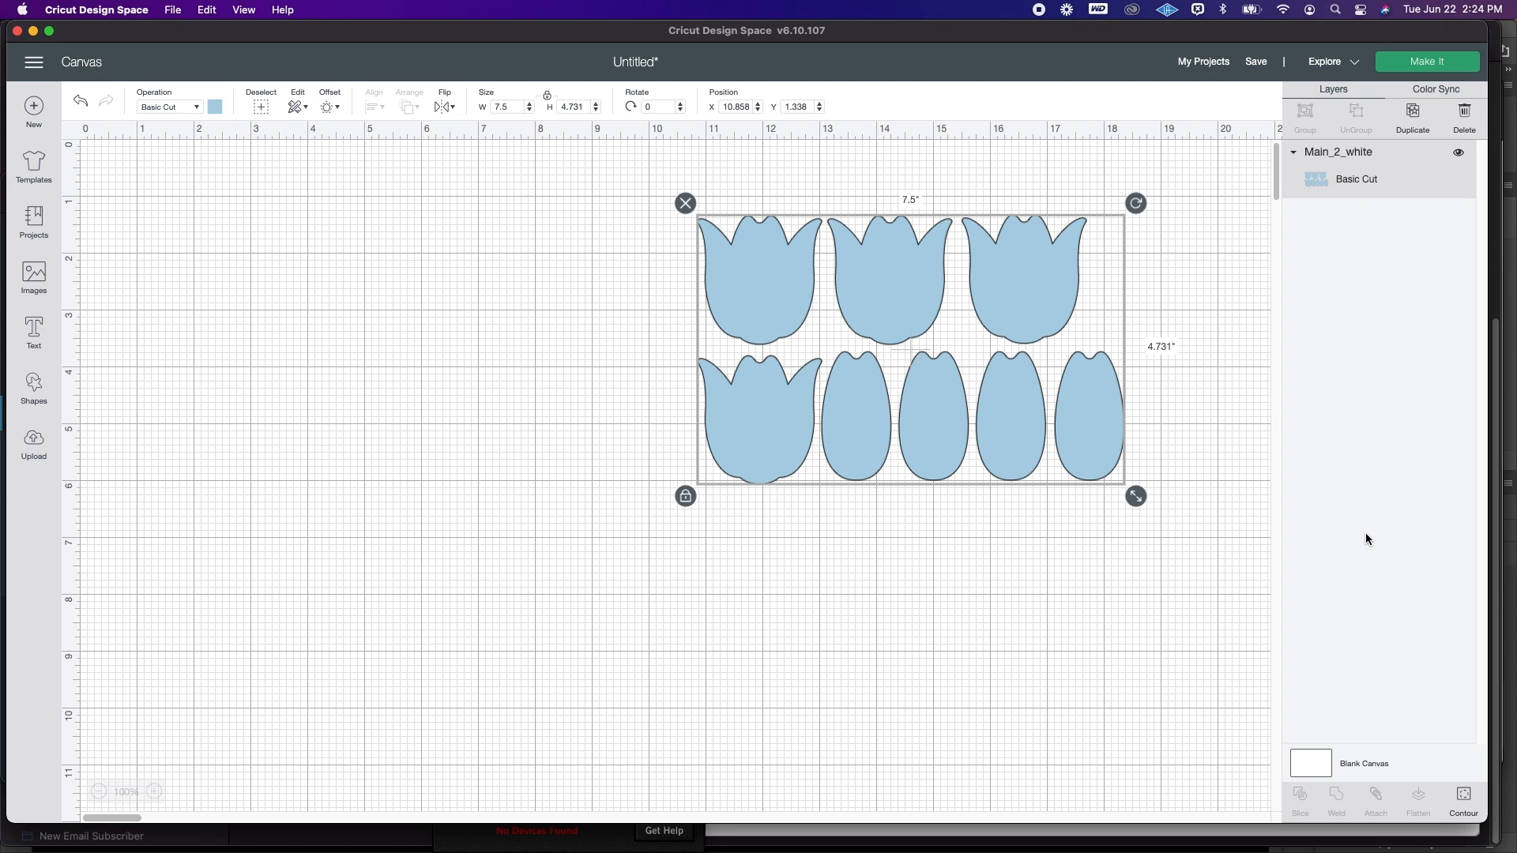
mouse_move(1389, 227)
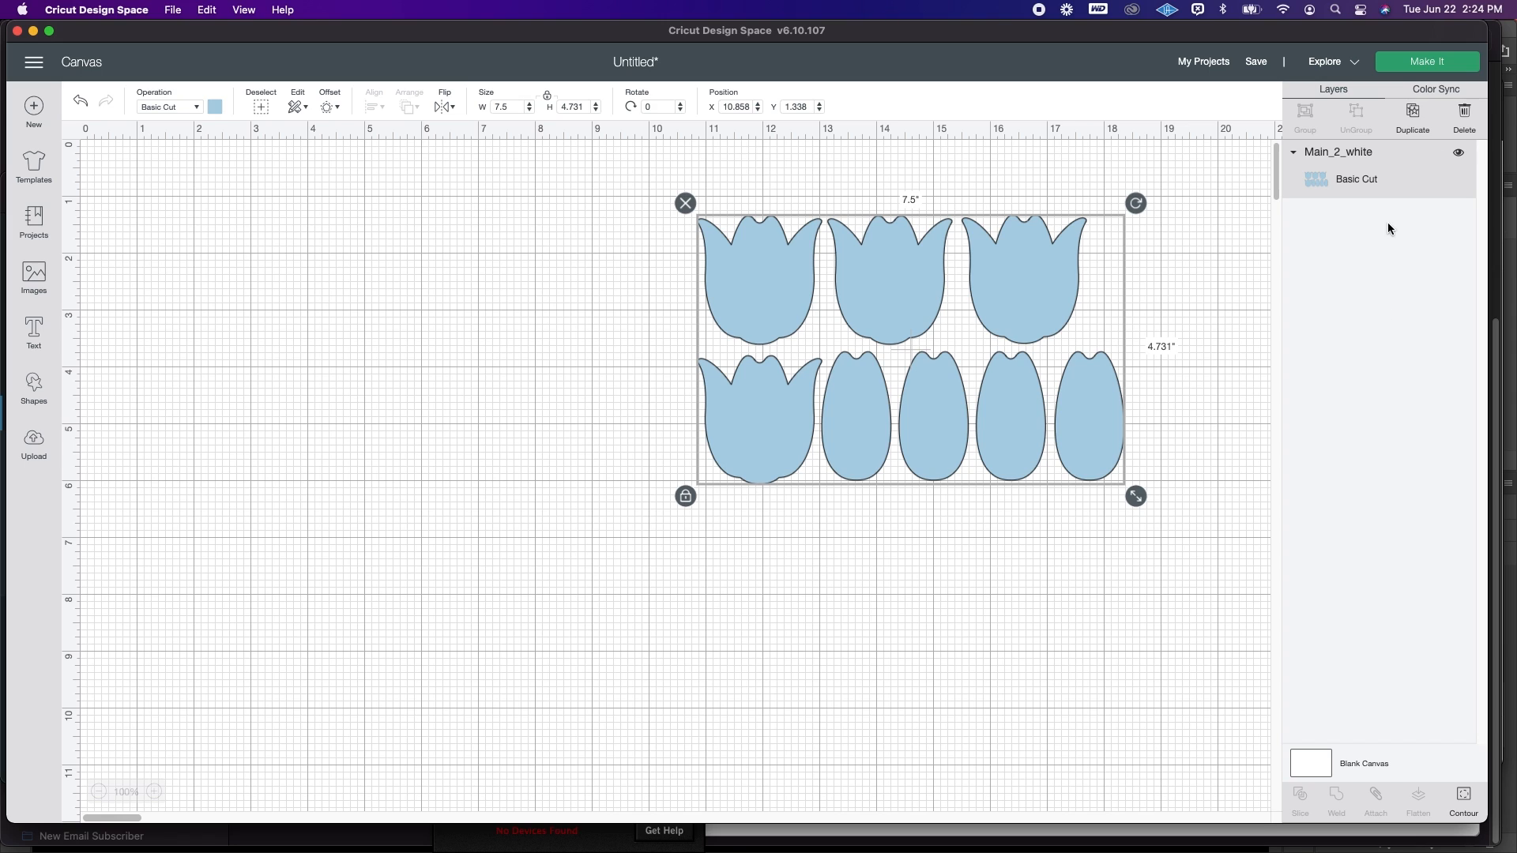
mouse_move(1346, 170)
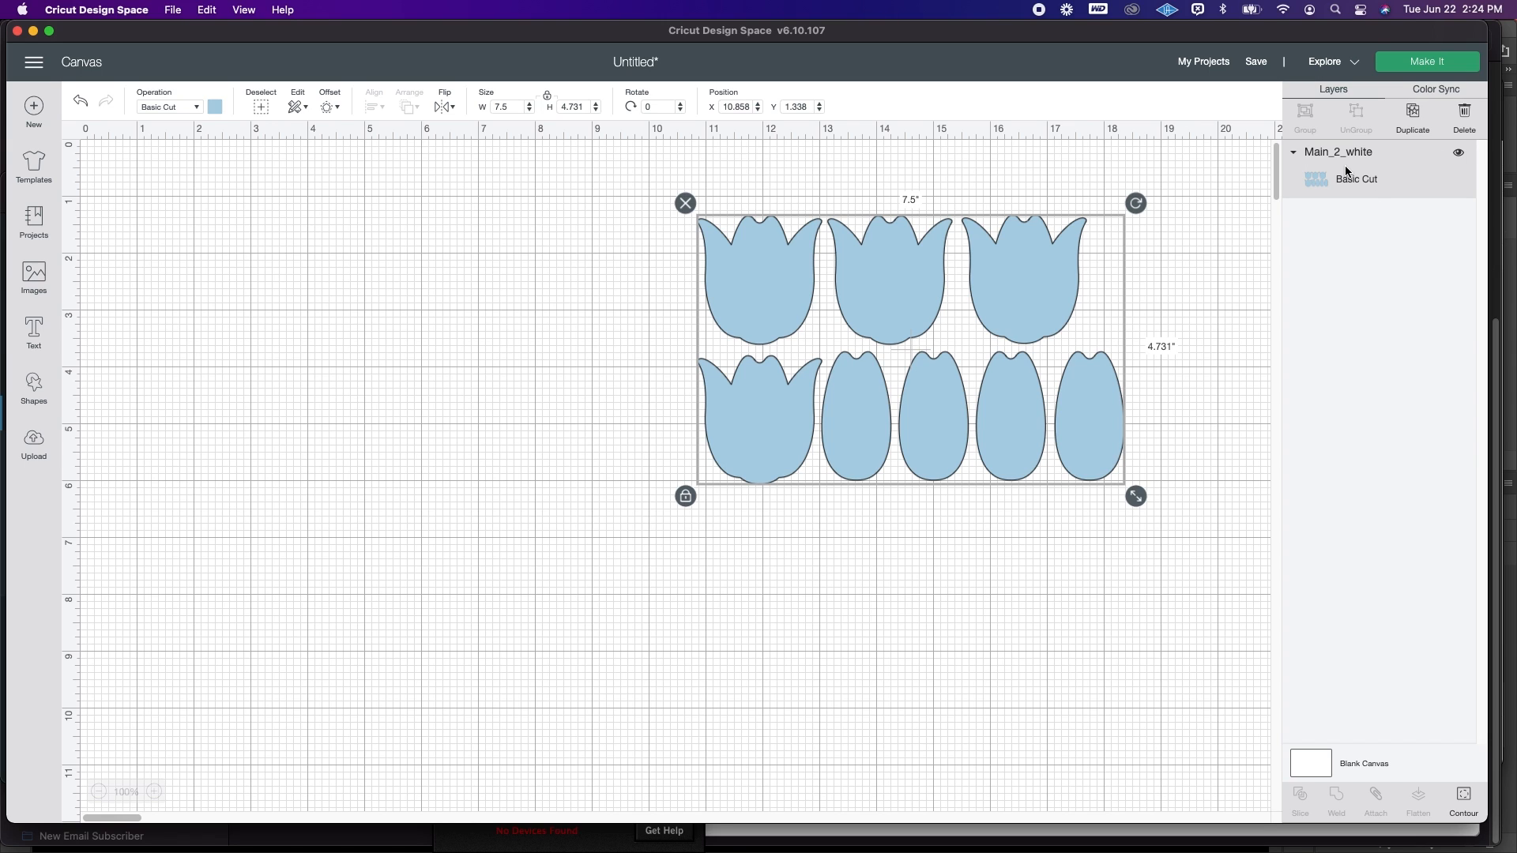
mouse_move(1356, 173)
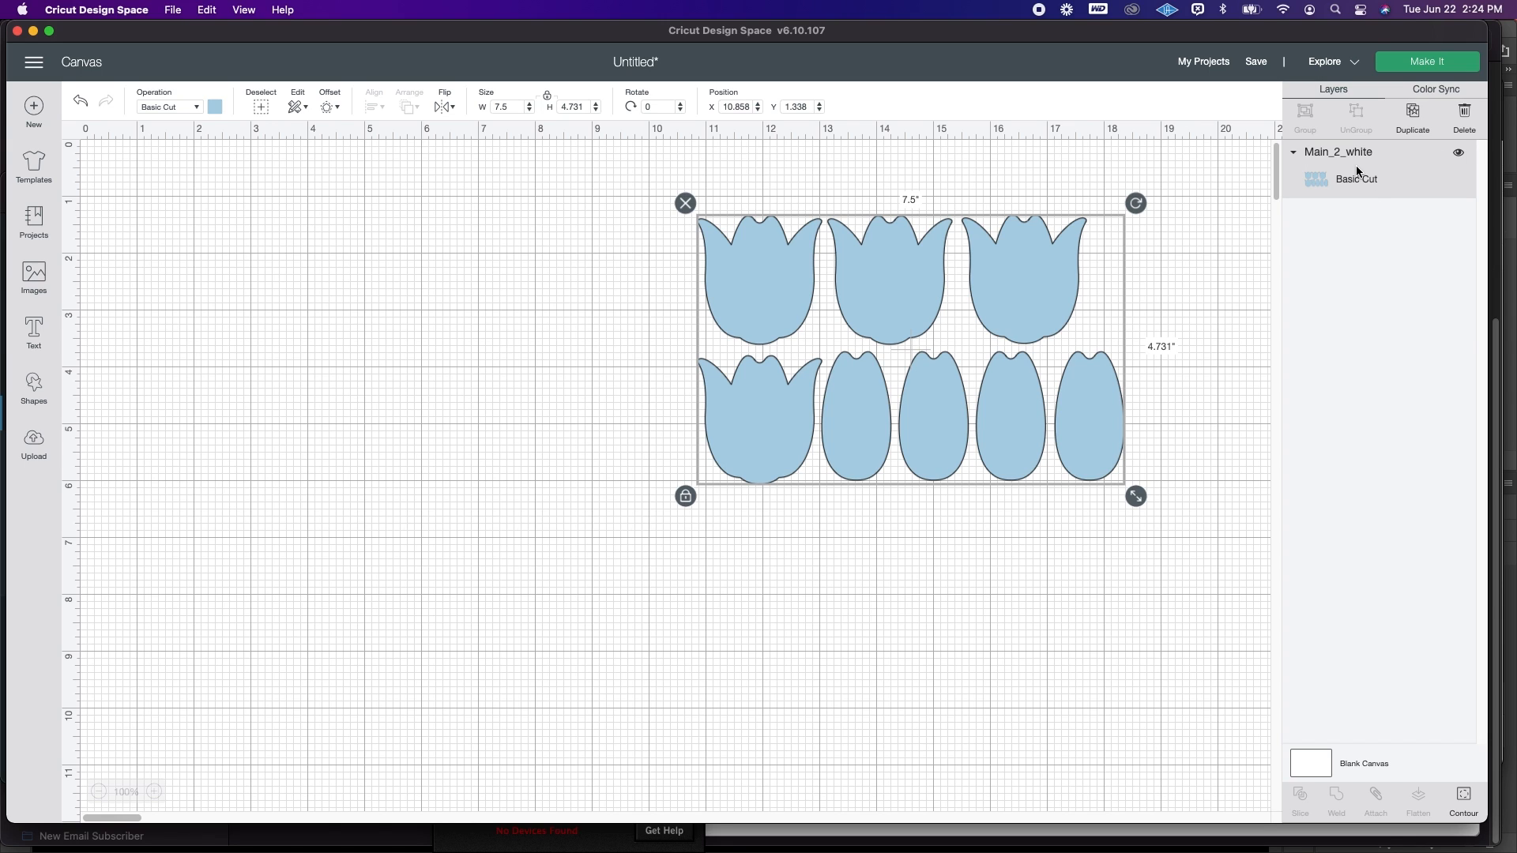
mouse_move(1372, 158)
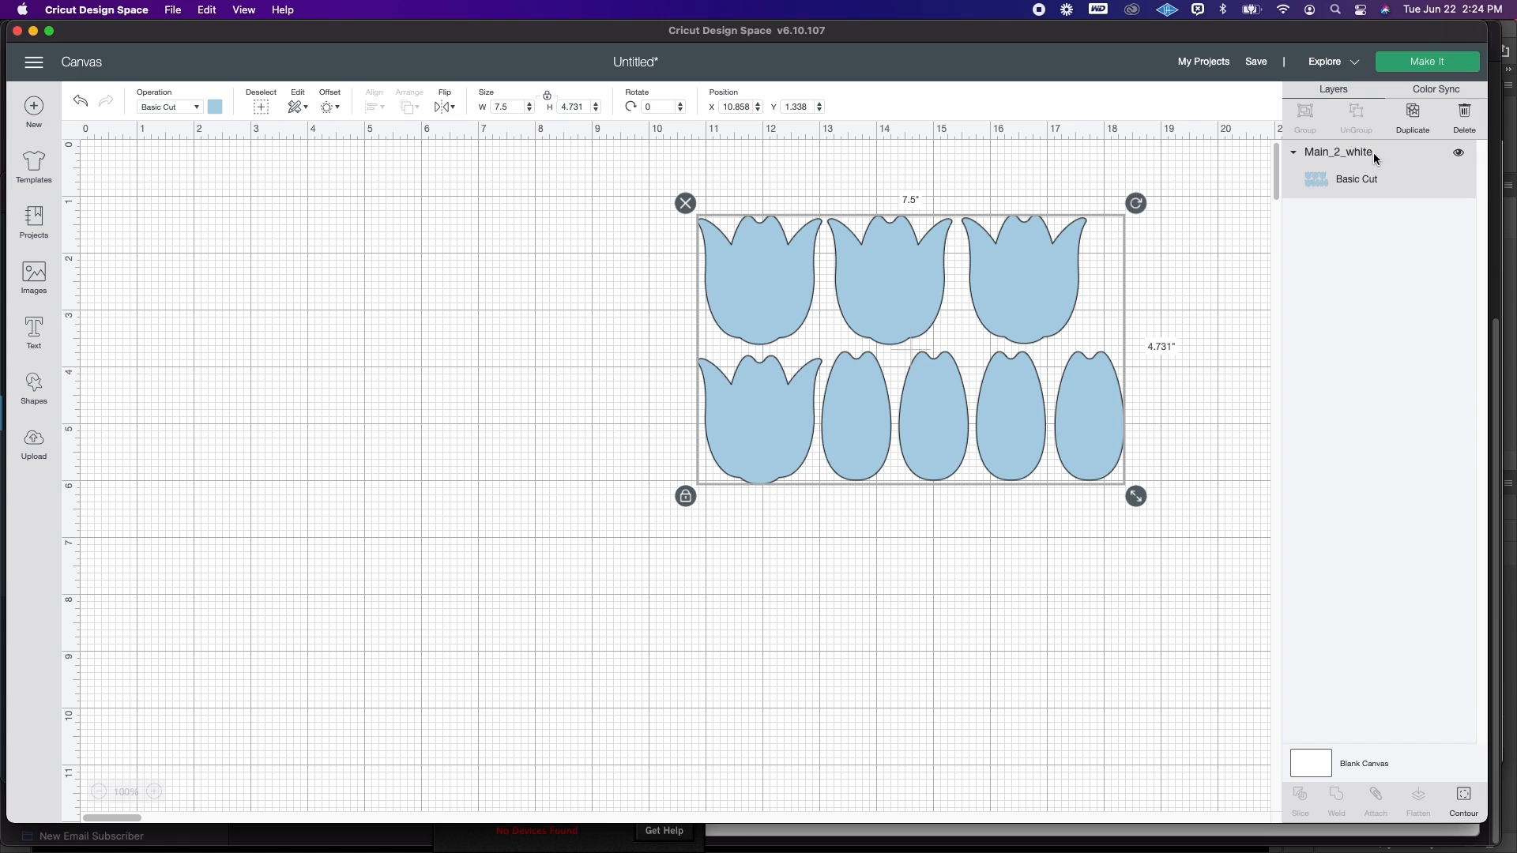
mouse_move(1364, 166)
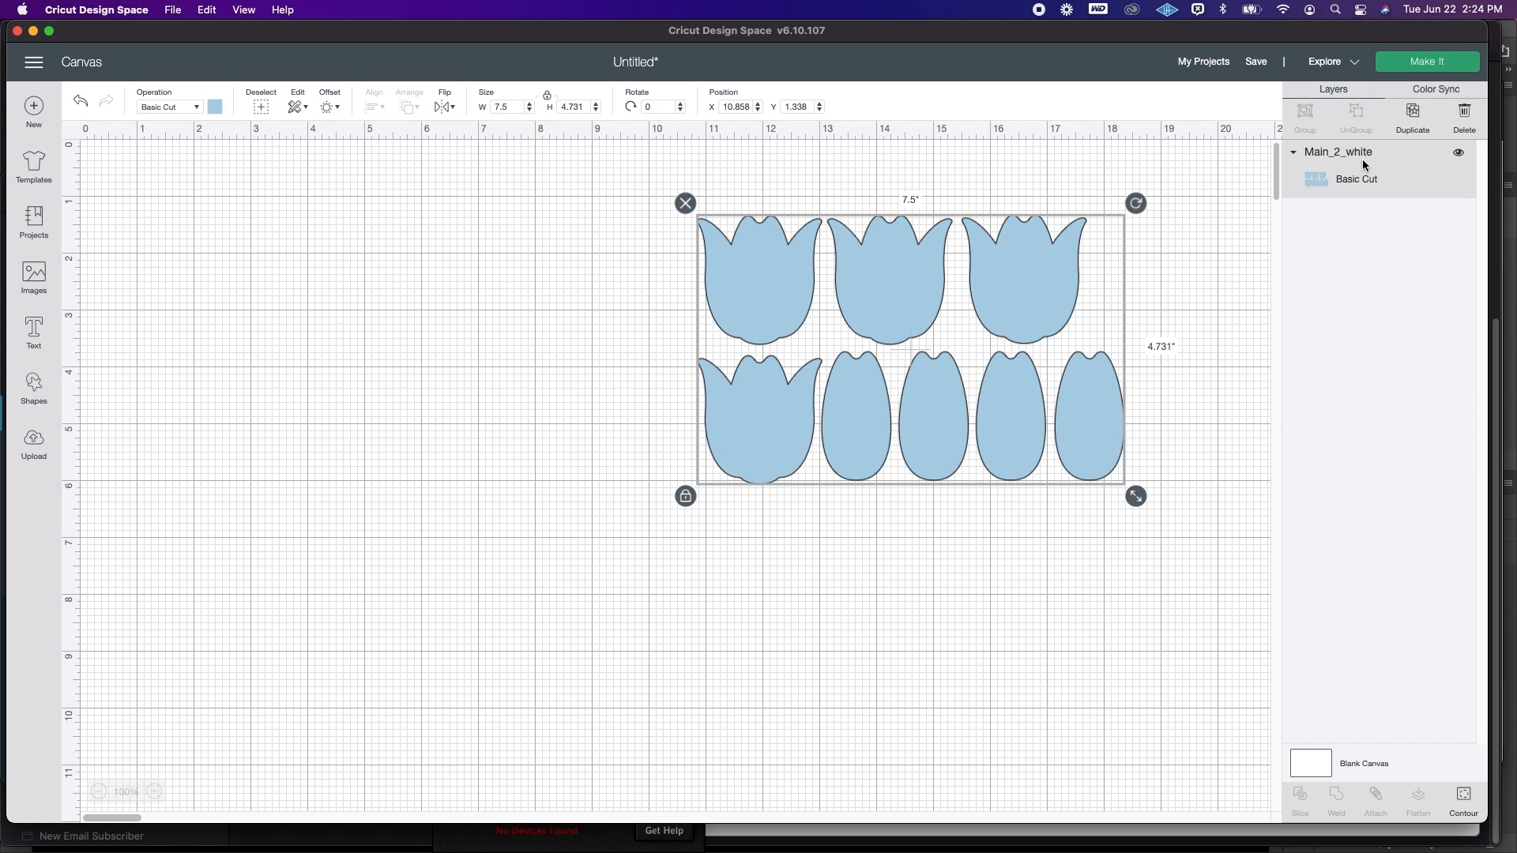
mouse_move(1449, 692)
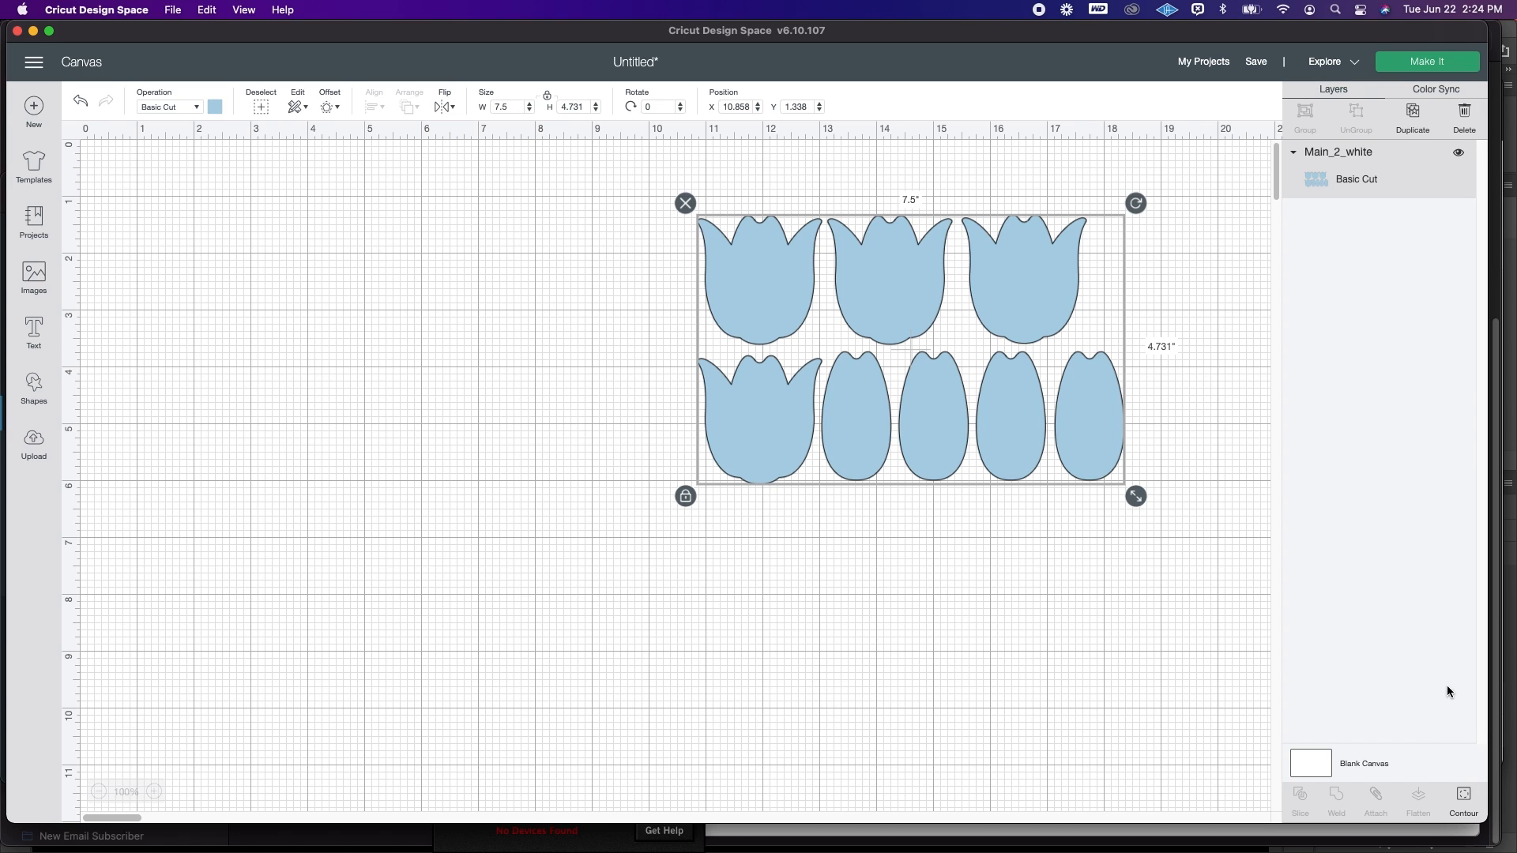
mouse_move(1451, 728)
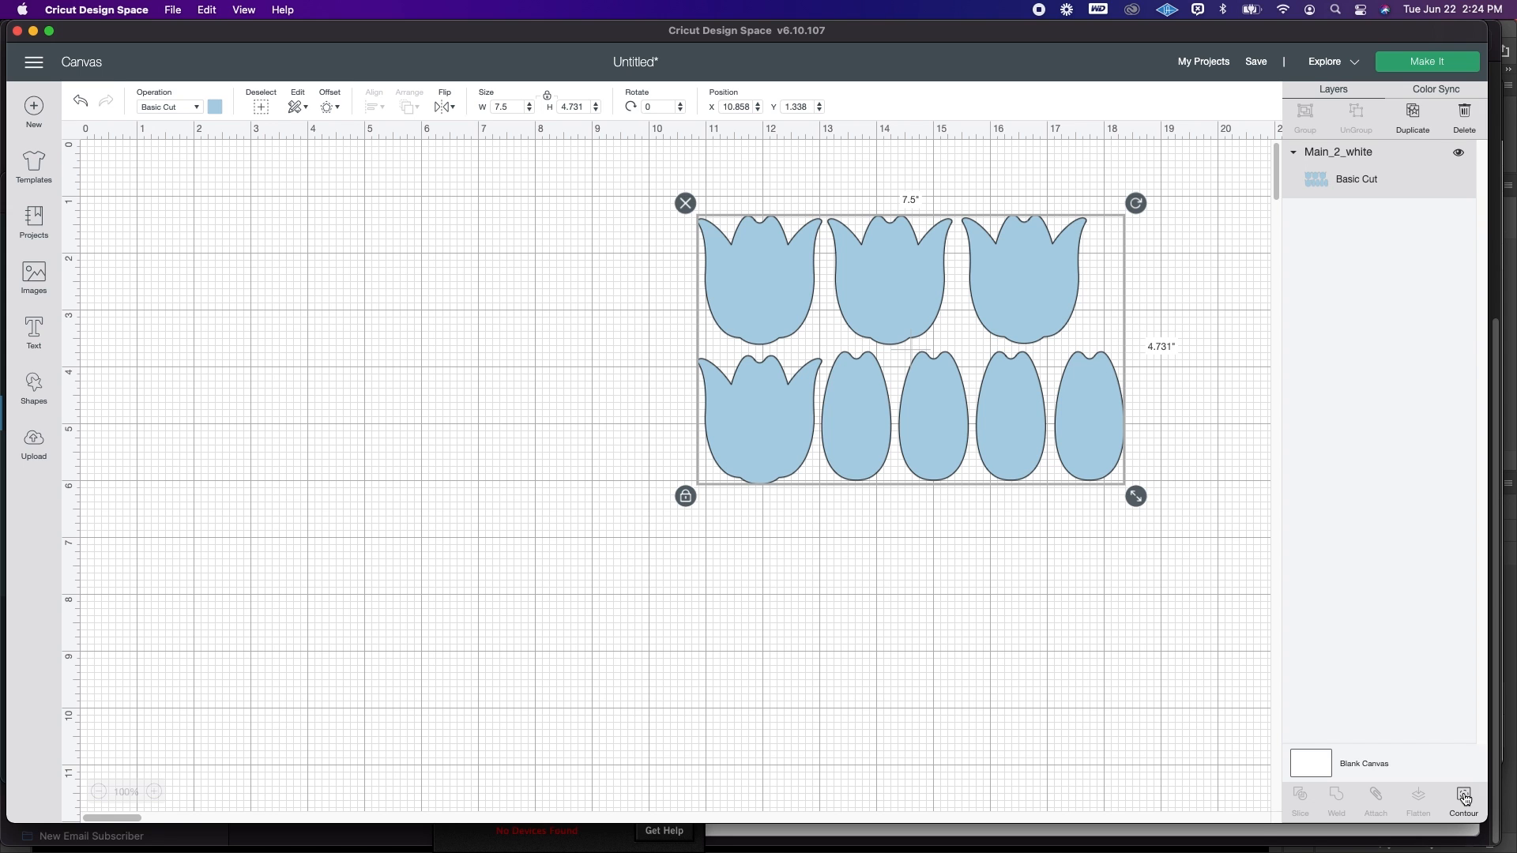
Step: Use Contour to hide the four petal-topped tulip shapes, leaving only the four plain egg shapes
click(1462, 797)
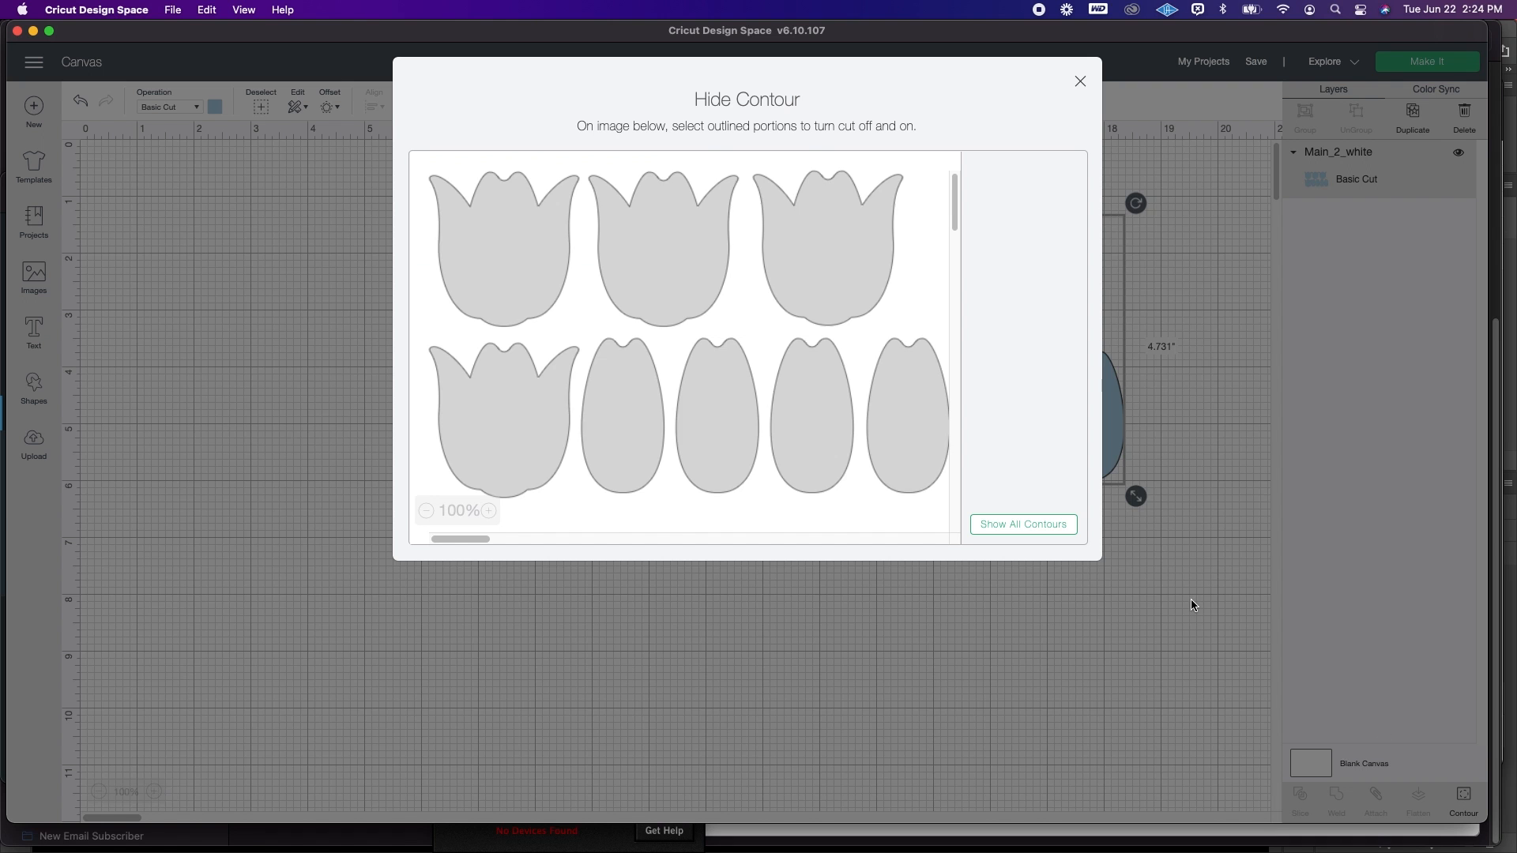
click(1022, 524)
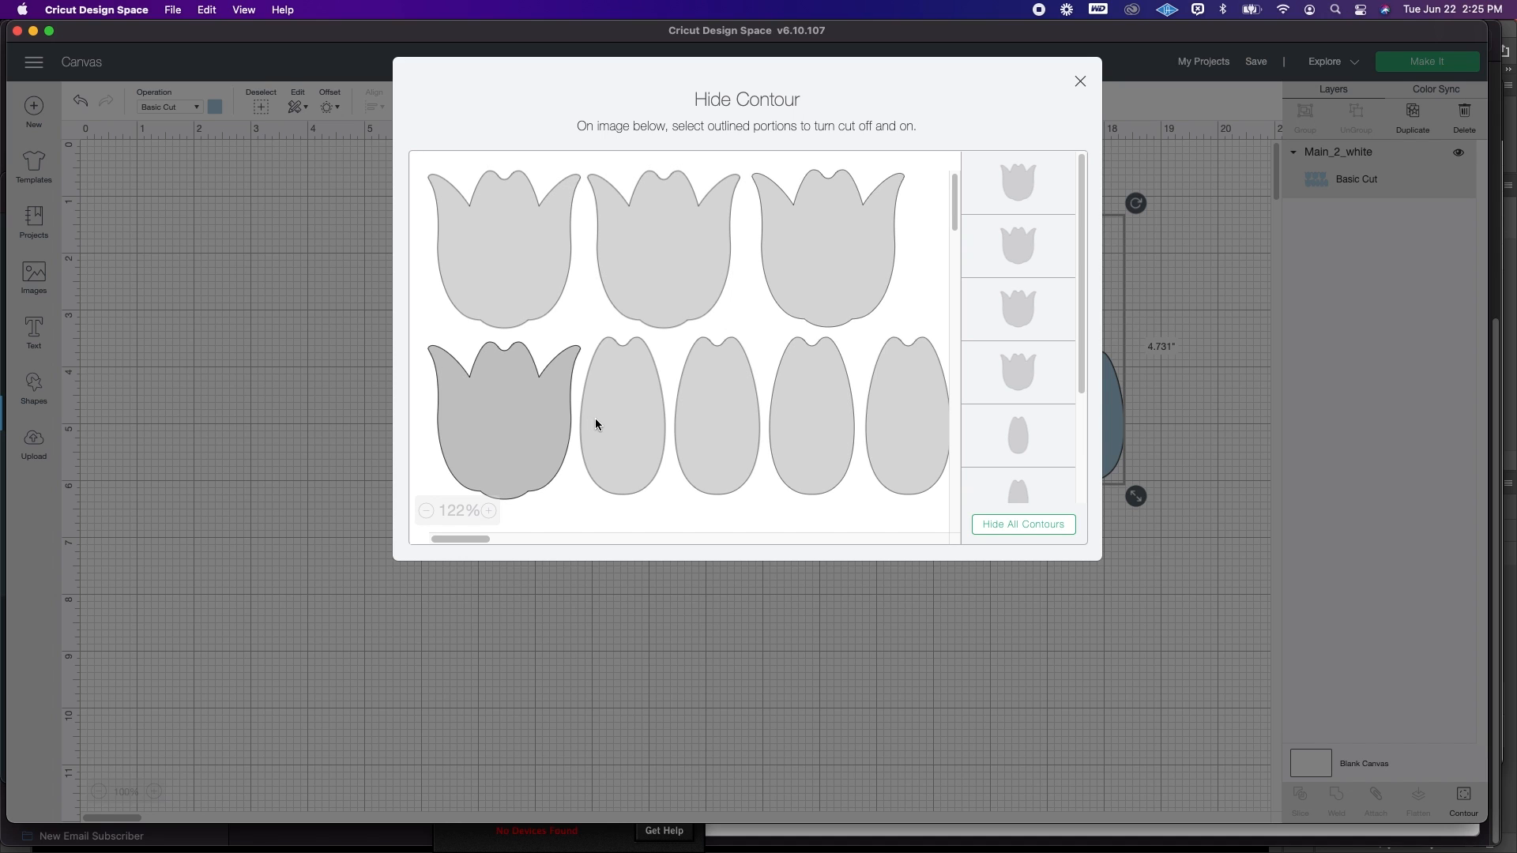
click(907, 415)
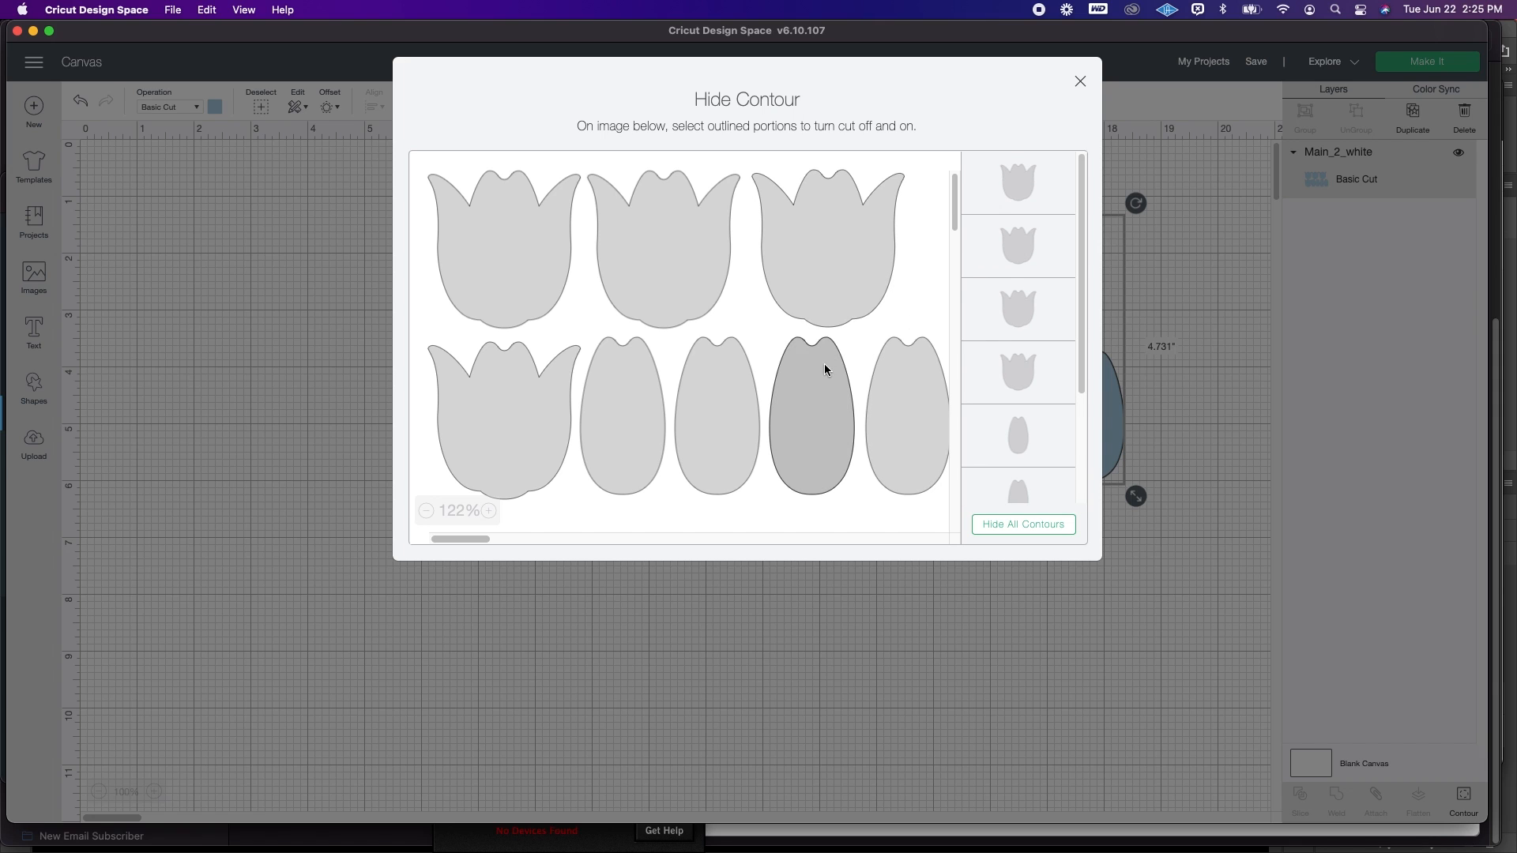
mouse_move(532, 259)
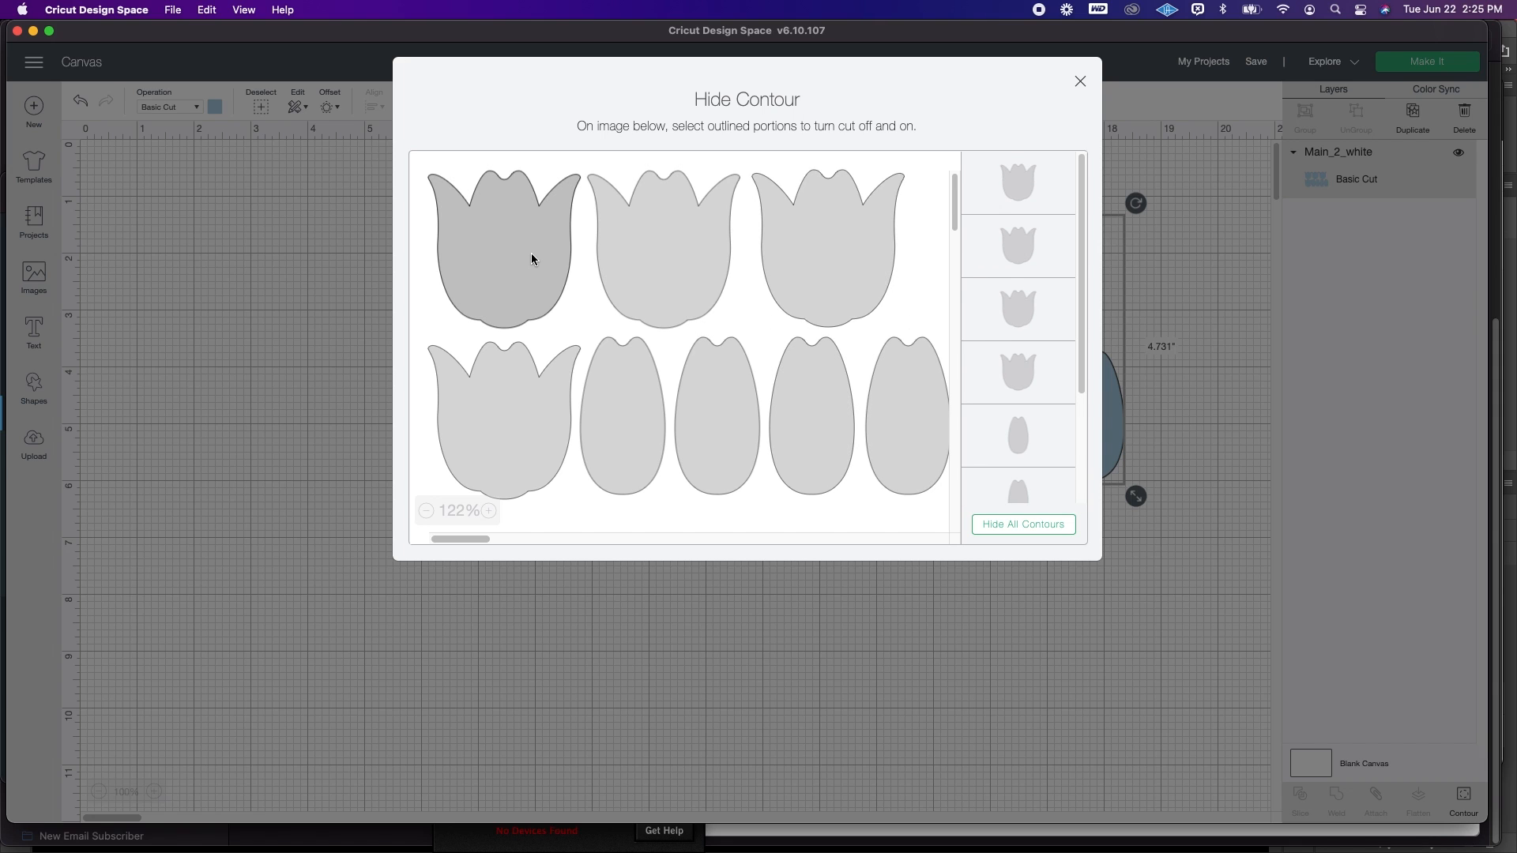
click(823, 243)
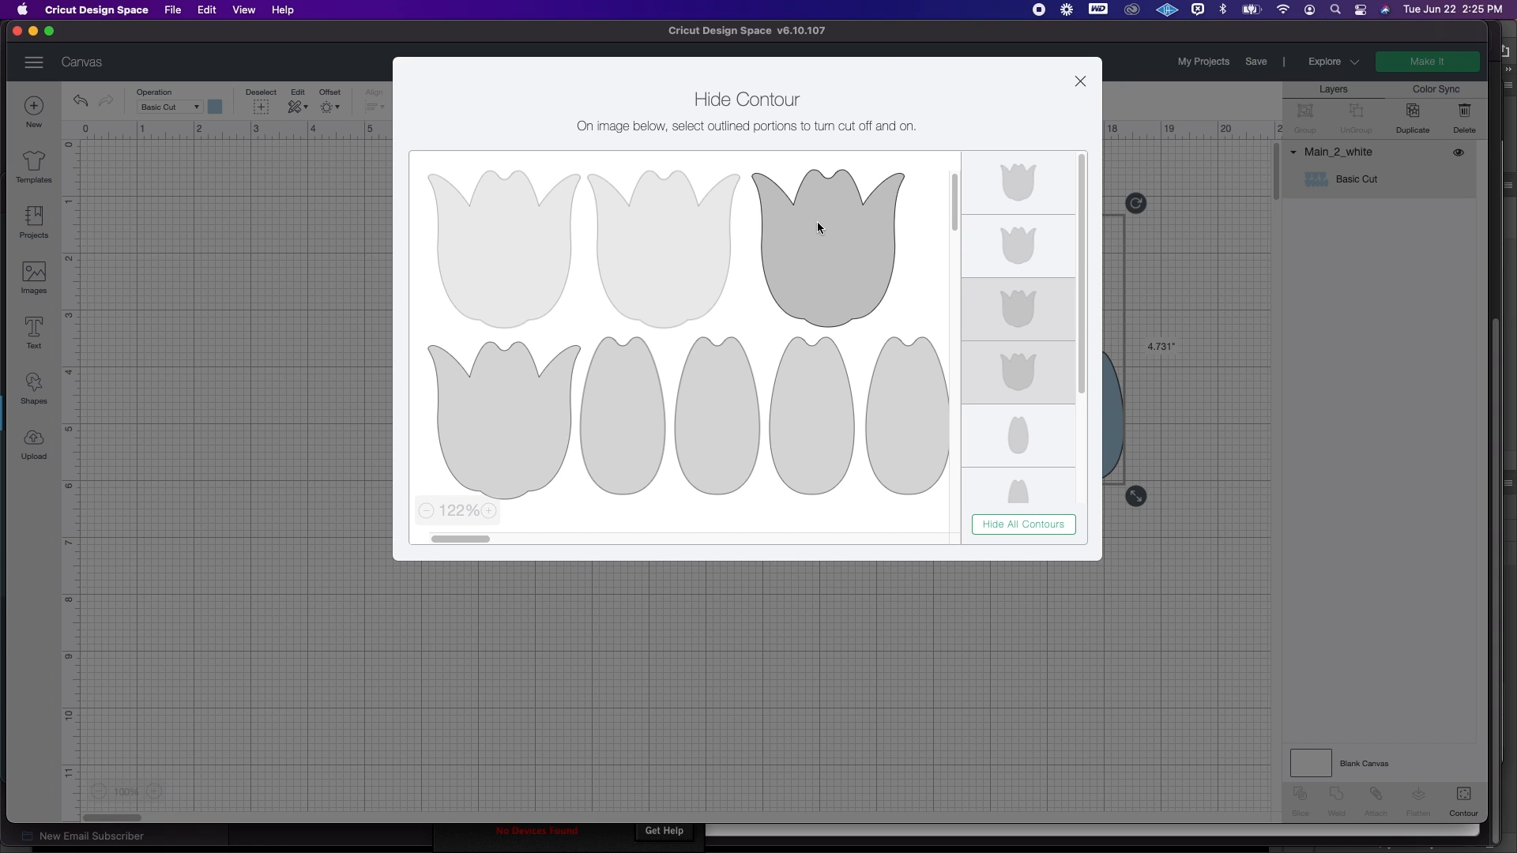
click(822, 242)
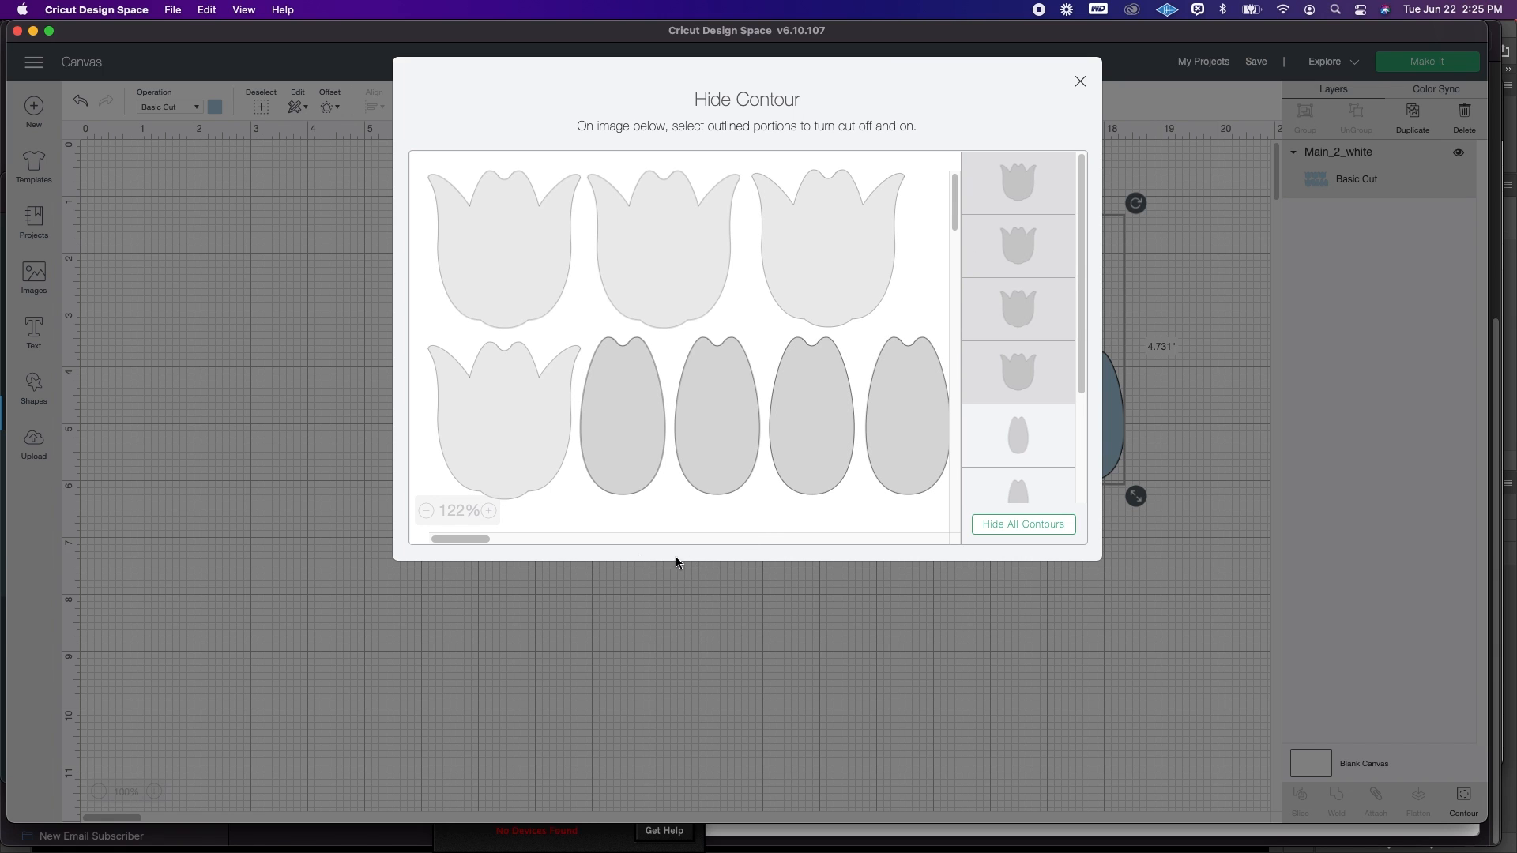
mouse_move(576, 557)
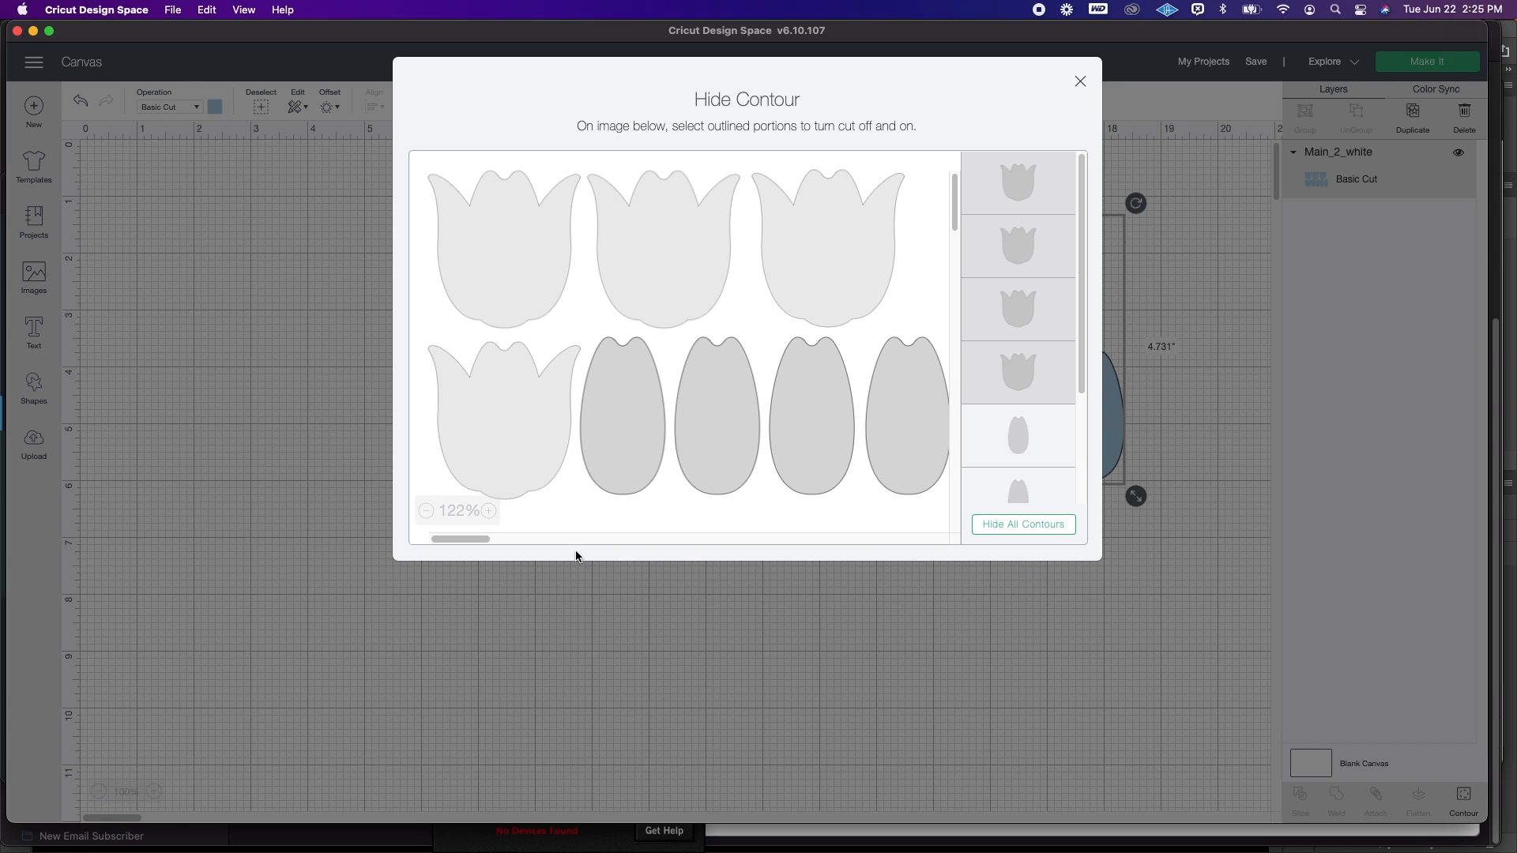
mouse_move(710, 537)
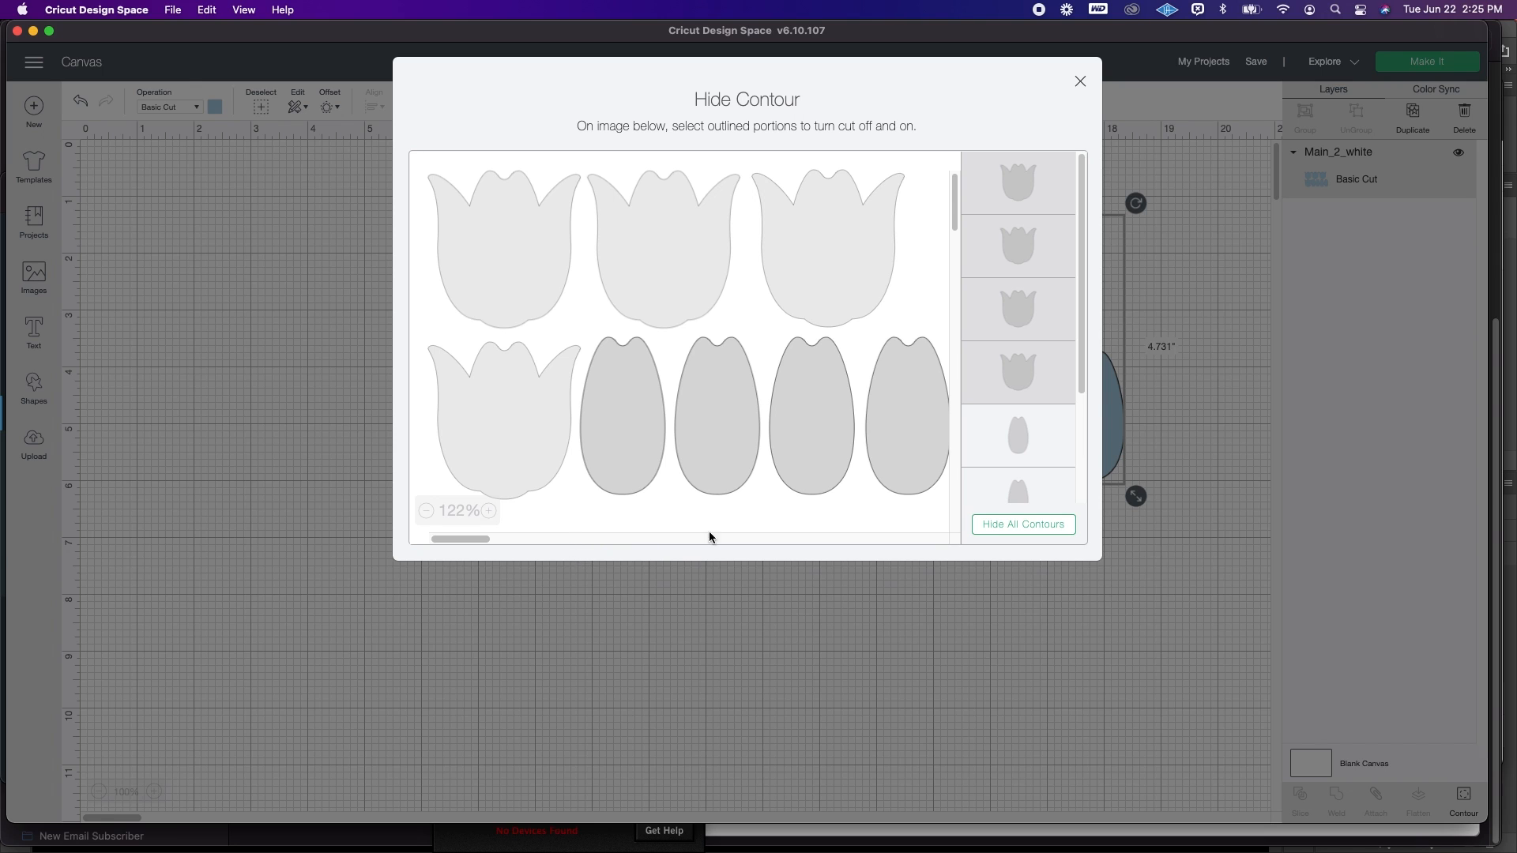
mouse_move(1034, 358)
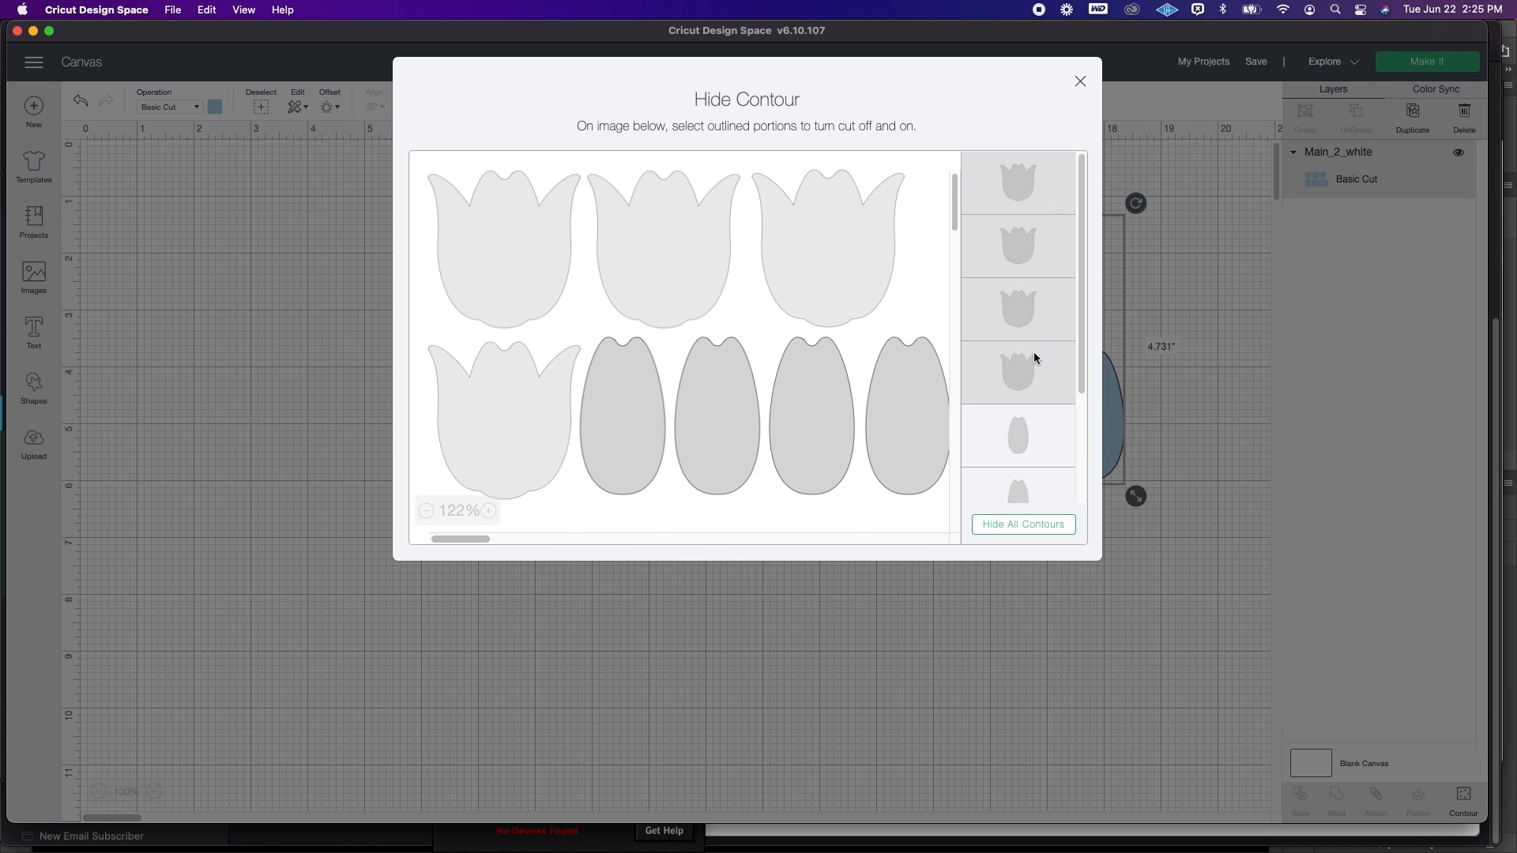
mouse_move(1059, 292)
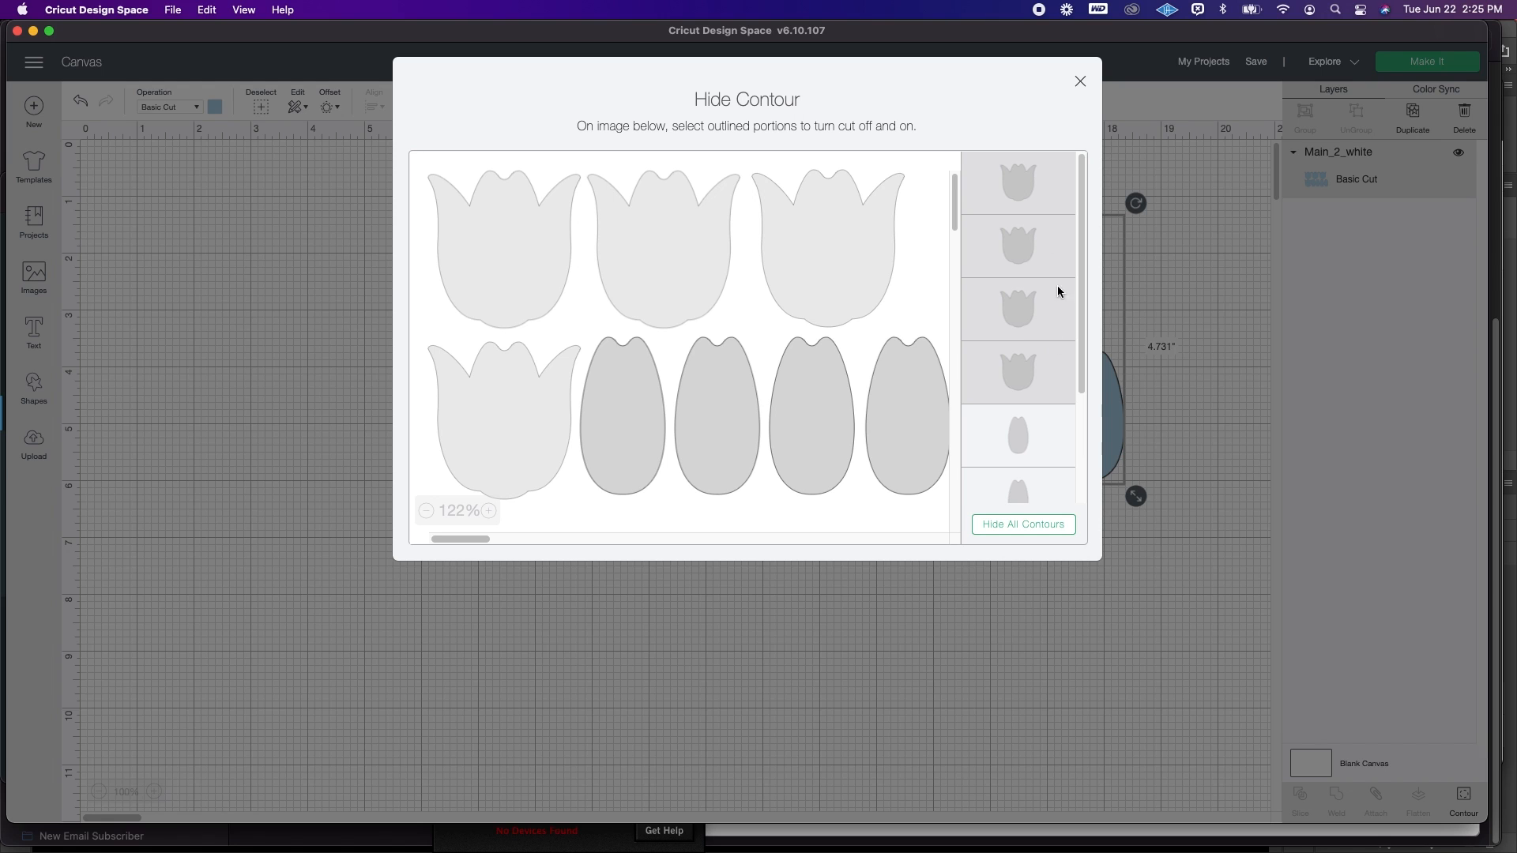
mouse_move(1008, 215)
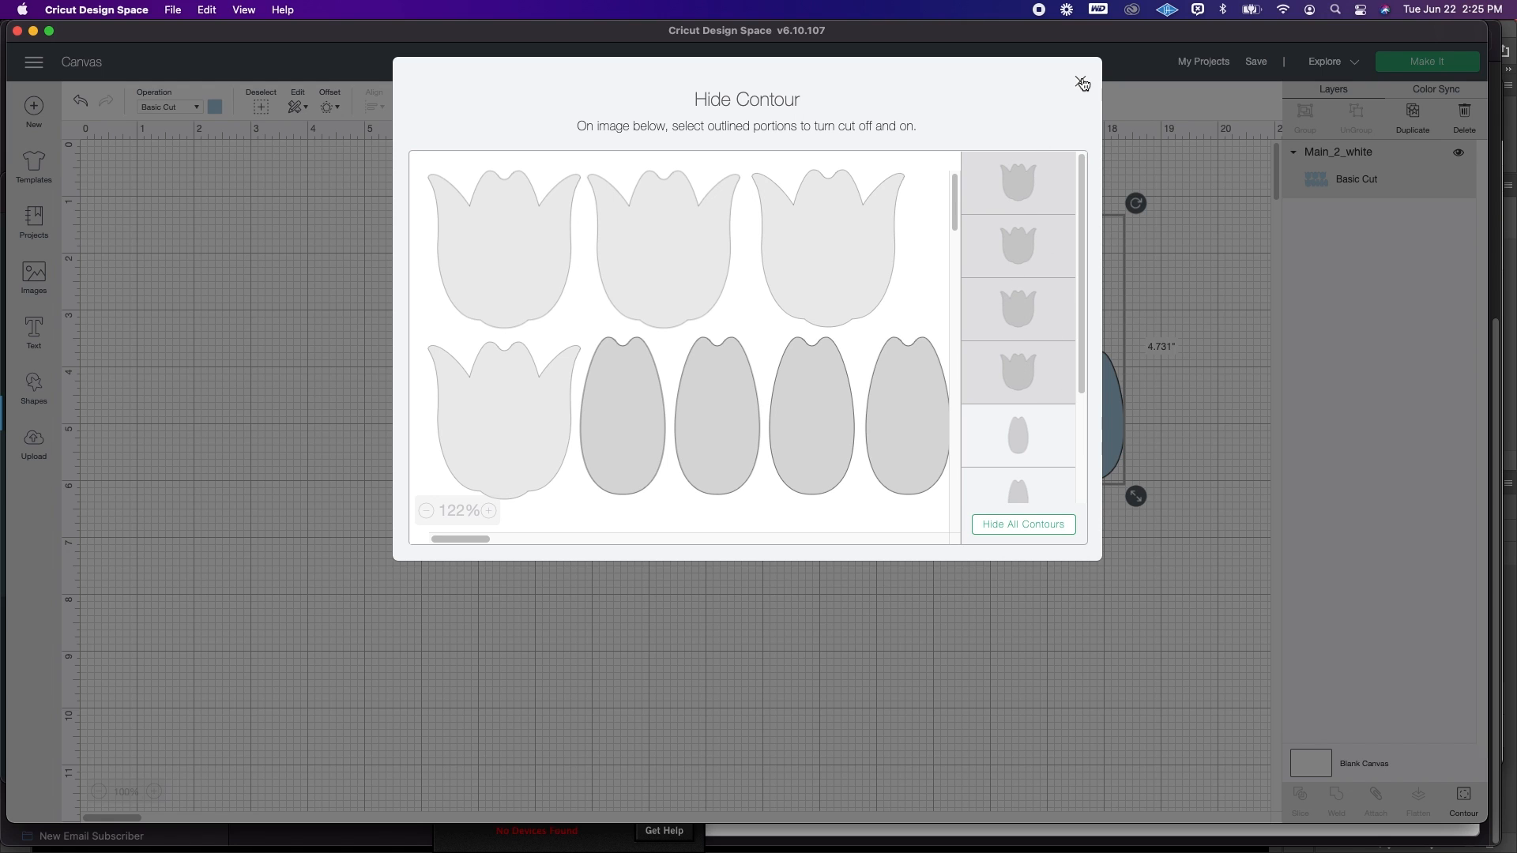
click(1081, 83)
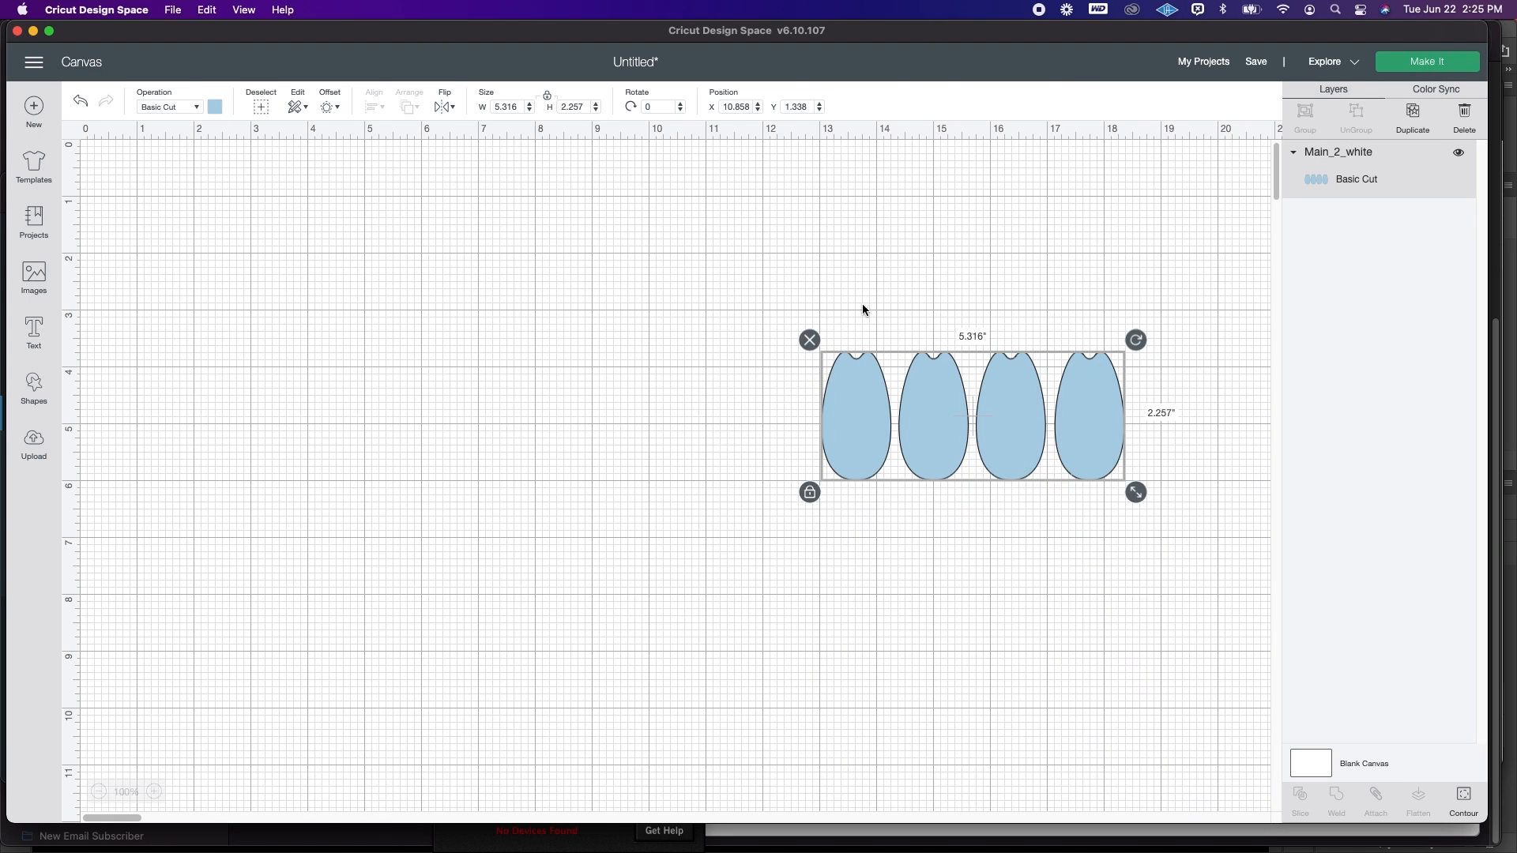
mouse_move(826, 517)
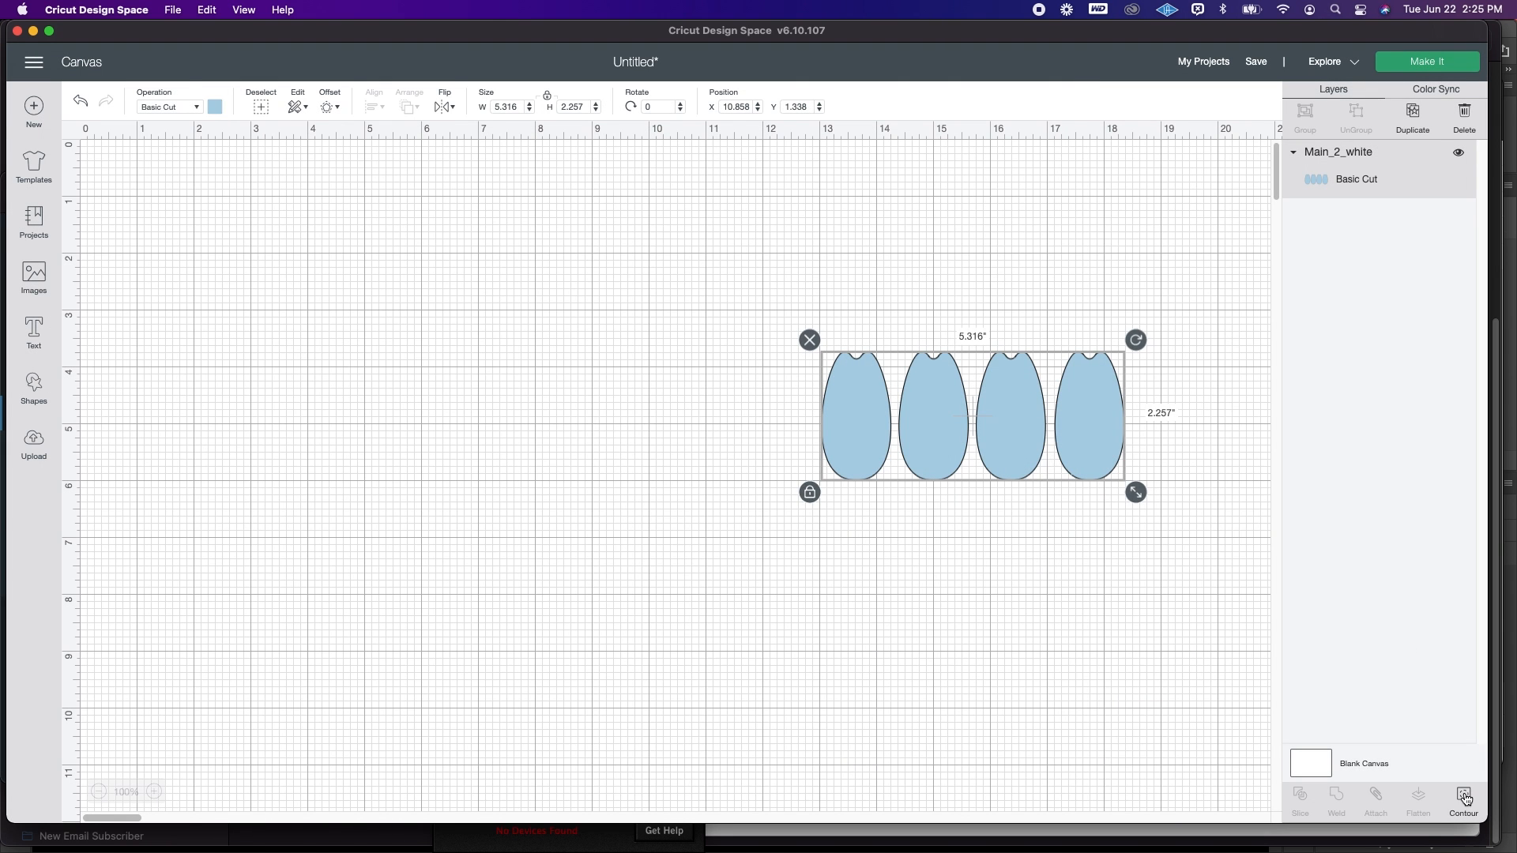
Step: Re-enable the tulip shapes in Contour so they cut again
click(1464, 800)
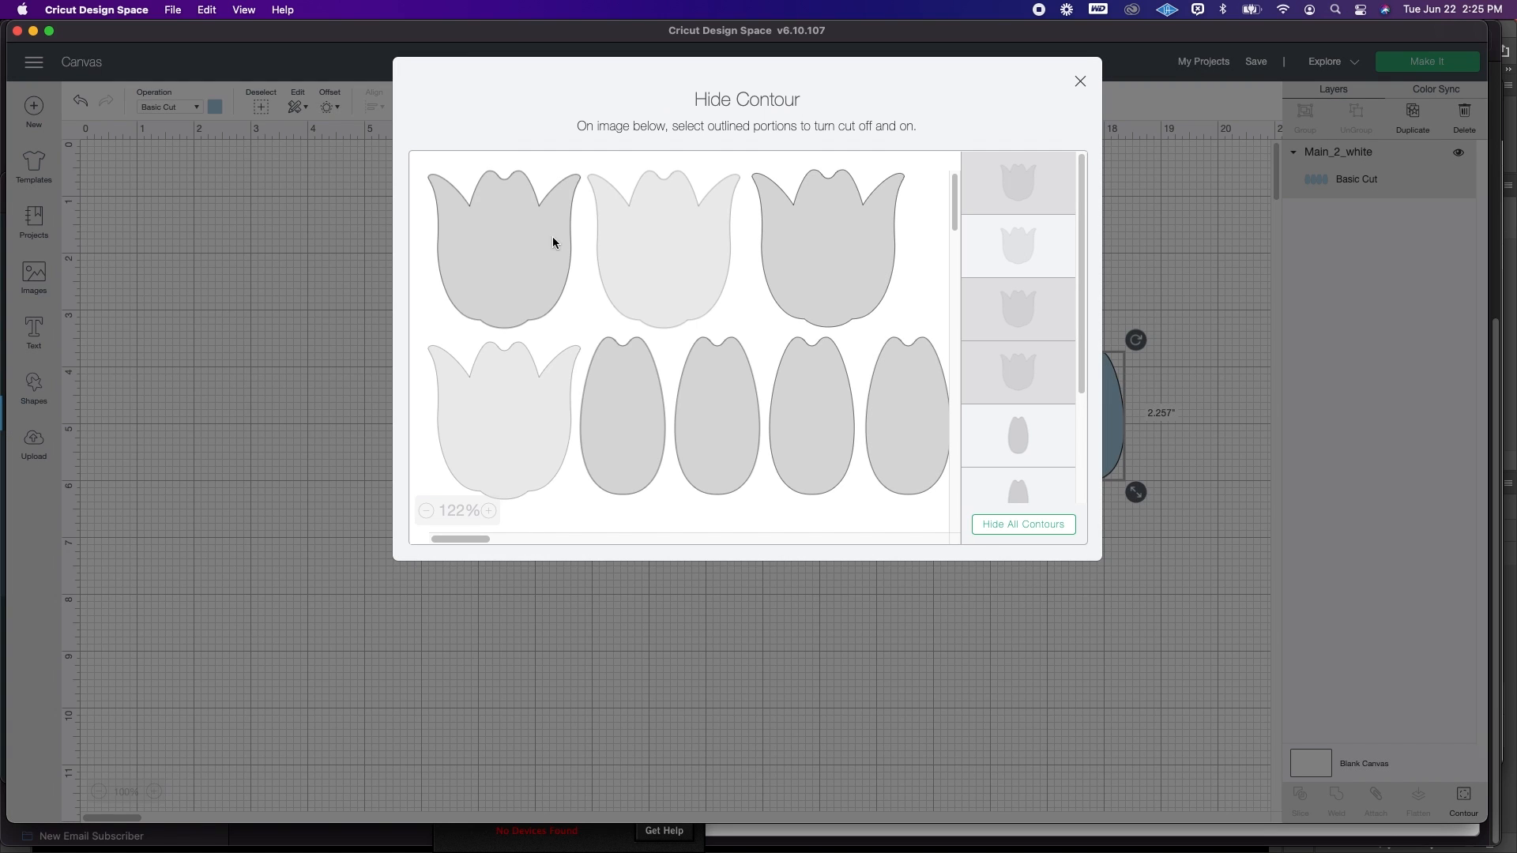
click(825, 245)
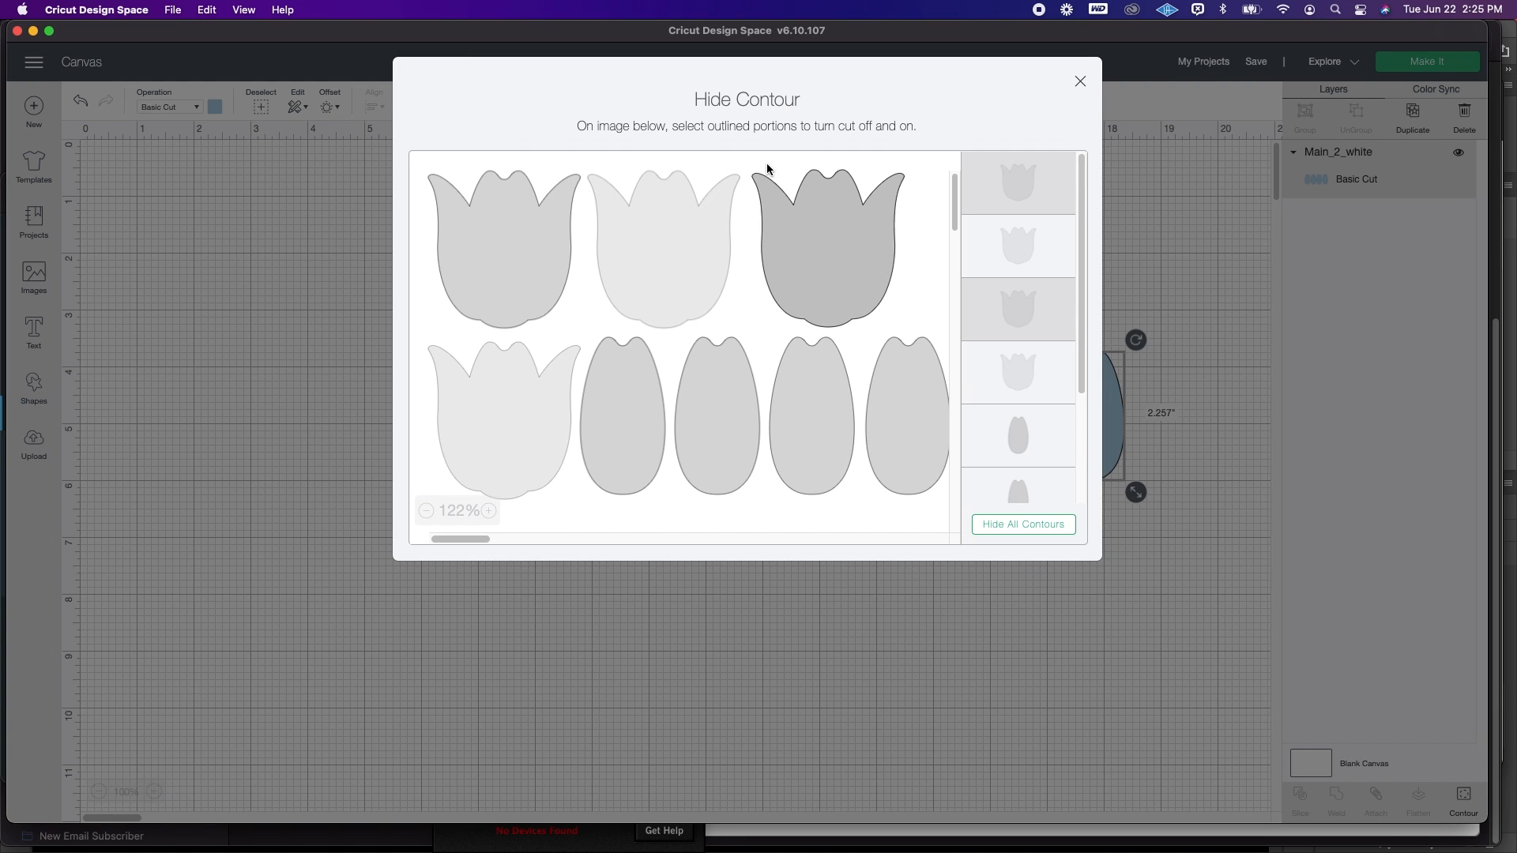
click(823, 249)
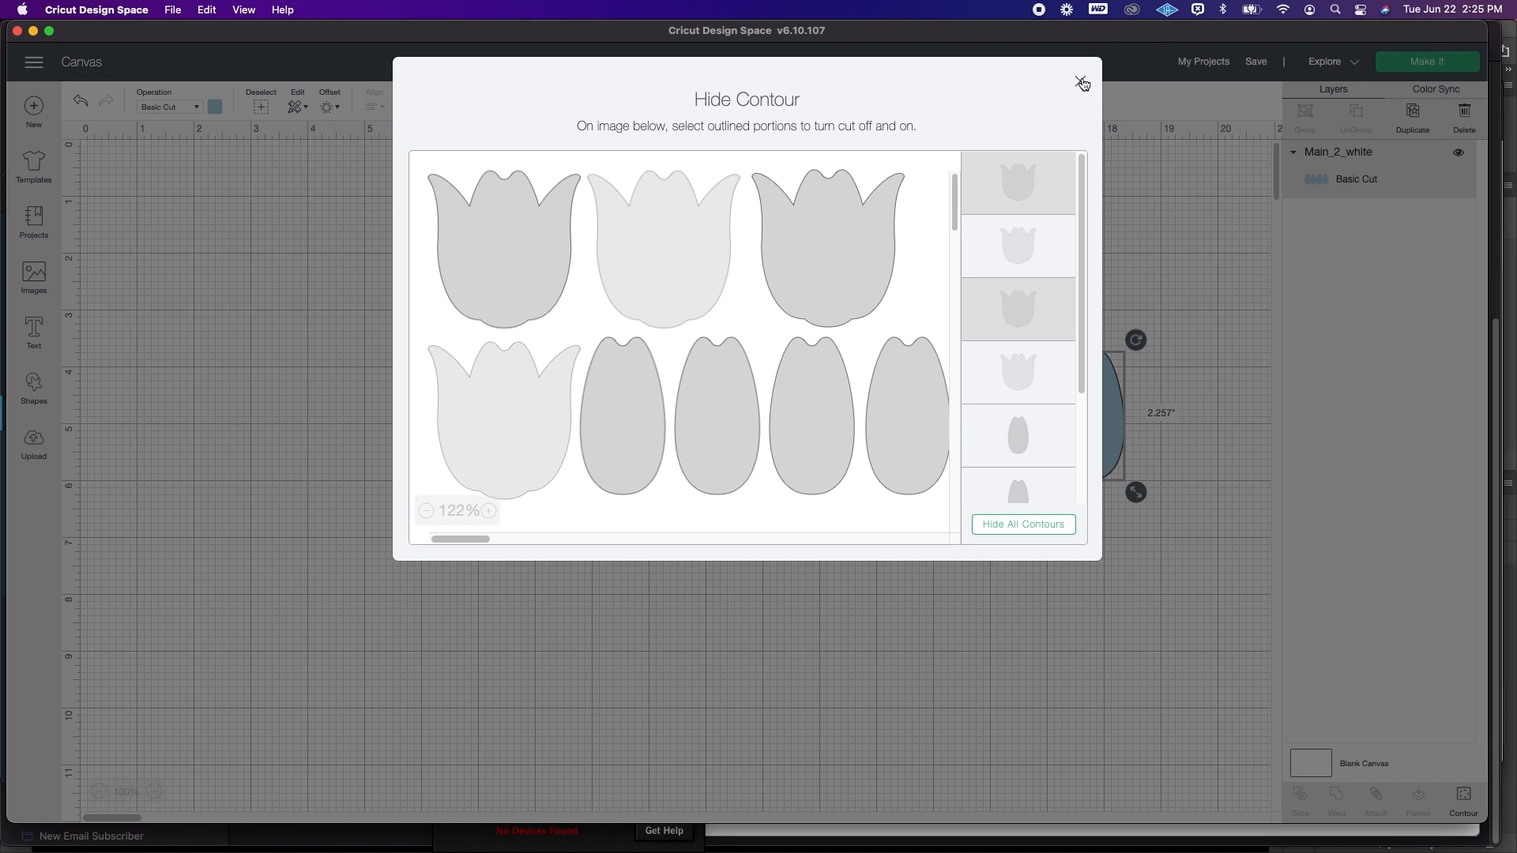
click(1081, 82)
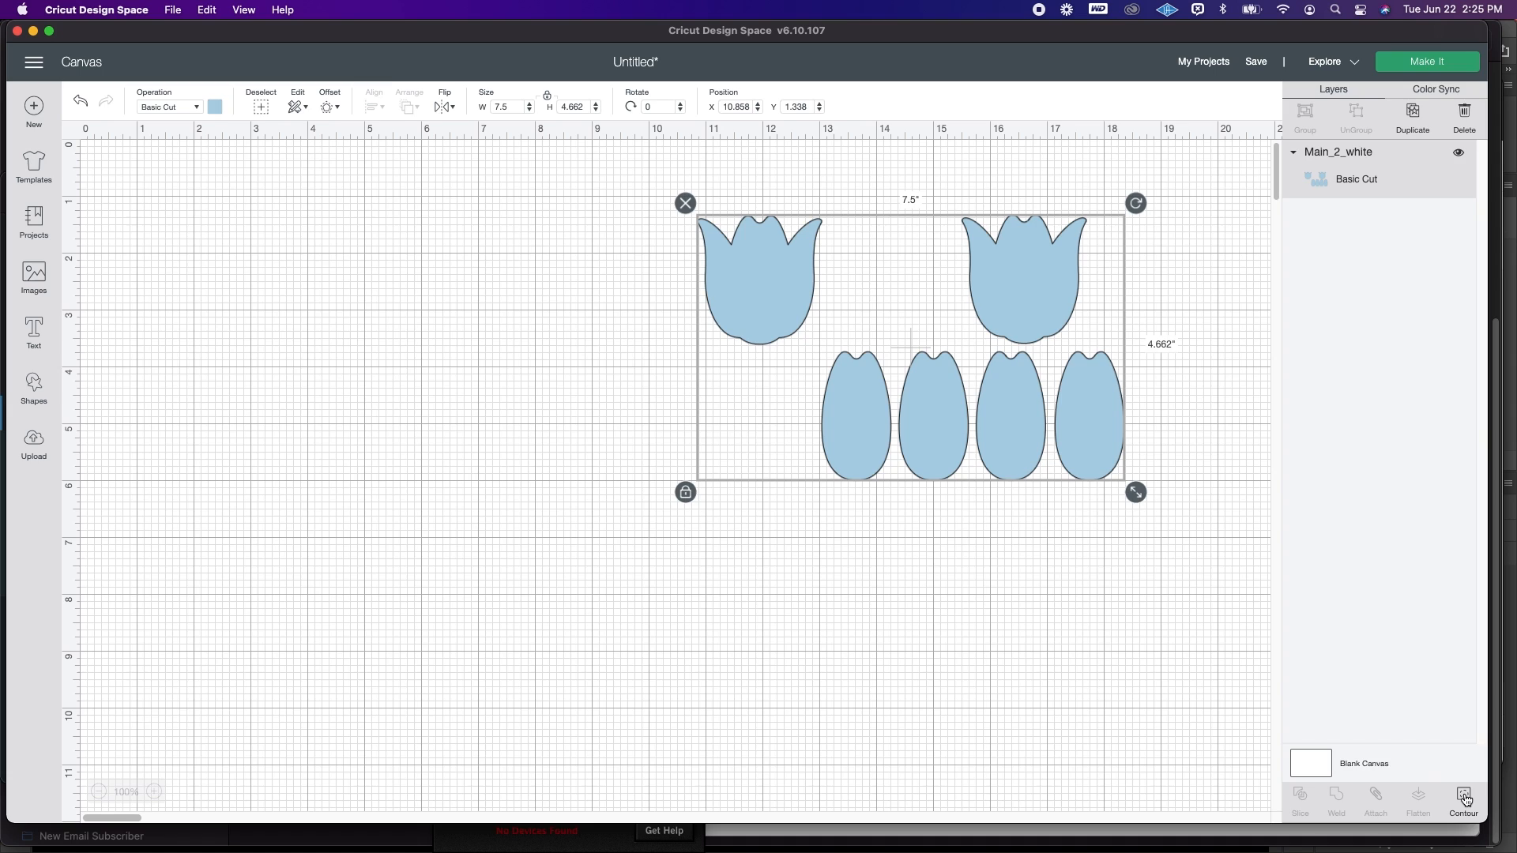
Step: Hide the four plain egg shapes from the cut via Contour instead
click(1464, 799)
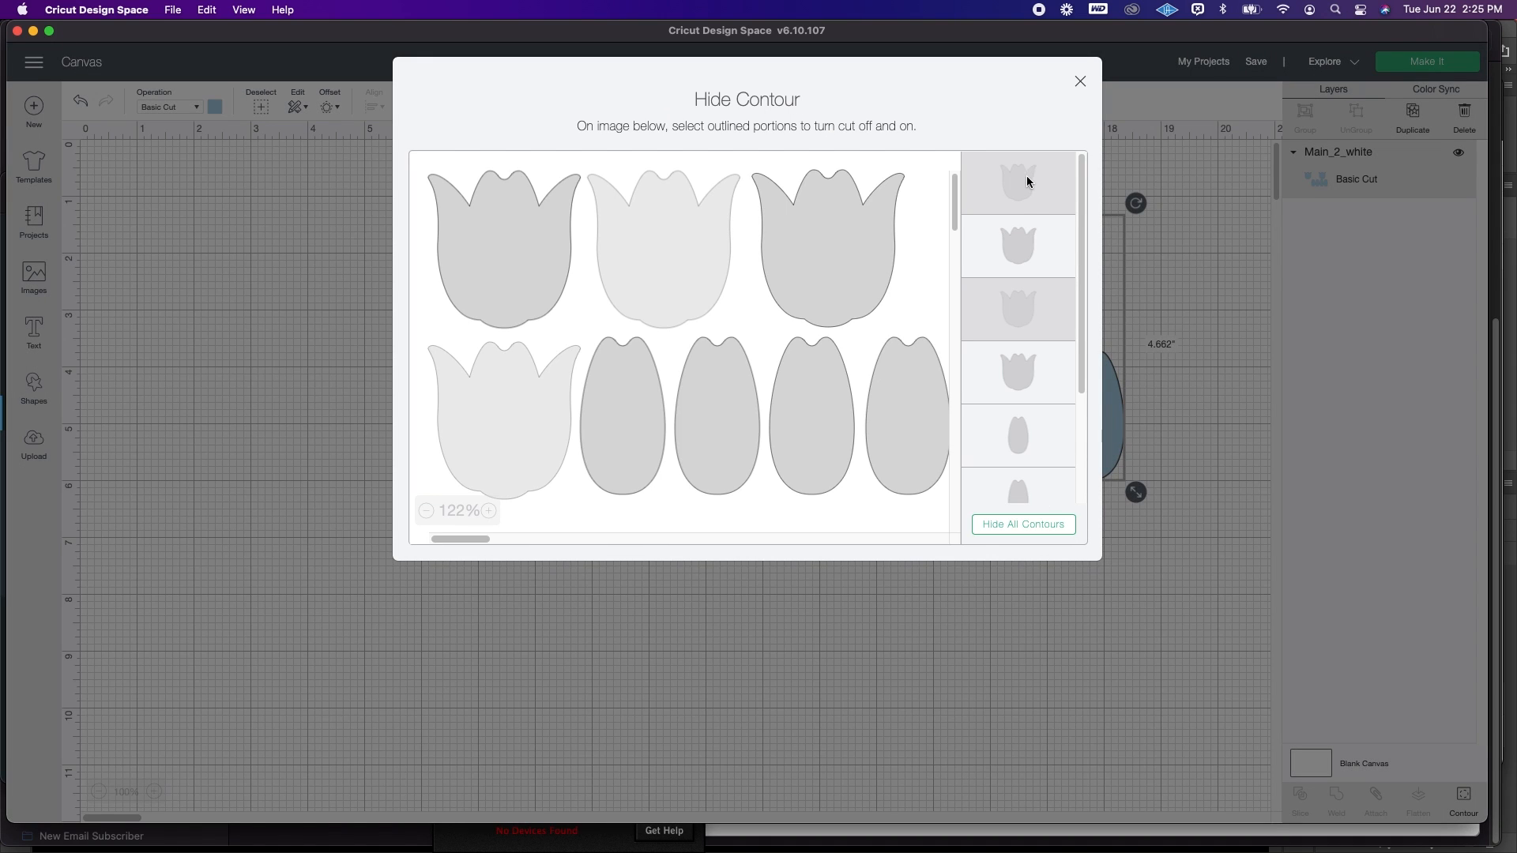
mouse_move(1021, 187)
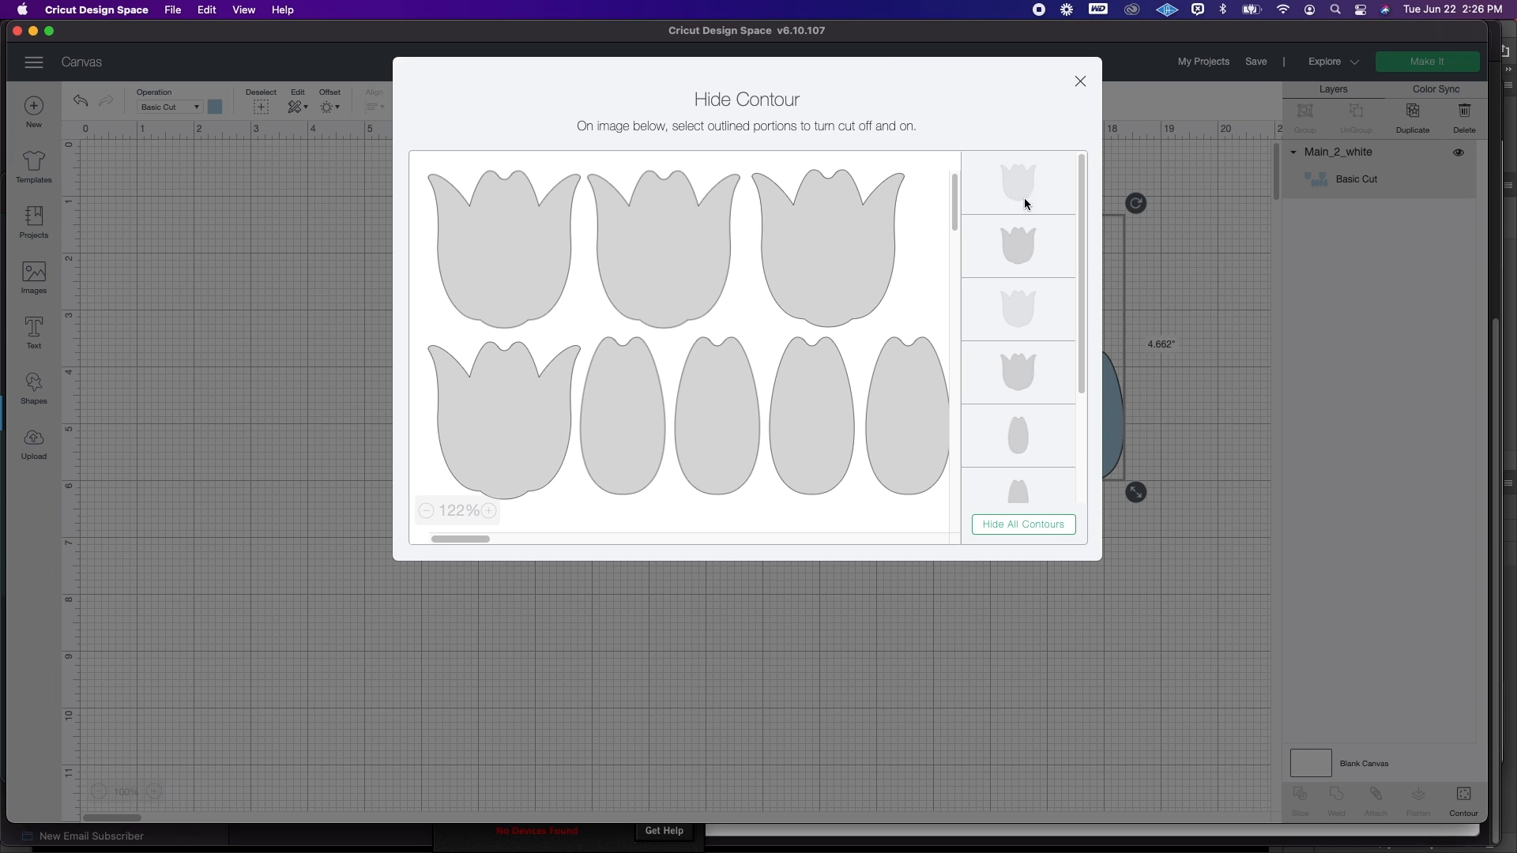
mouse_move(1057, 351)
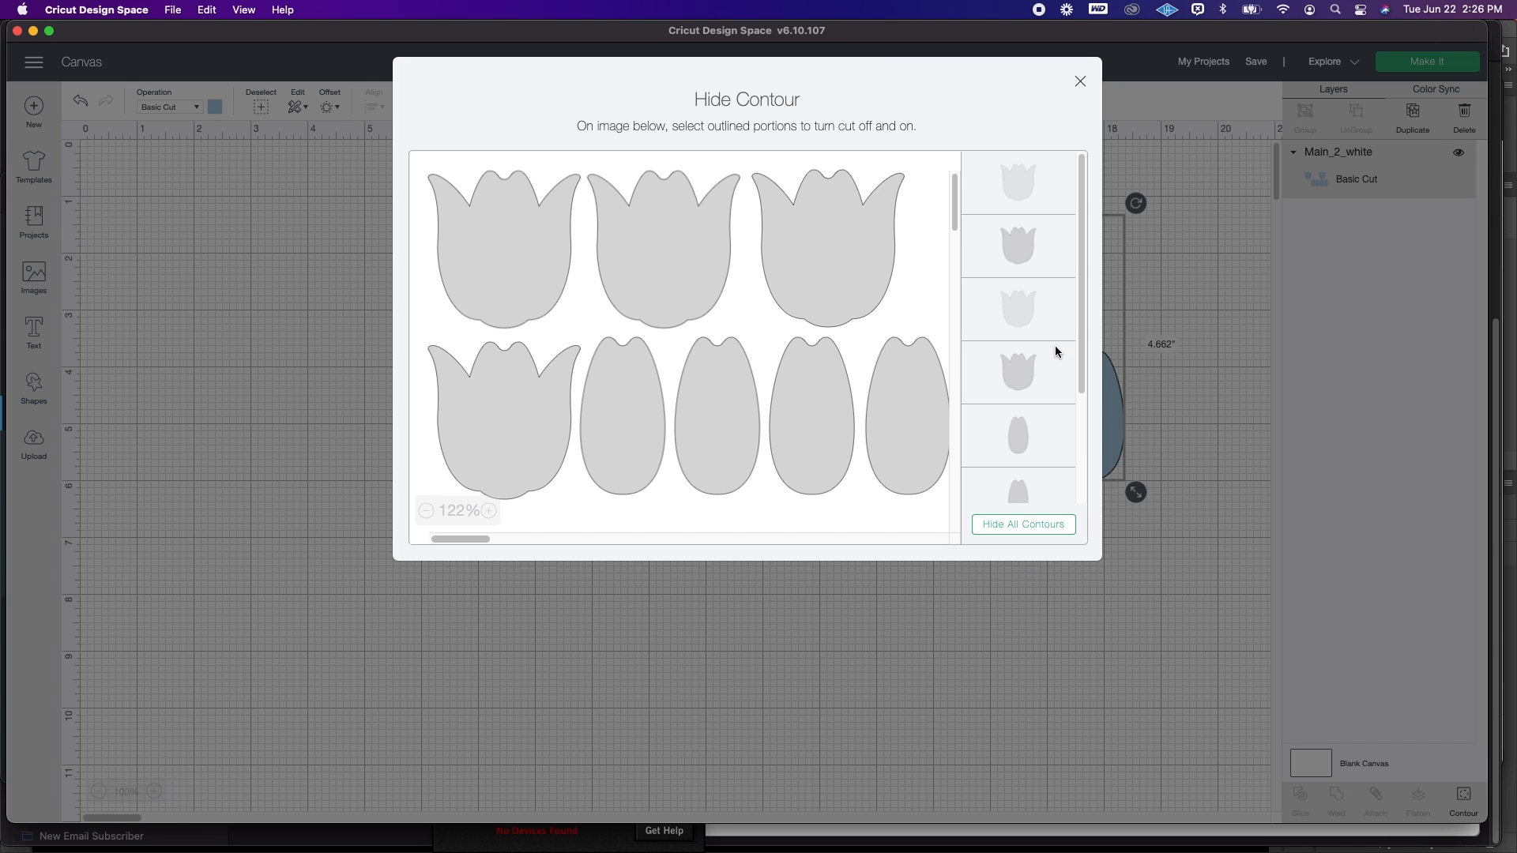
mouse_move(578, 292)
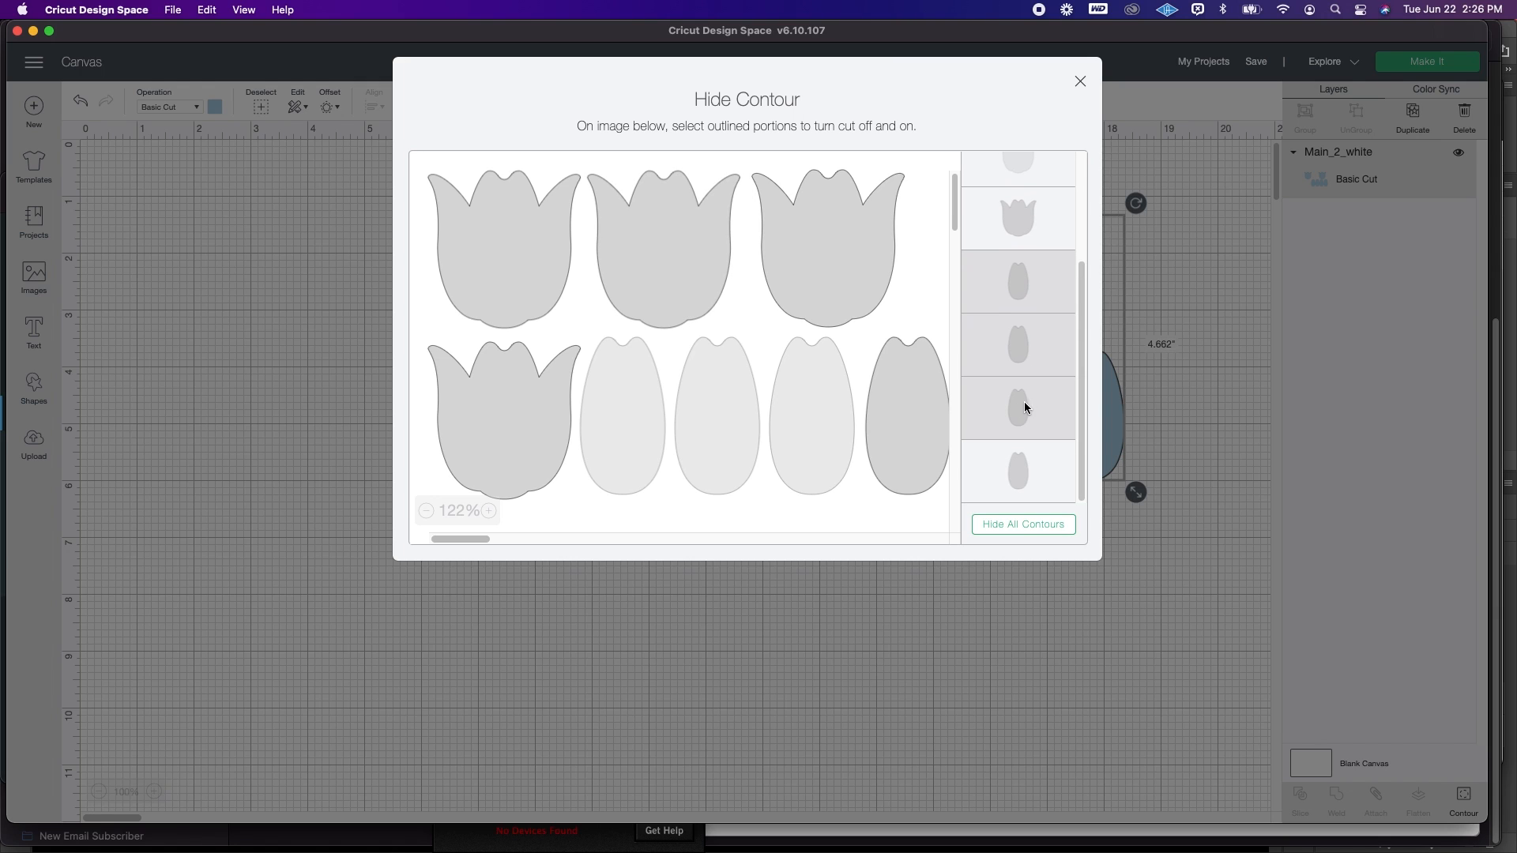
click(1016, 406)
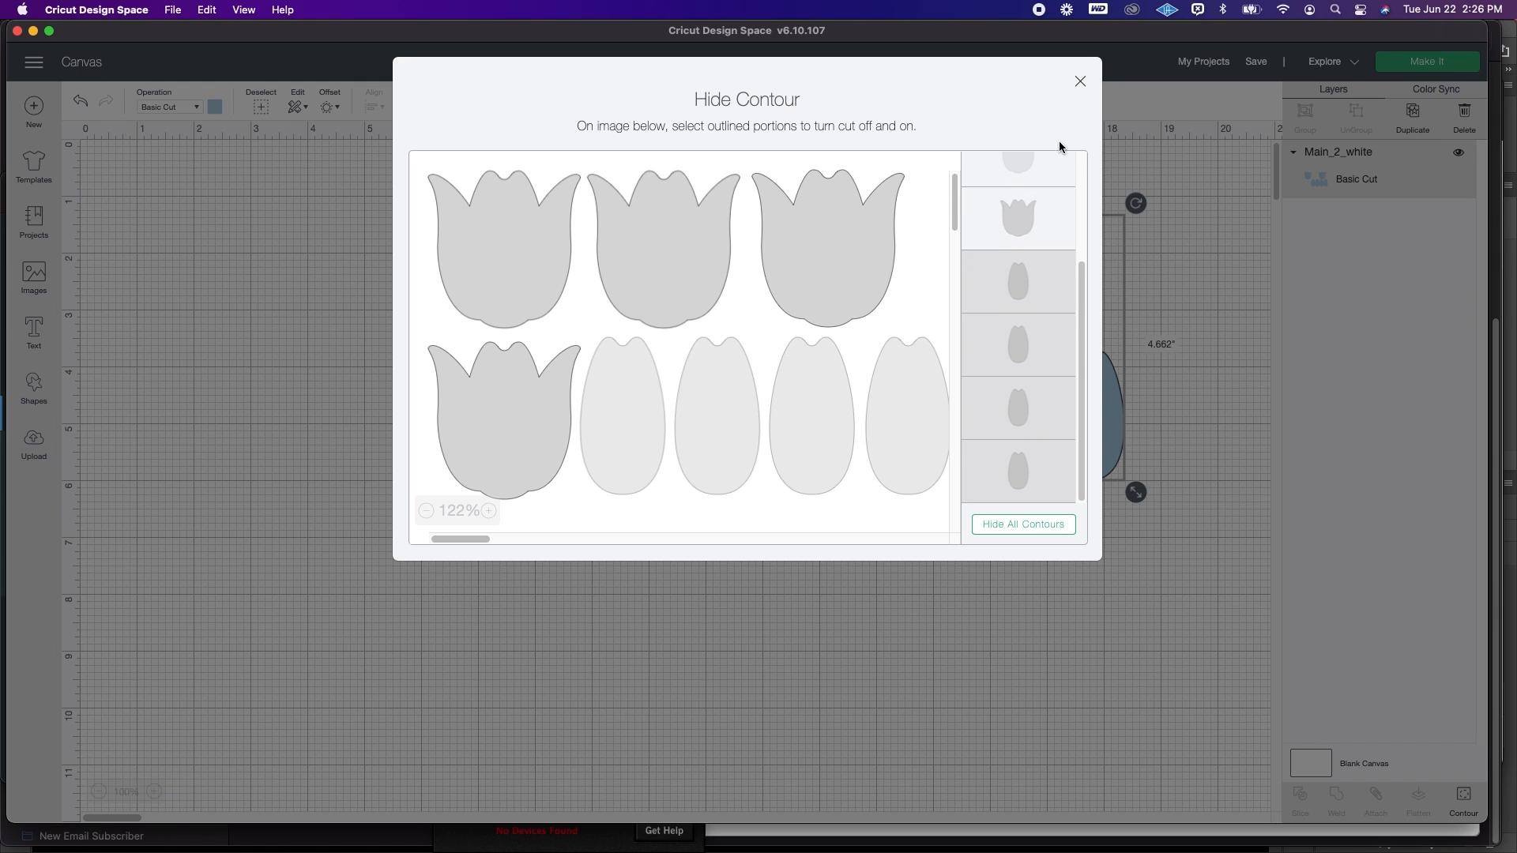
mouse_move(1081, 84)
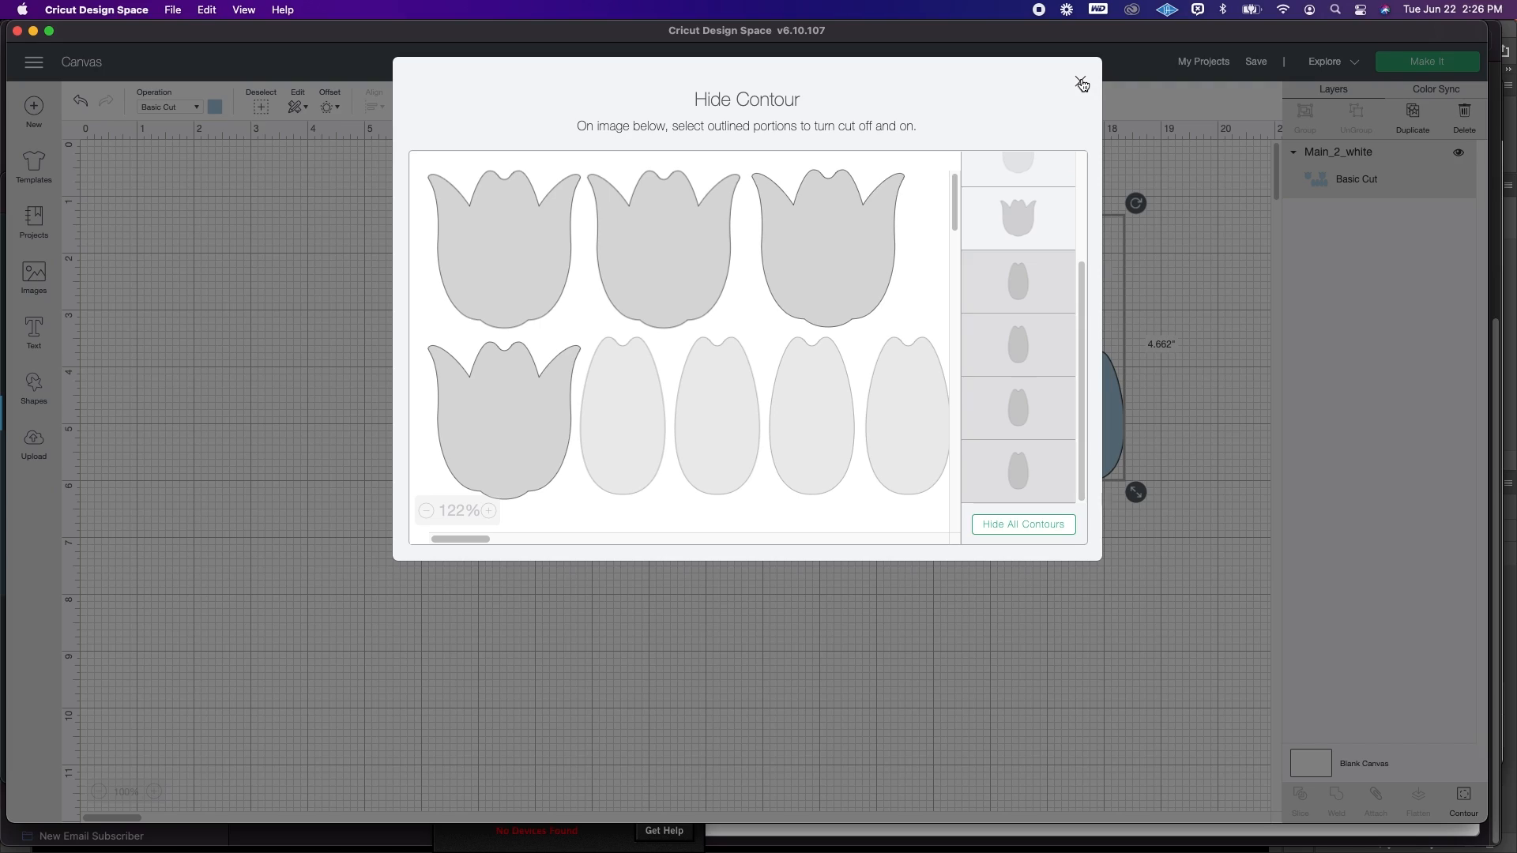
click(1081, 82)
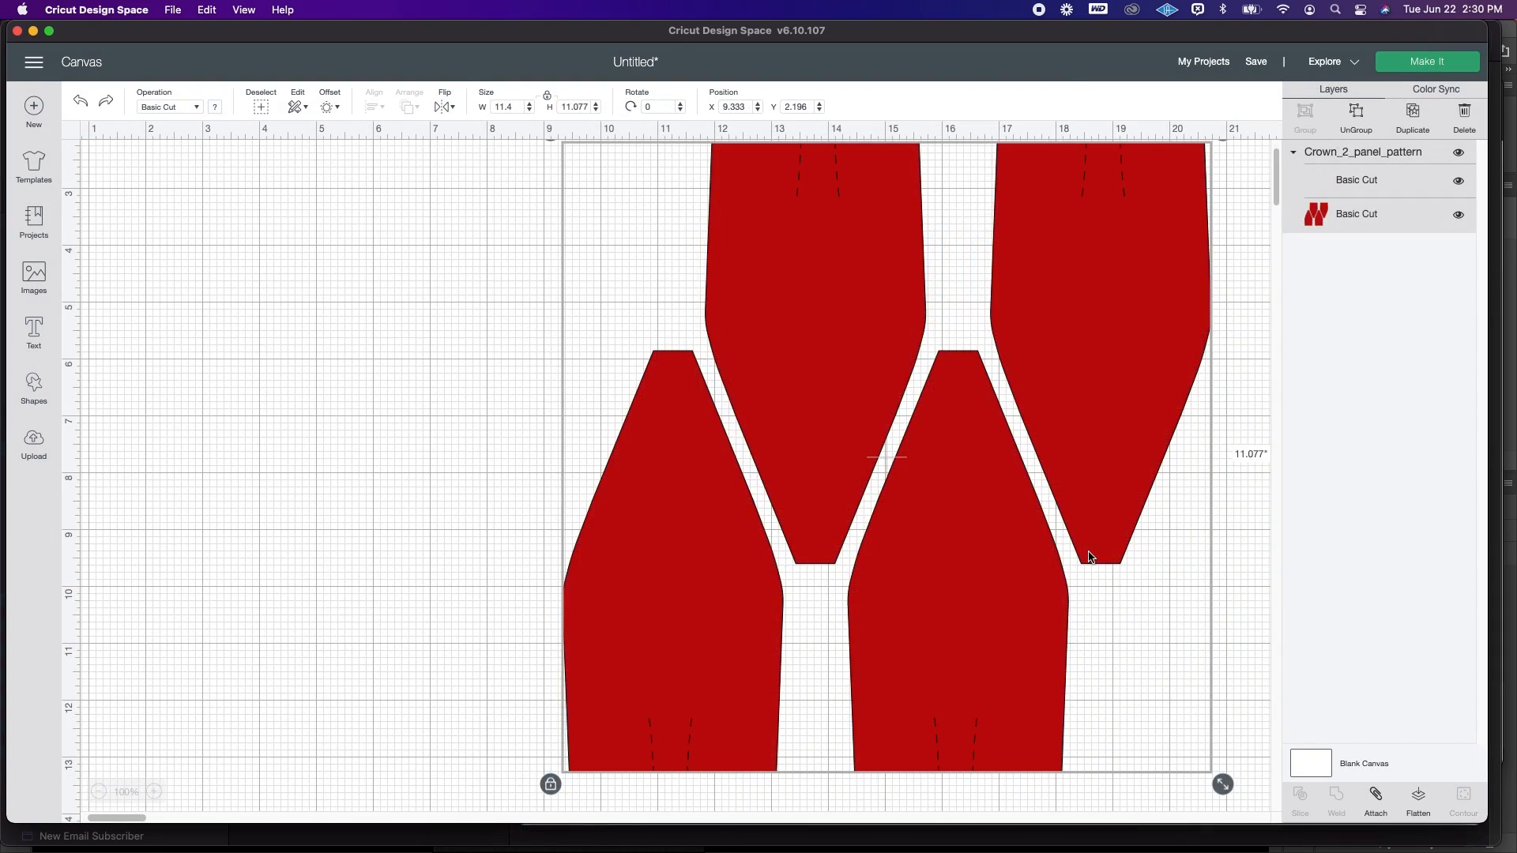
mouse_move(1084, 555)
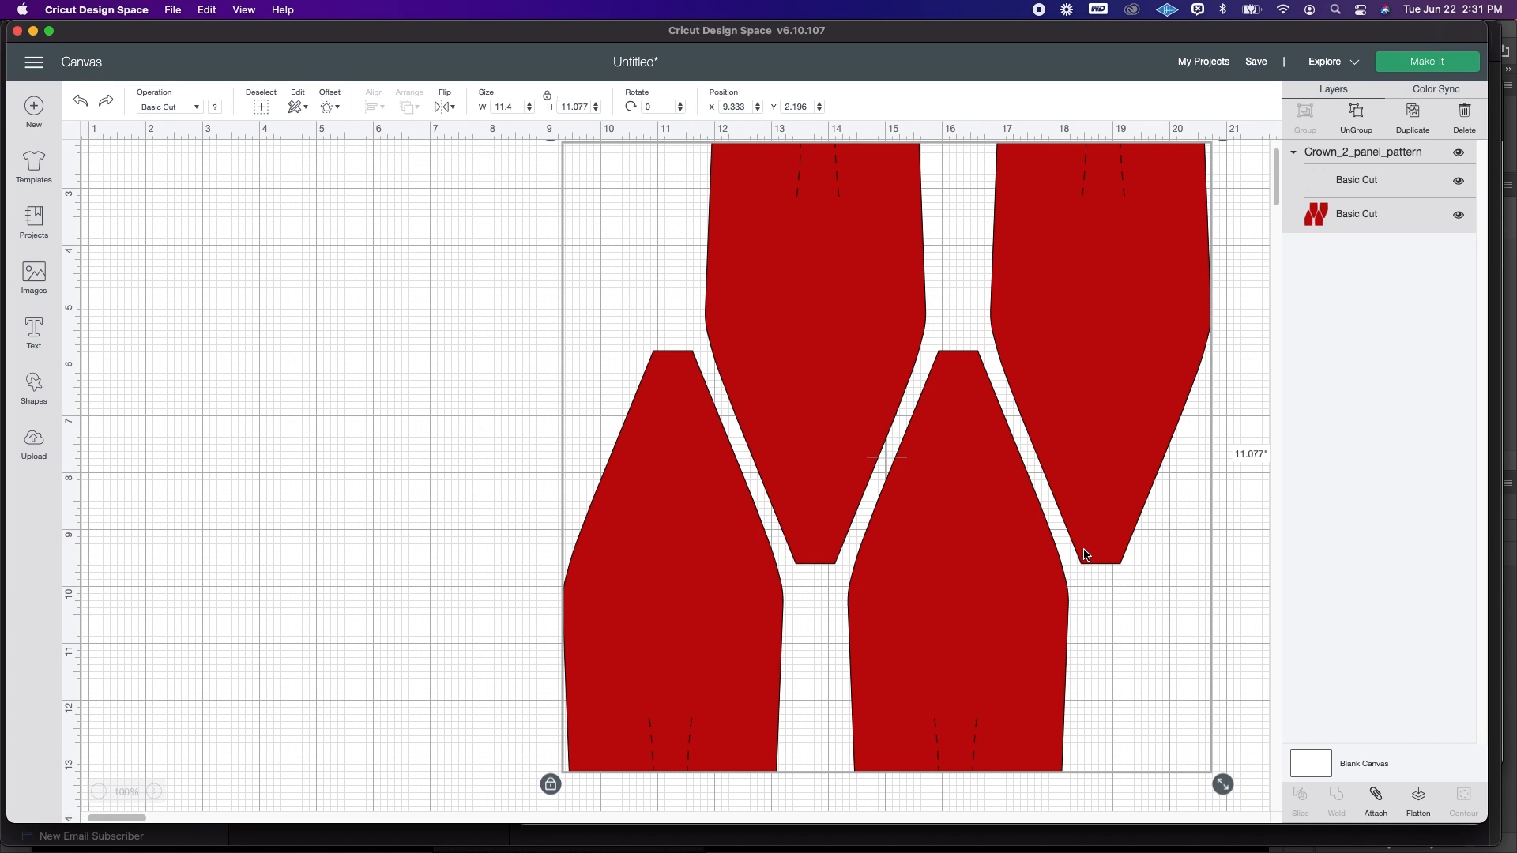
mouse_move(896, 646)
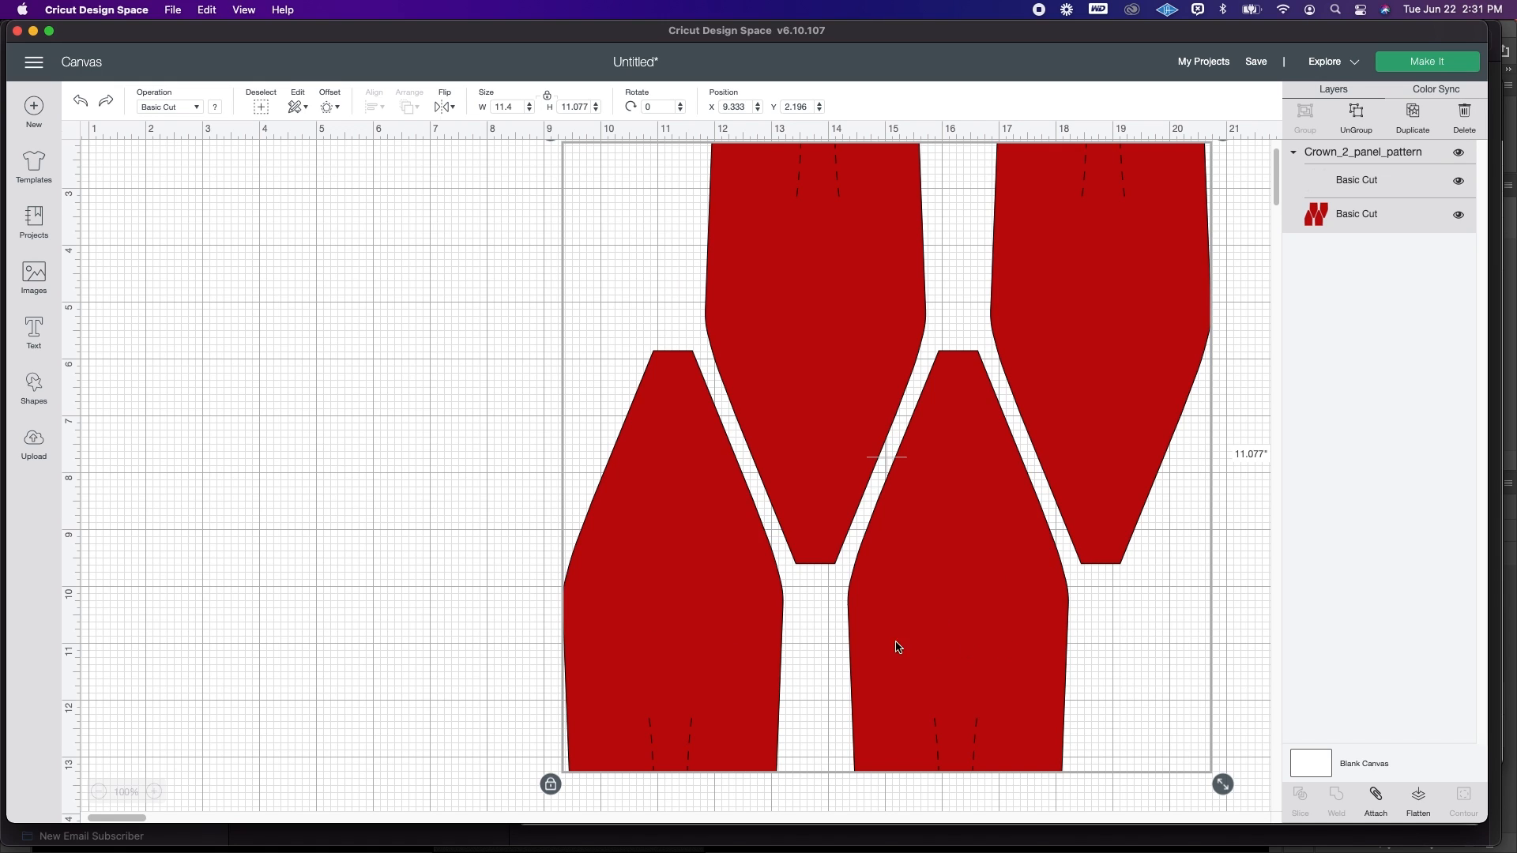
mouse_move(659, 774)
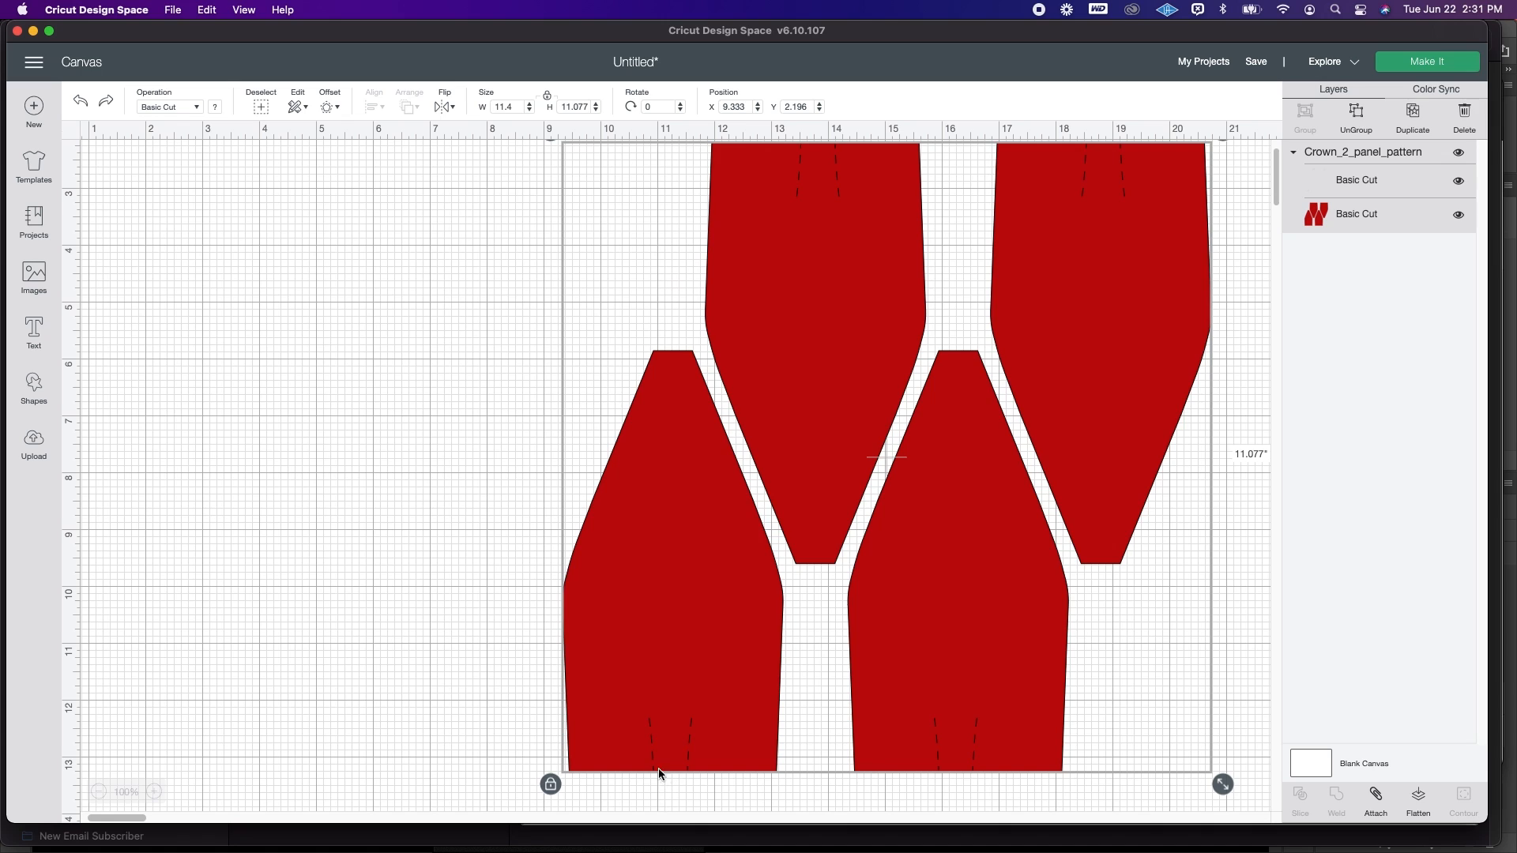
mouse_move(1273, 588)
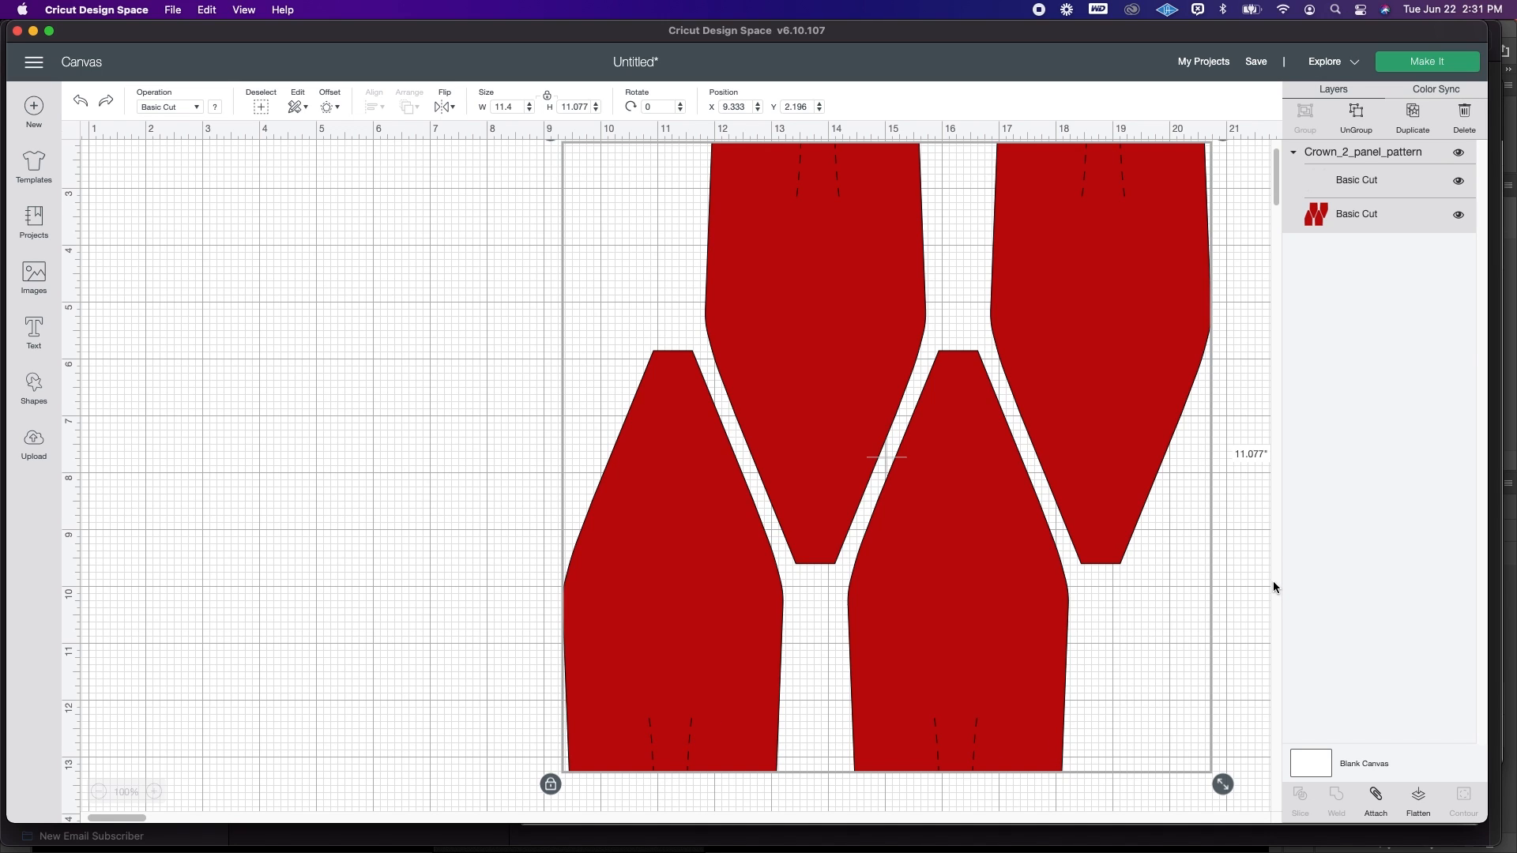
mouse_move(1277, 566)
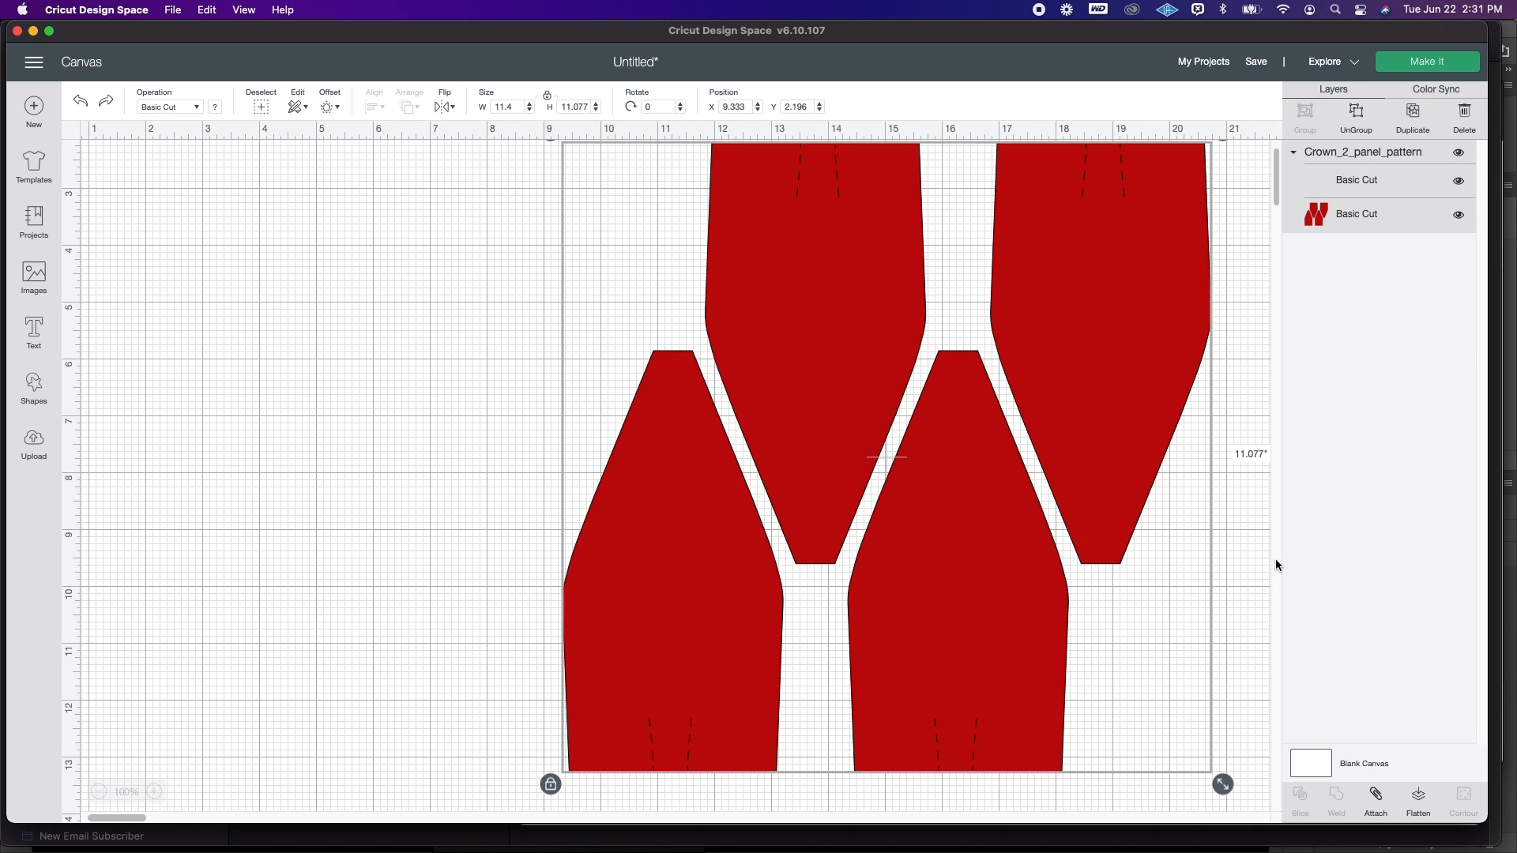
mouse_move(1302, 559)
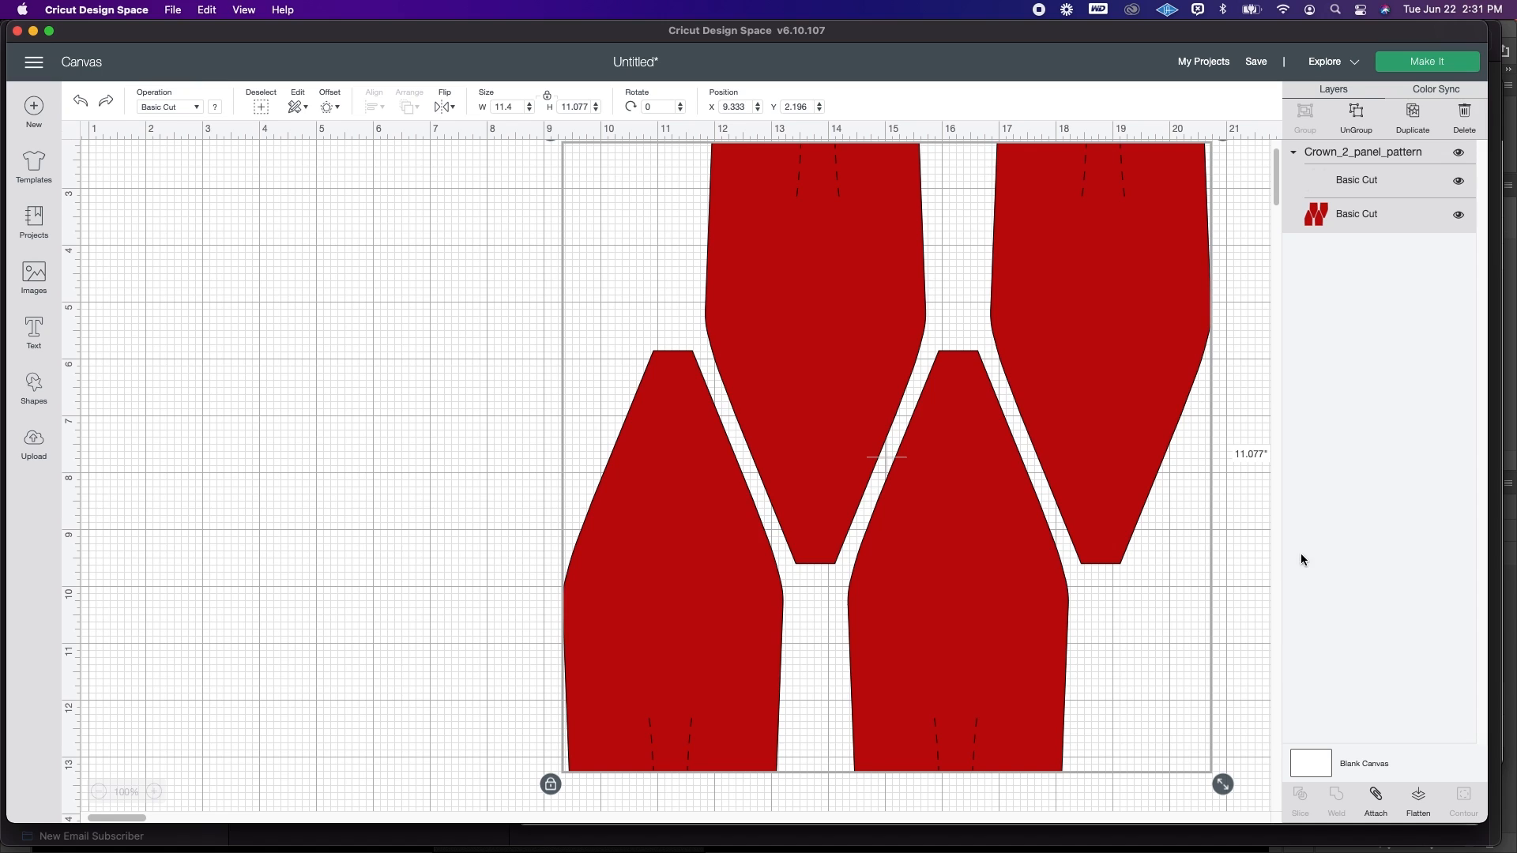
mouse_move(1378, 218)
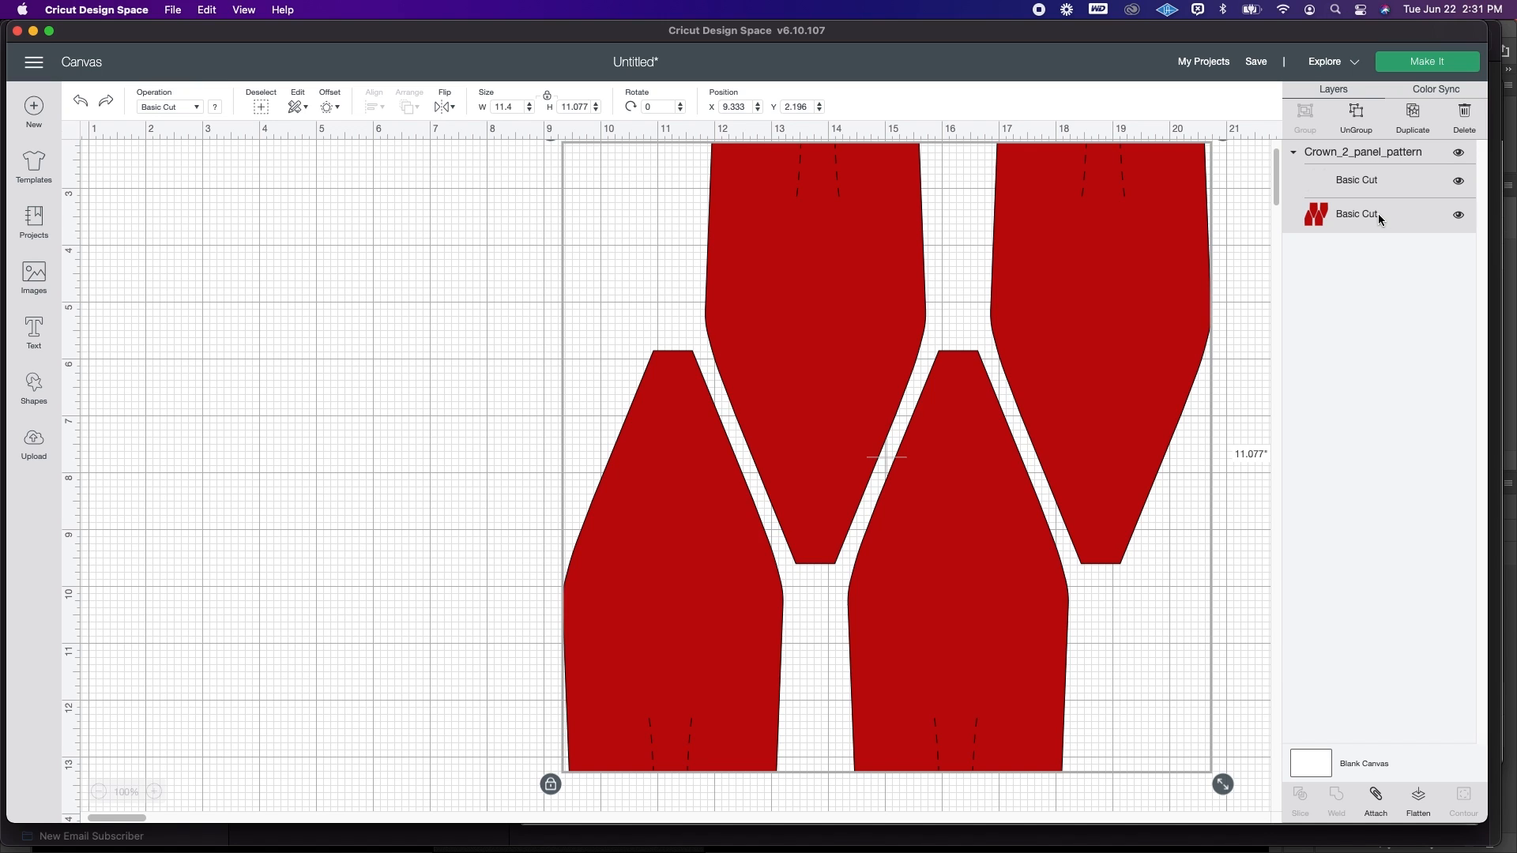
Step: Contour the red Basic Cut layer to hide the two lower crown panels, keeping the top pair
click(1356, 213)
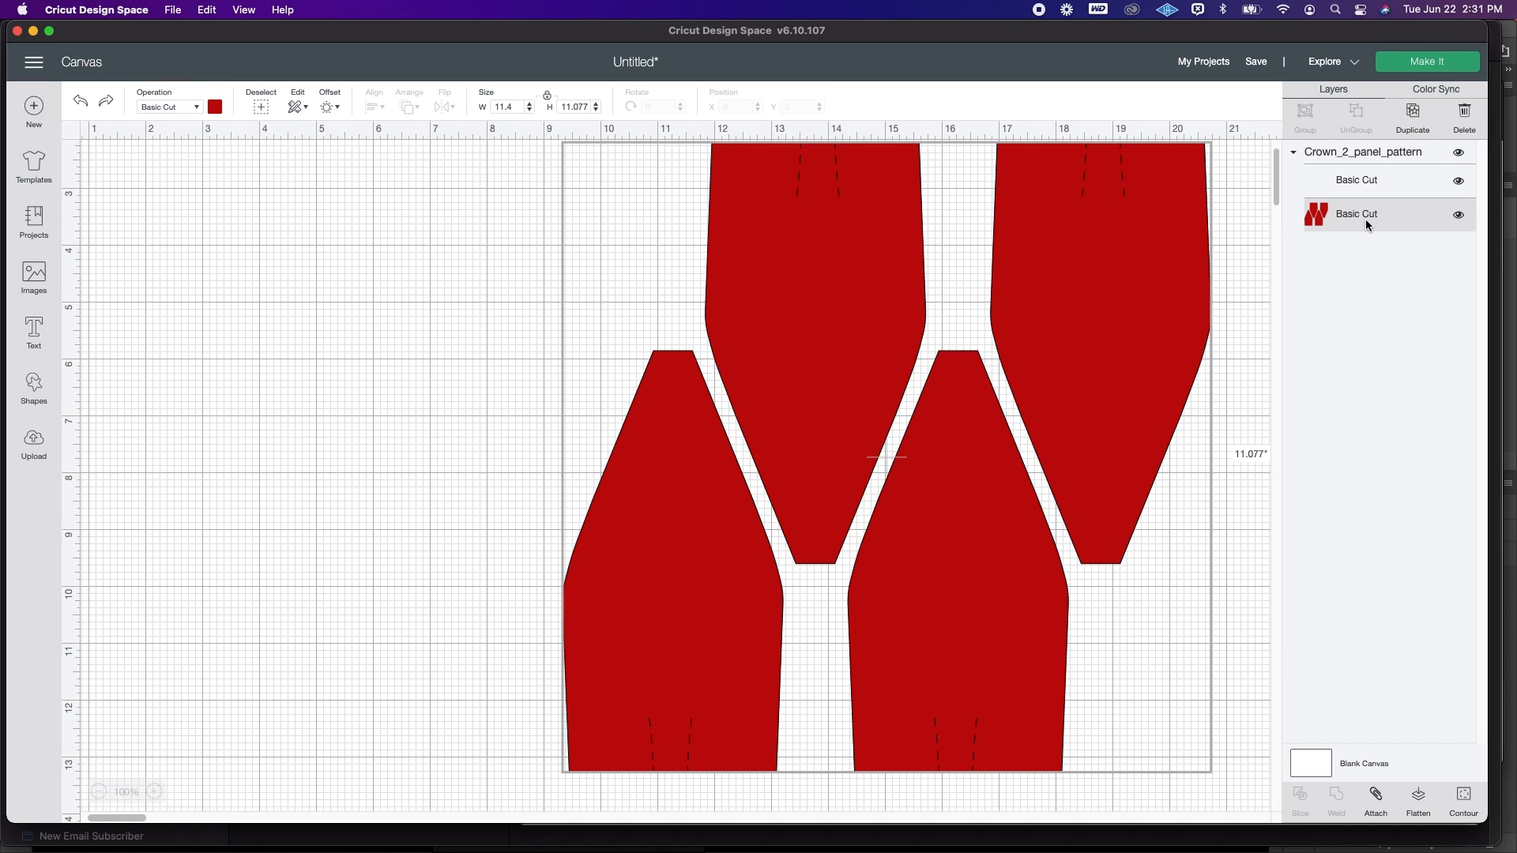
mouse_move(1377, 223)
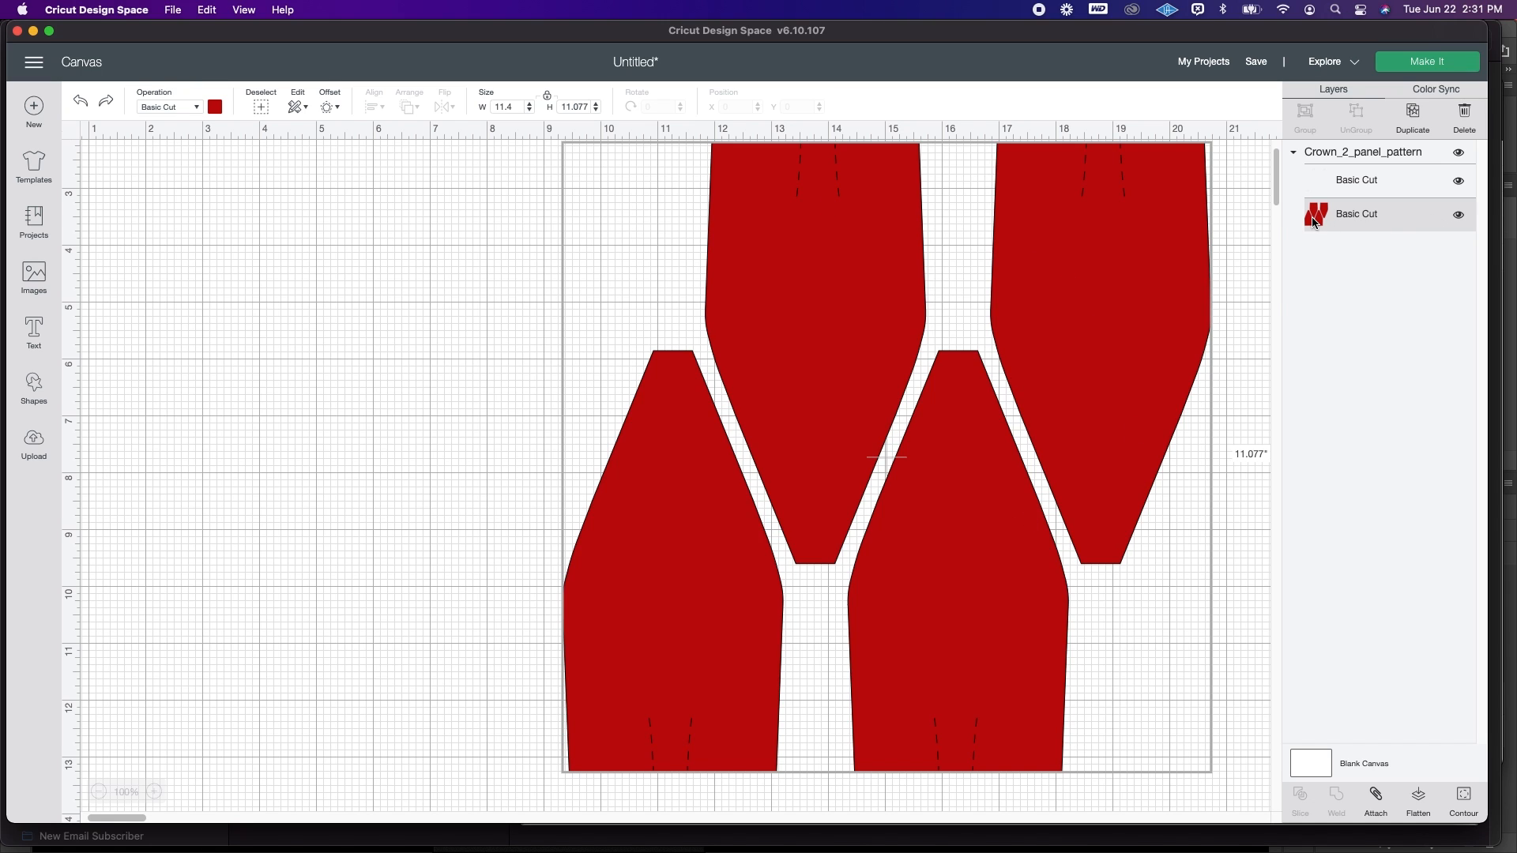
mouse_move(1391, 215)
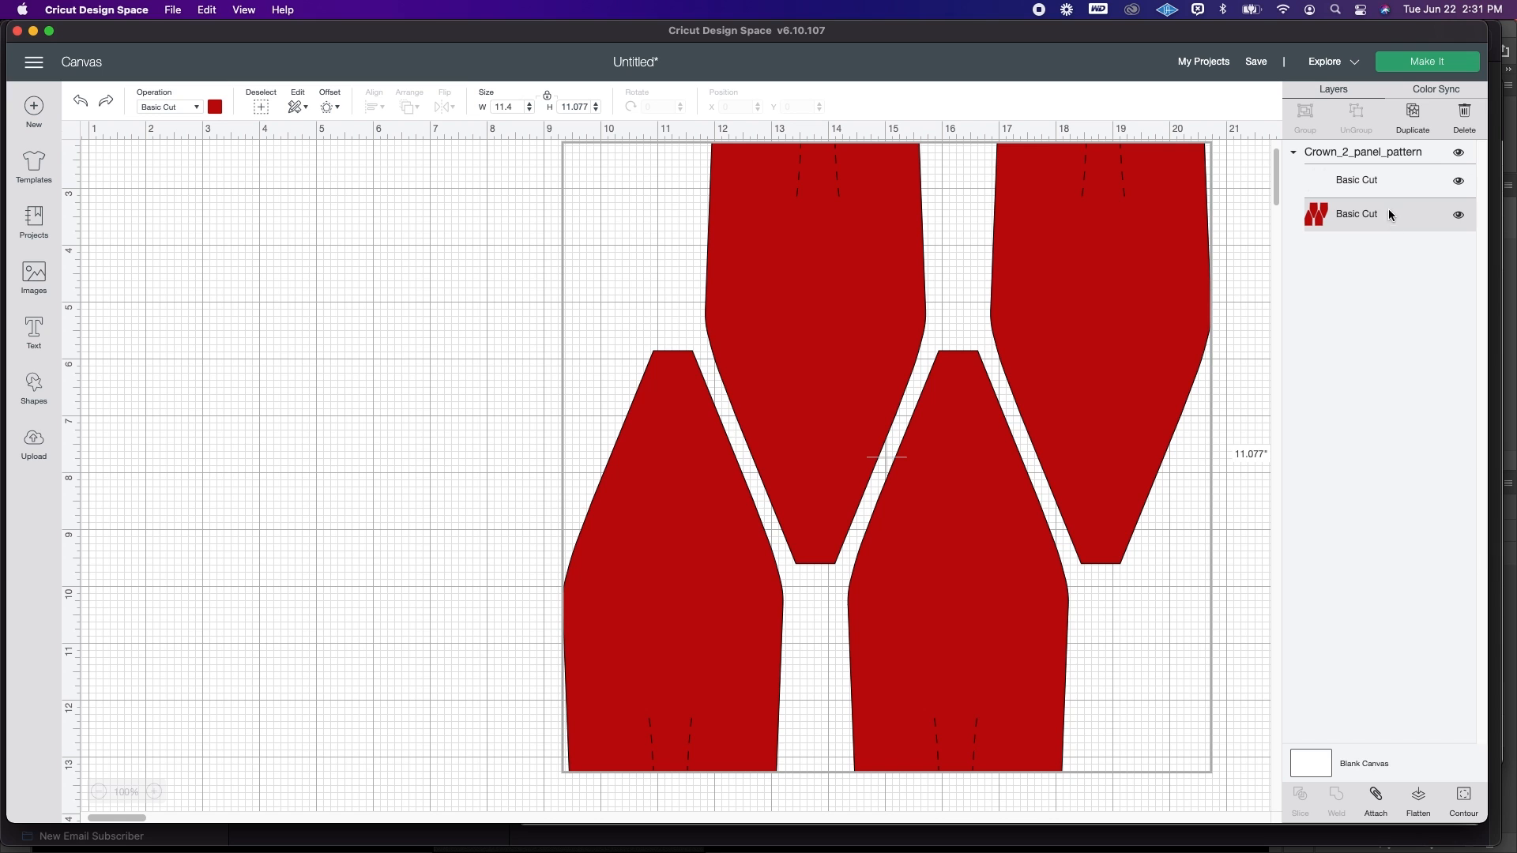
click(1463, 798)
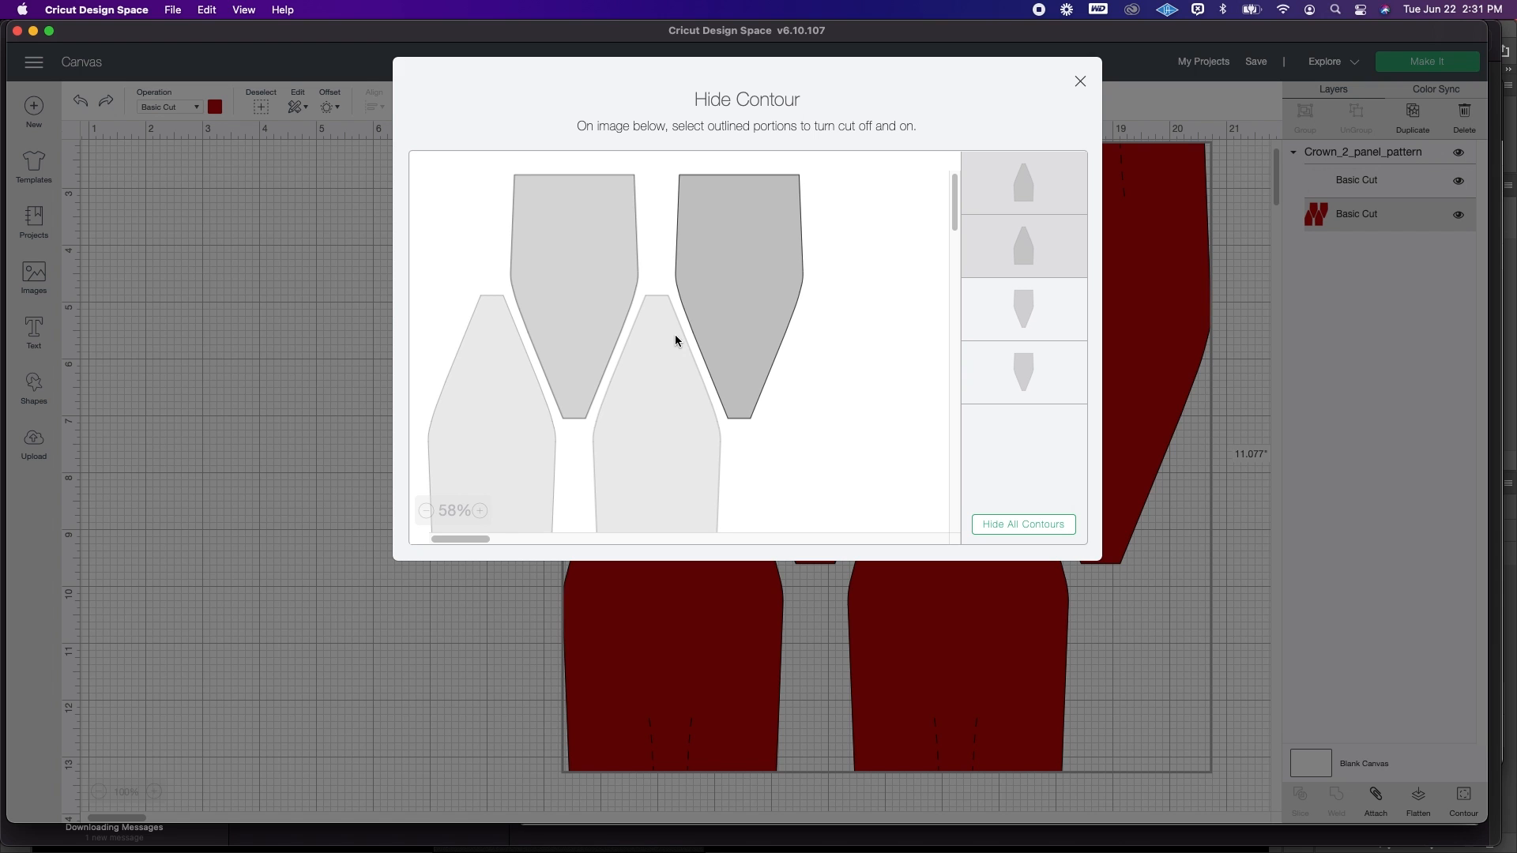
click(1081, 80)
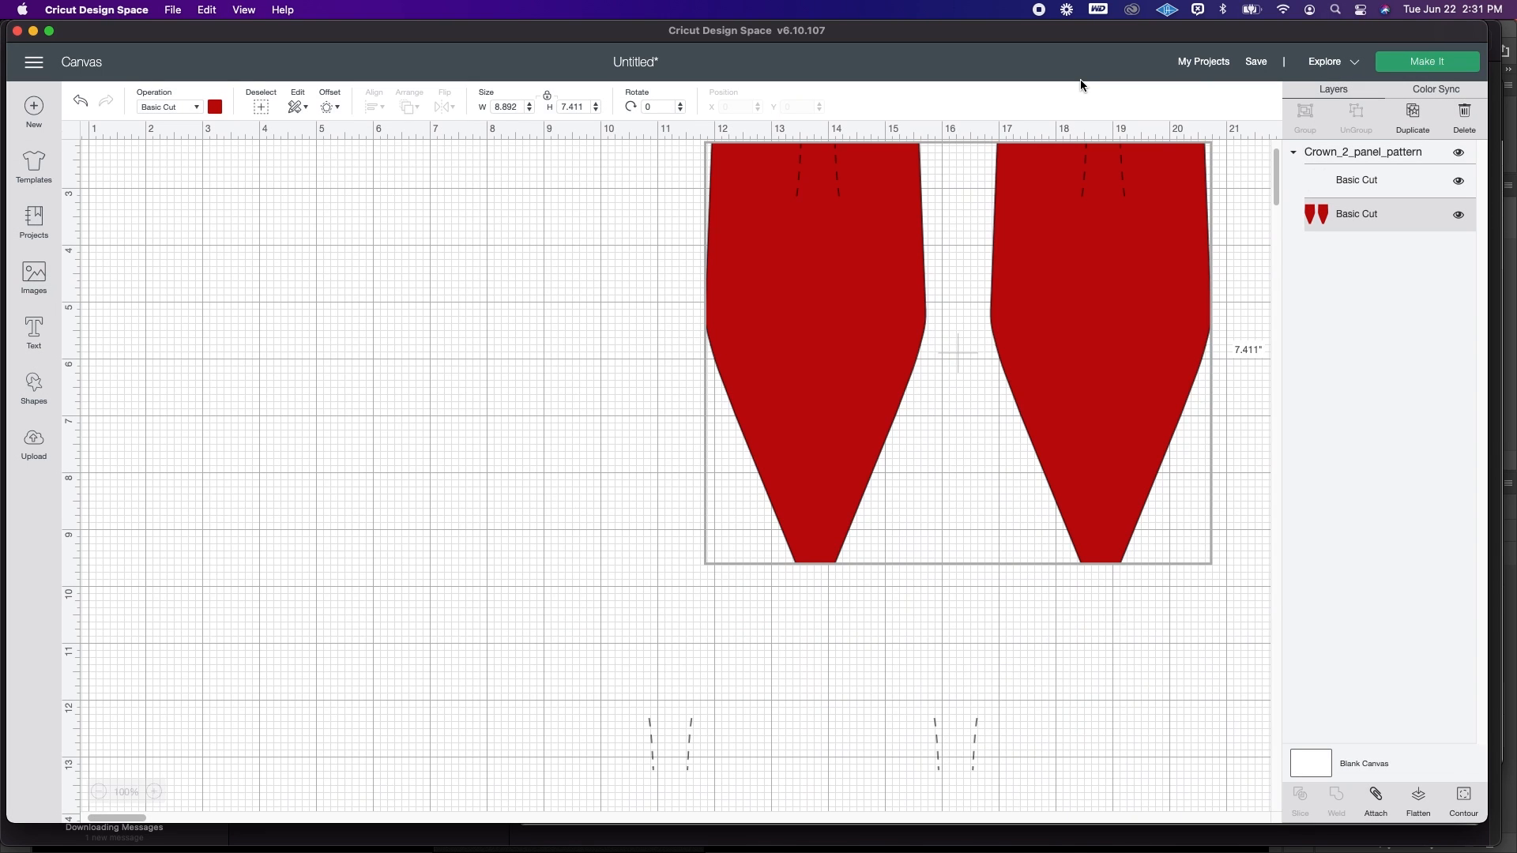
mouse_move(1127, 641)
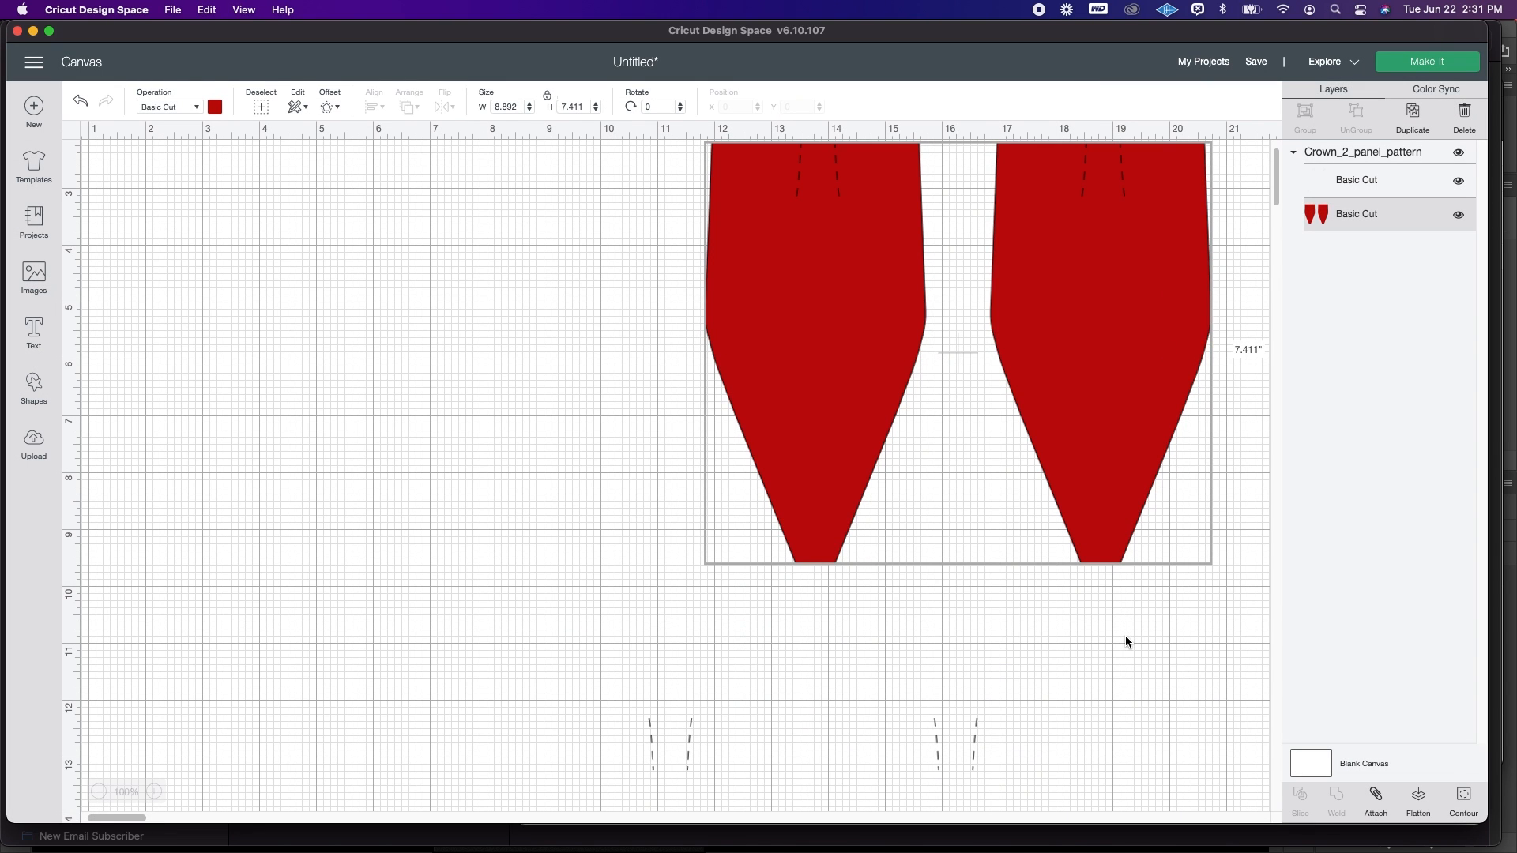
mouse_move(651, 733)
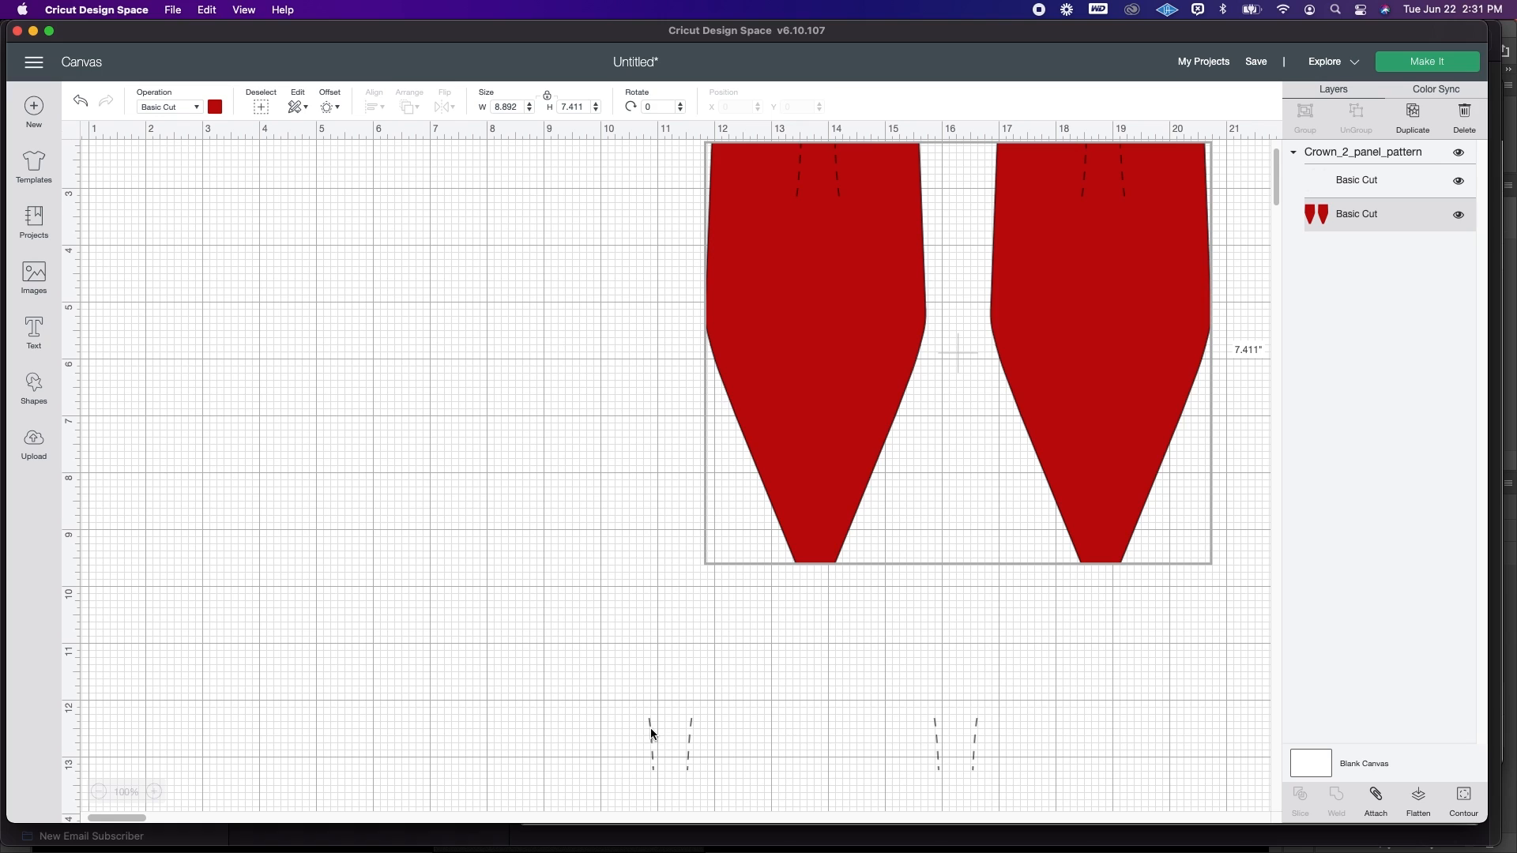
mouse_move(681, 803)
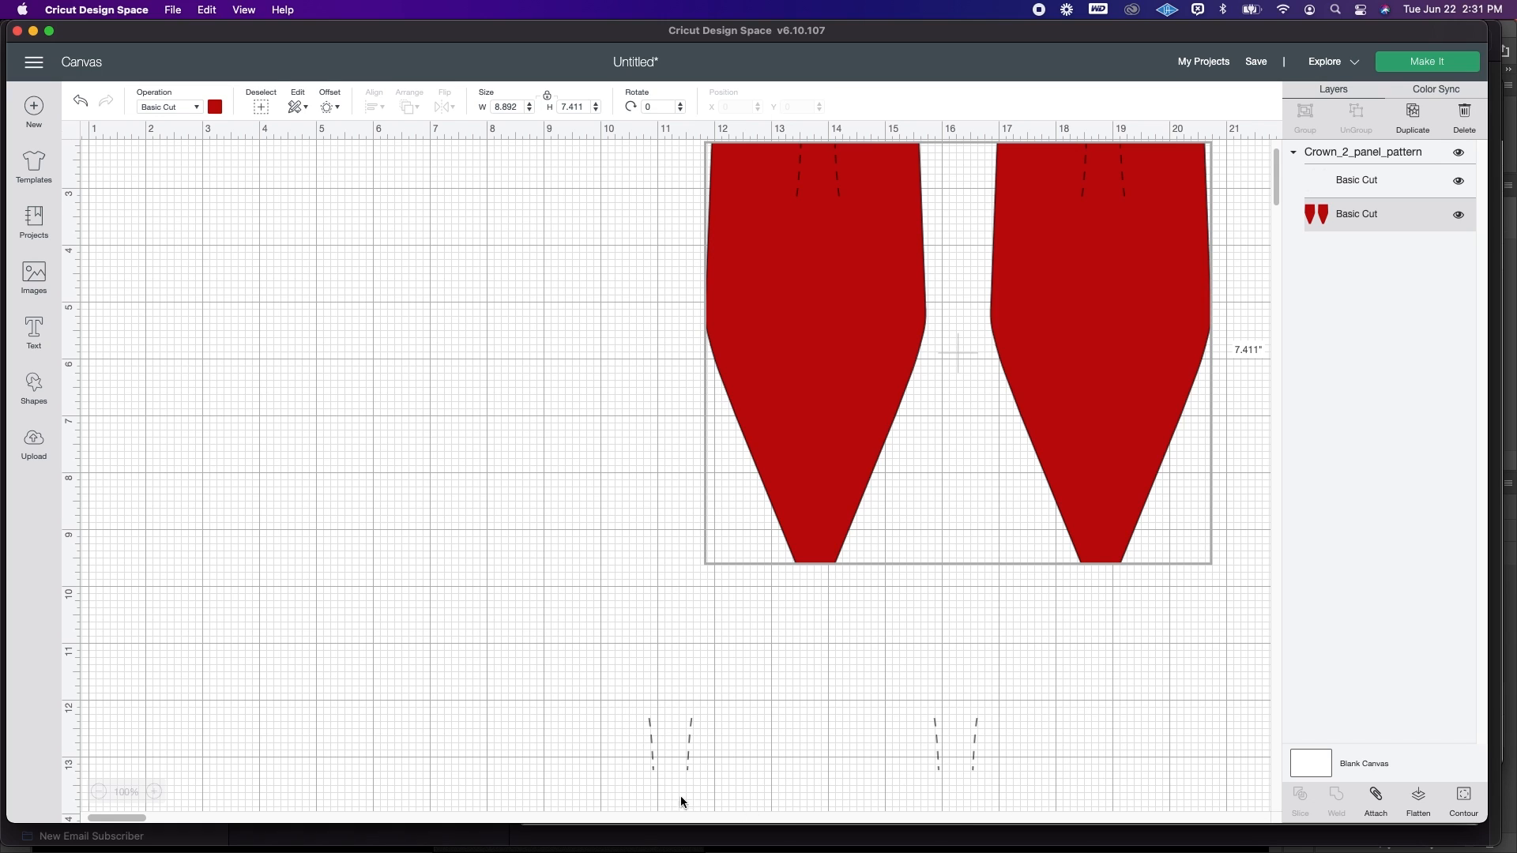
mouse_move(1059, 695)
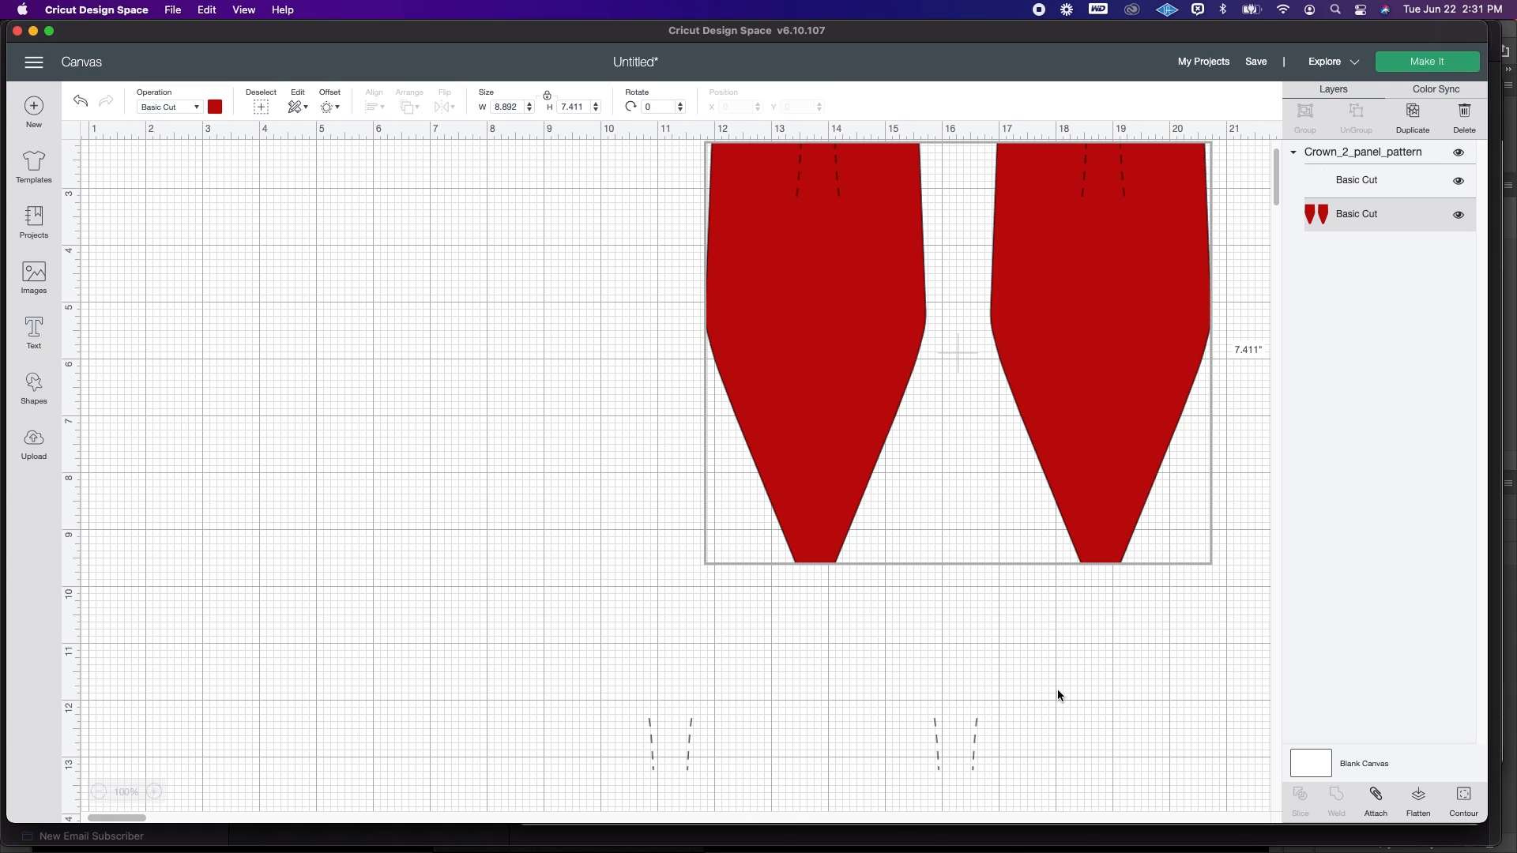
mouse_move(1399, 171)
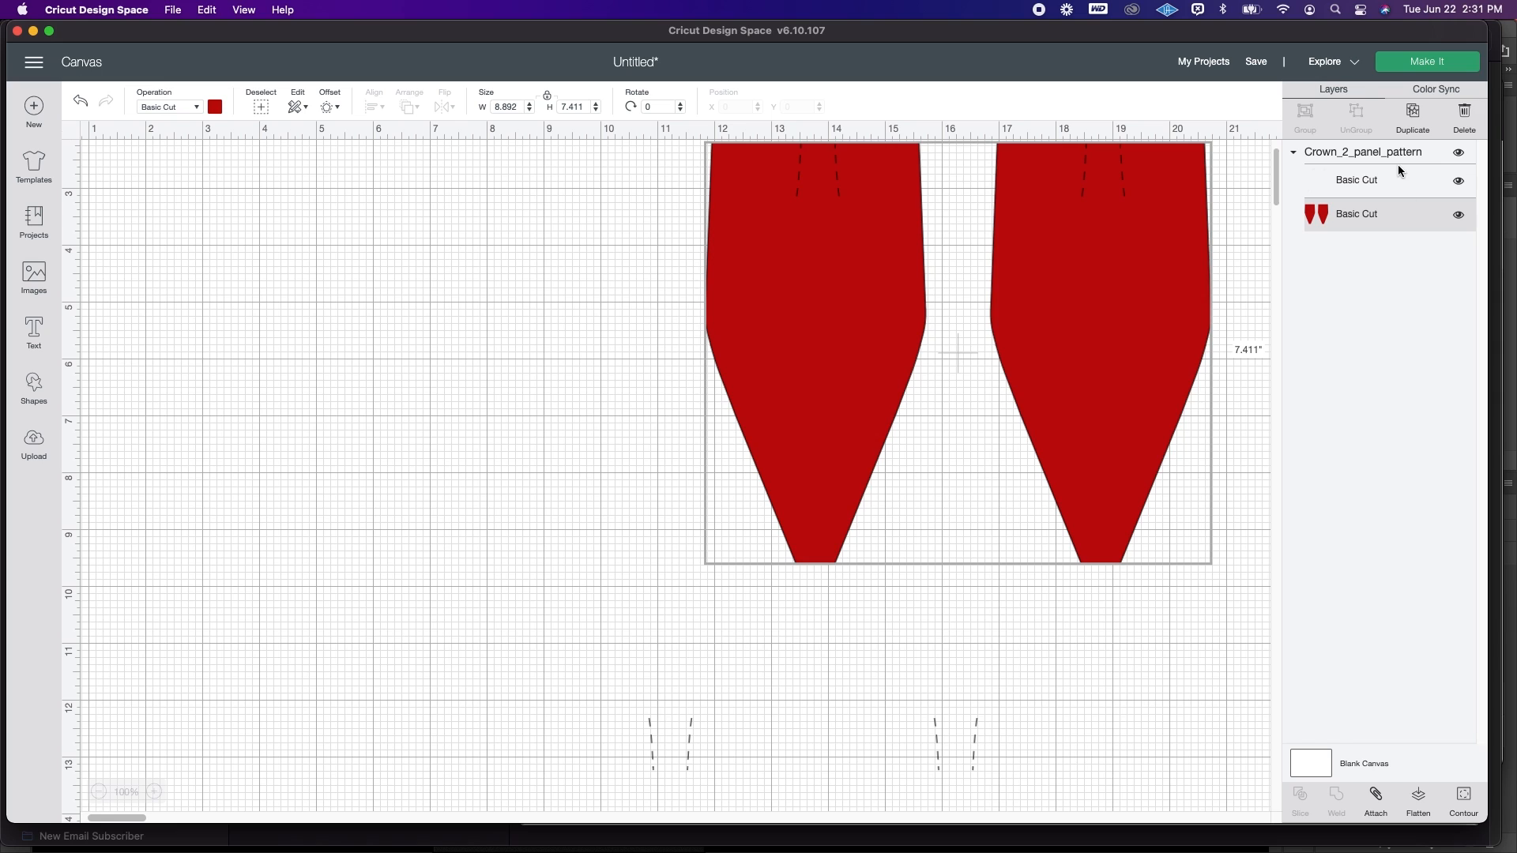
Step: Contour the score-line layer to hide the lower panels' leftover dashed lines
click(1356, 180)
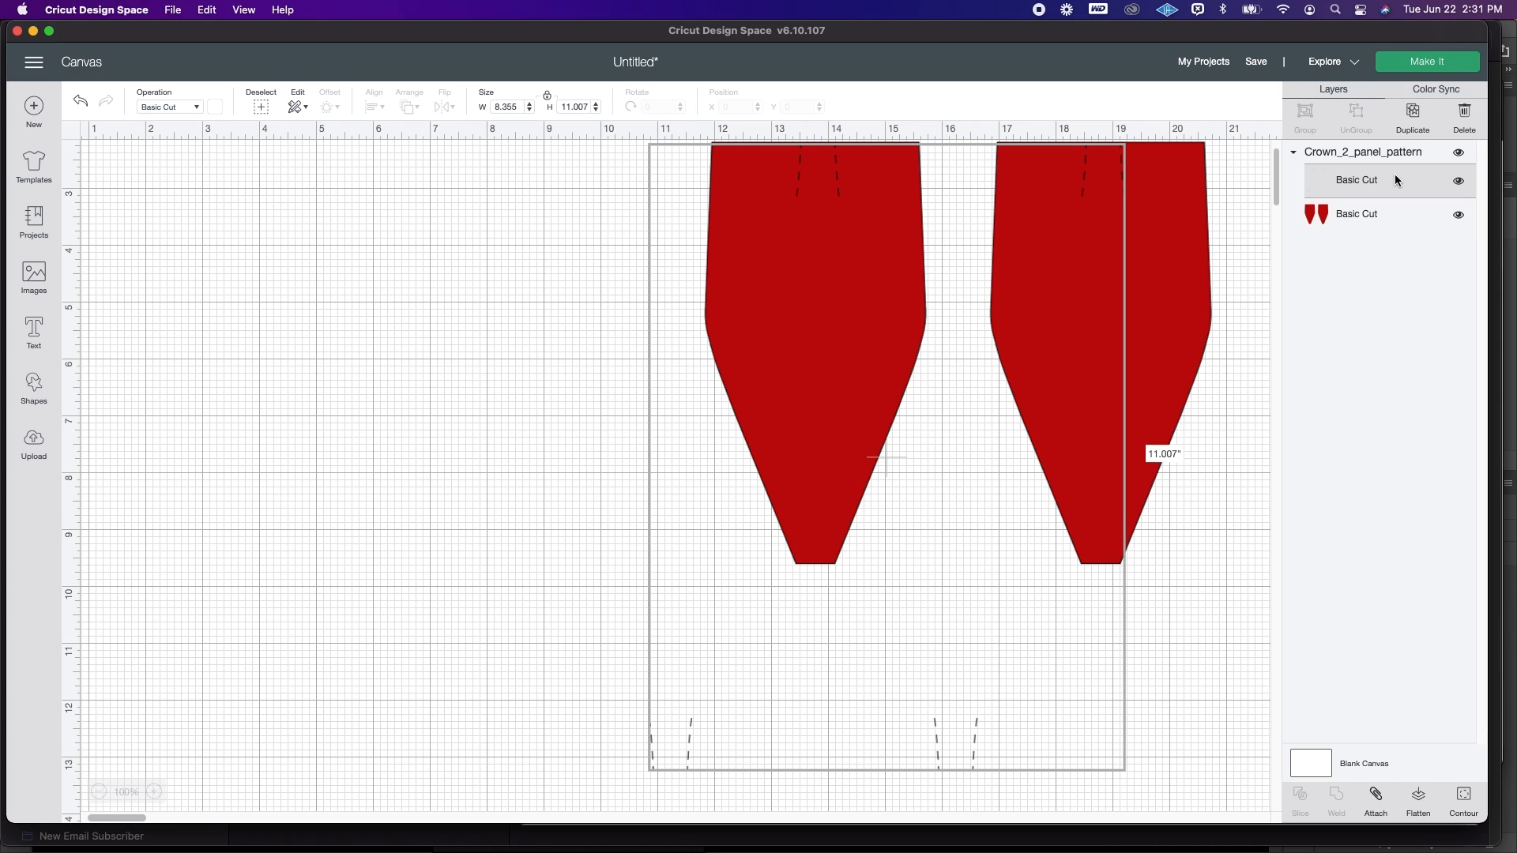
mouse_move(1059, 640)
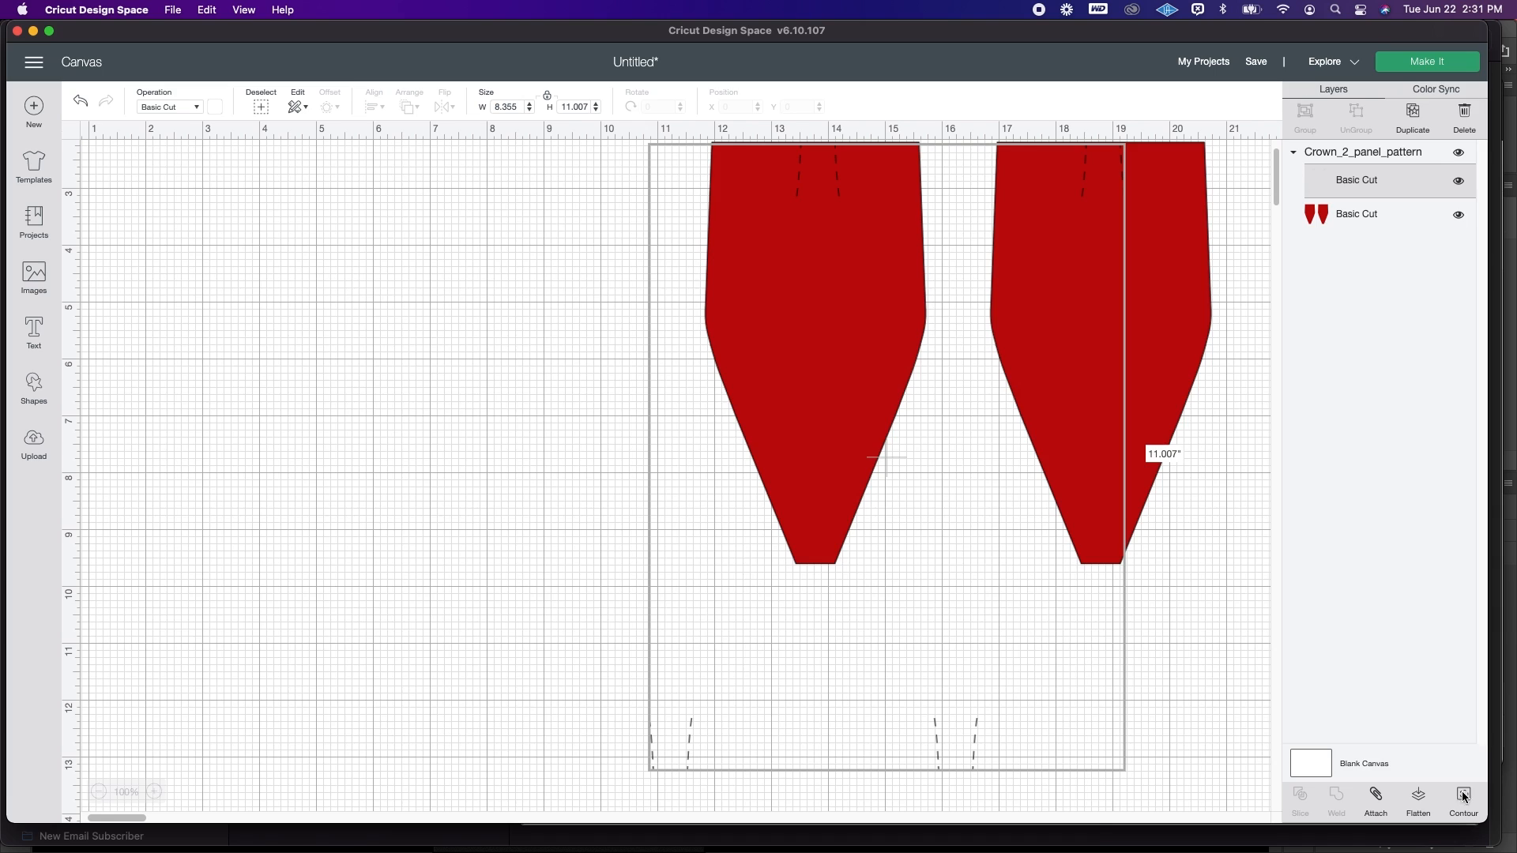
click(1464, 799)
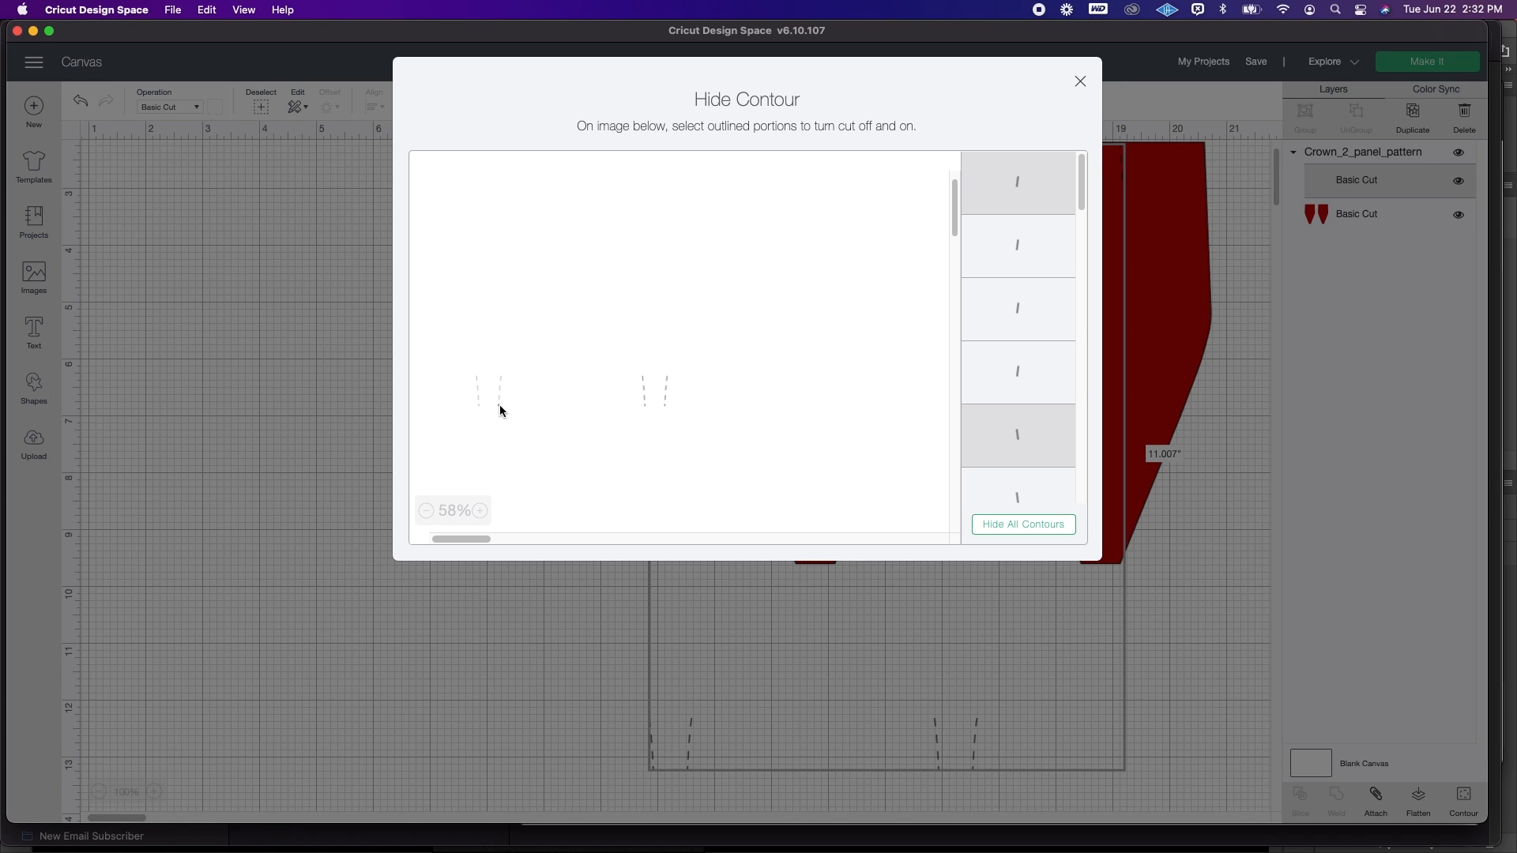
mouse_move(643, 394)
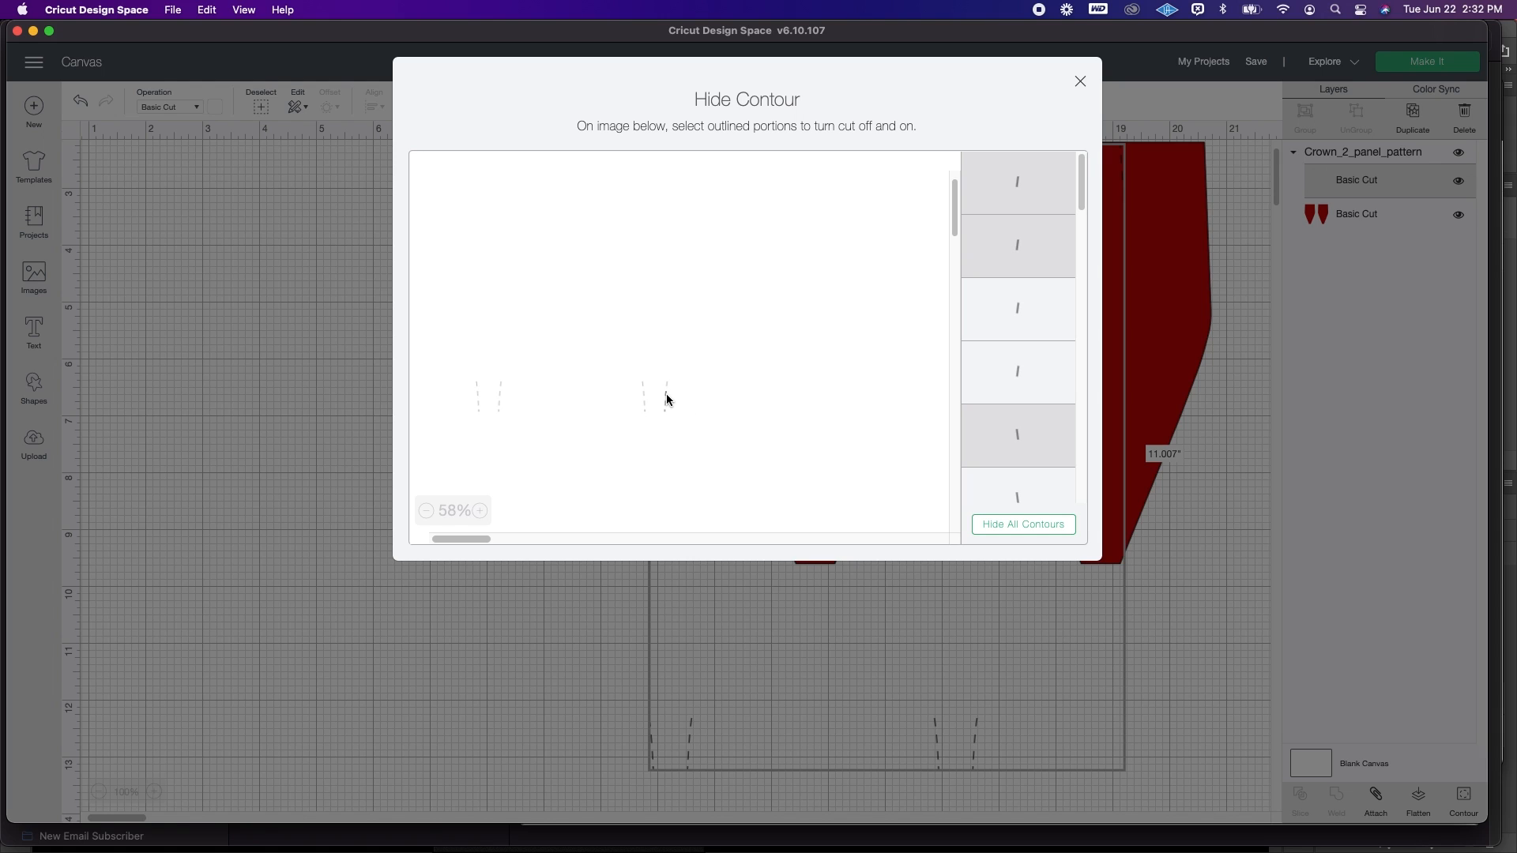
mouse_move(667, 420)
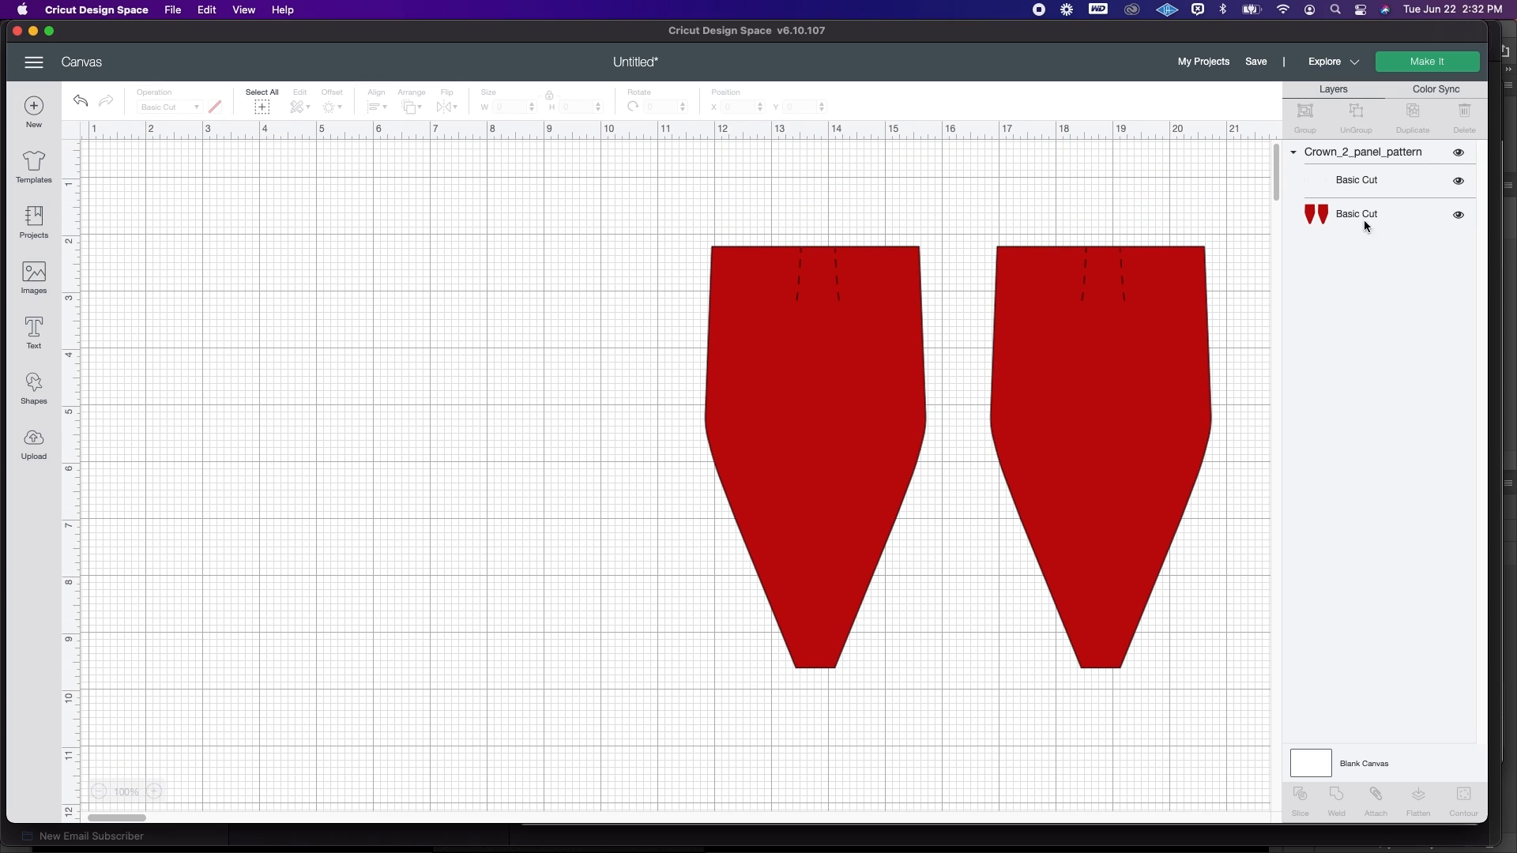
mouse_move(1252, 426)
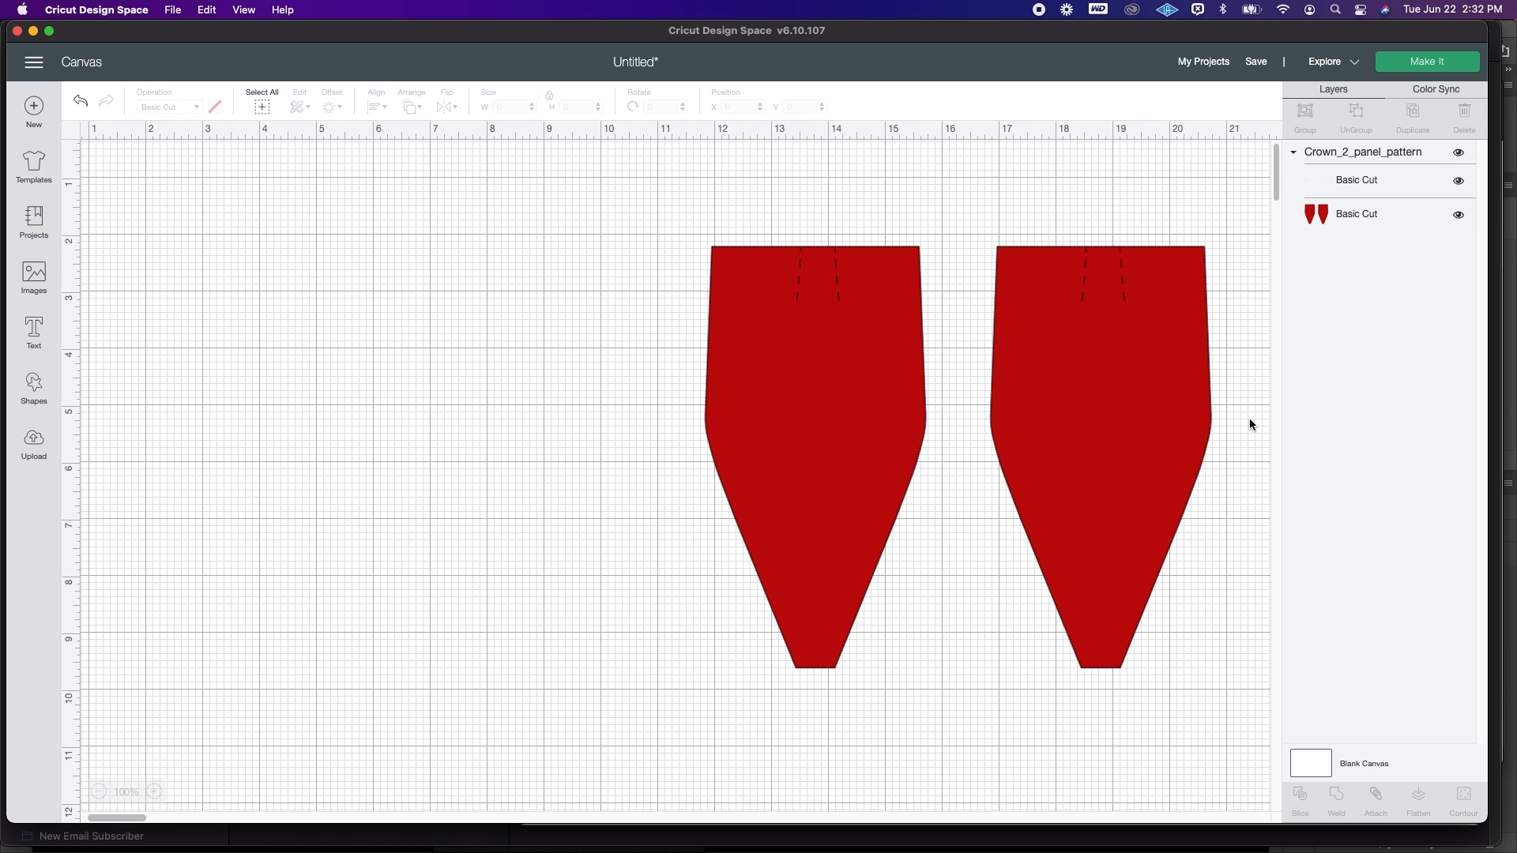
mouse_move(1016, 308)
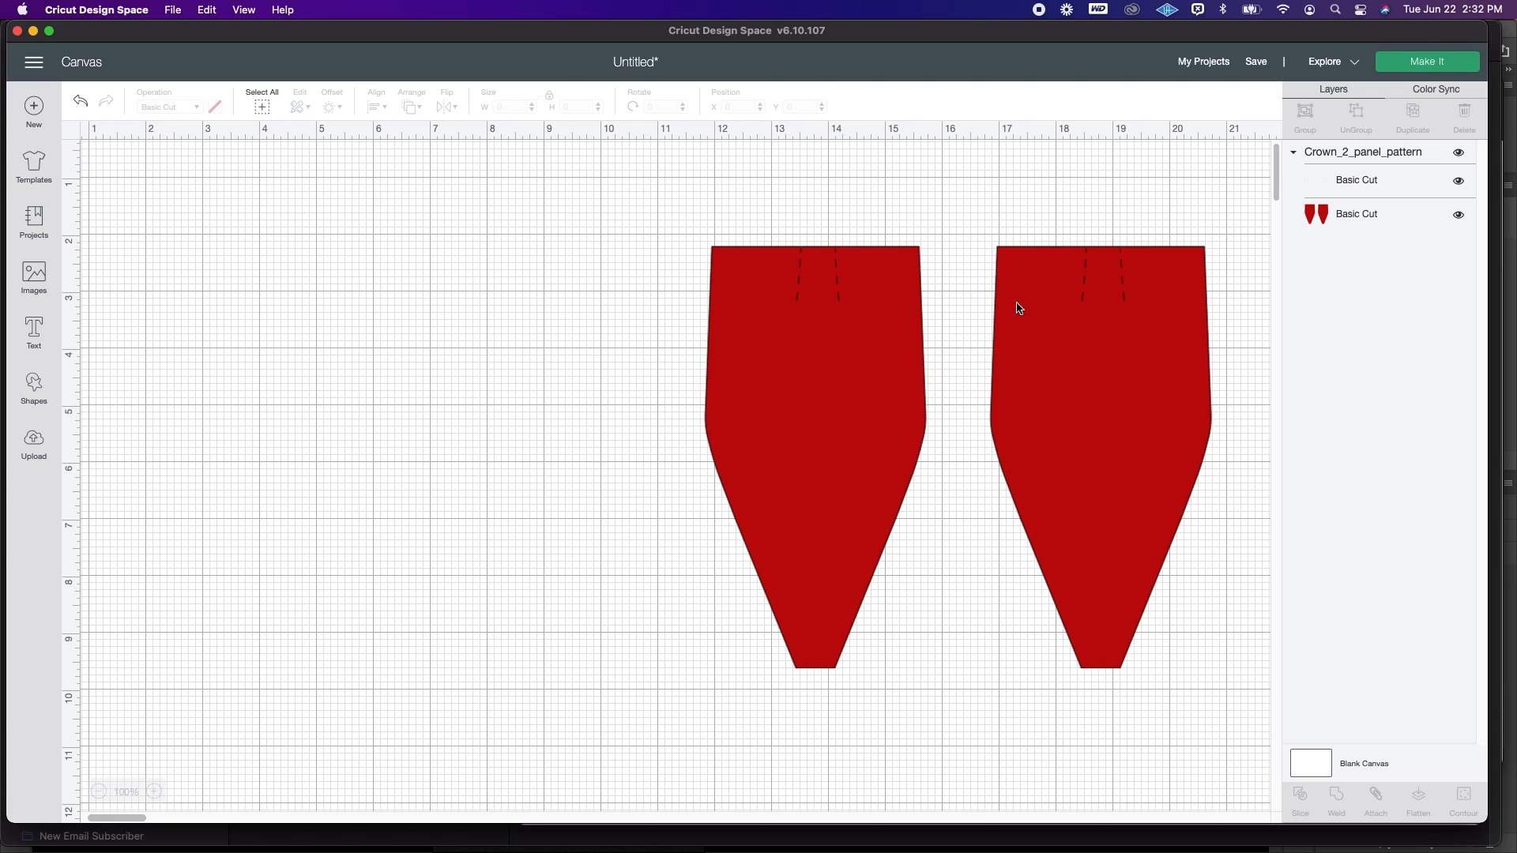
mouse_move(1402, 158)
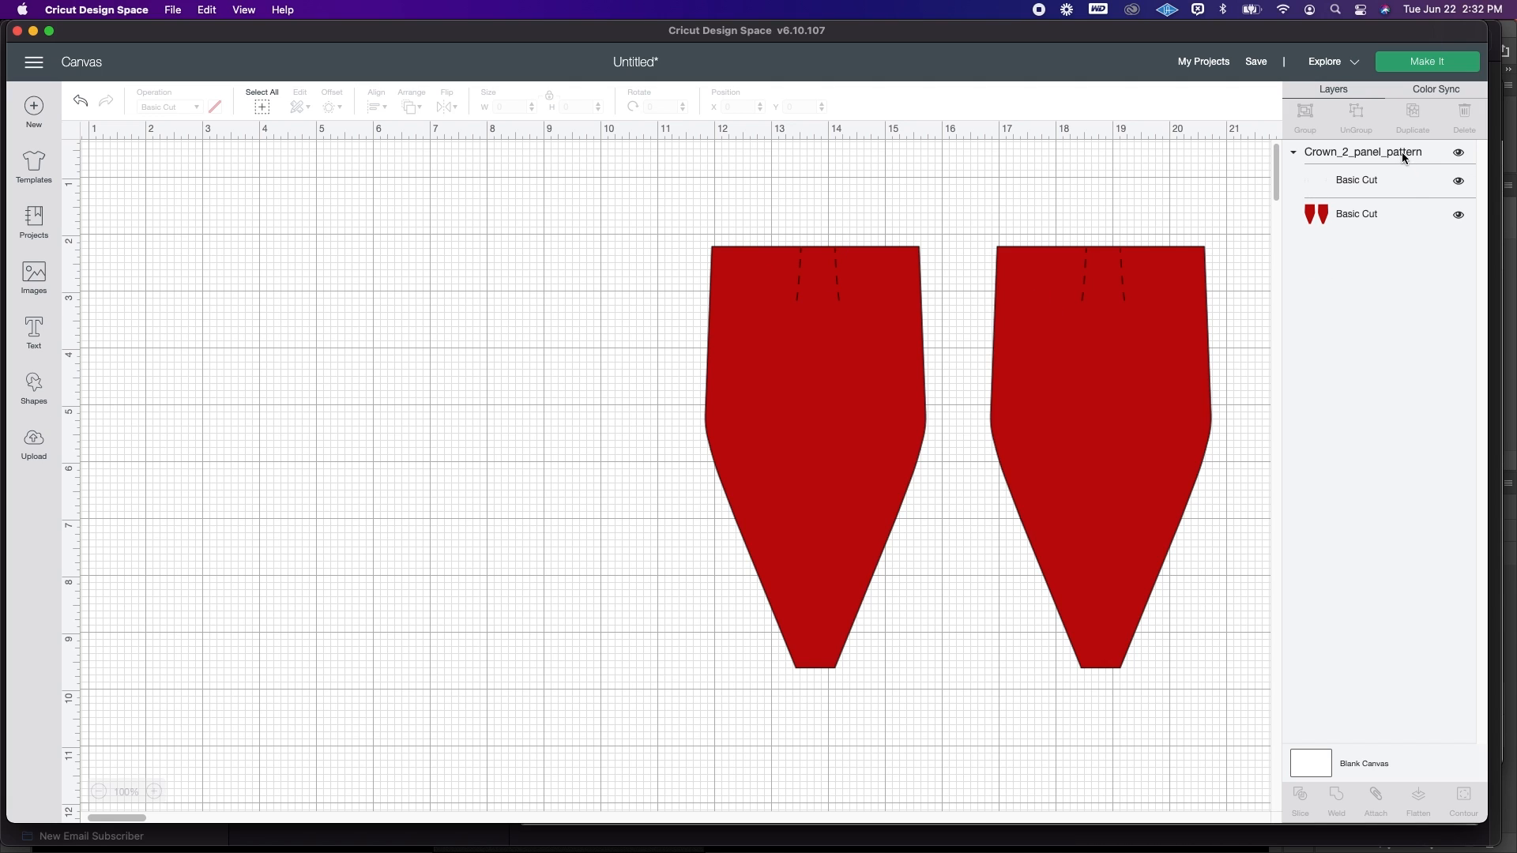
Step: Attach the Crown_2_panel_pattern group so the score lines join the two top panels
click(1364, 152)
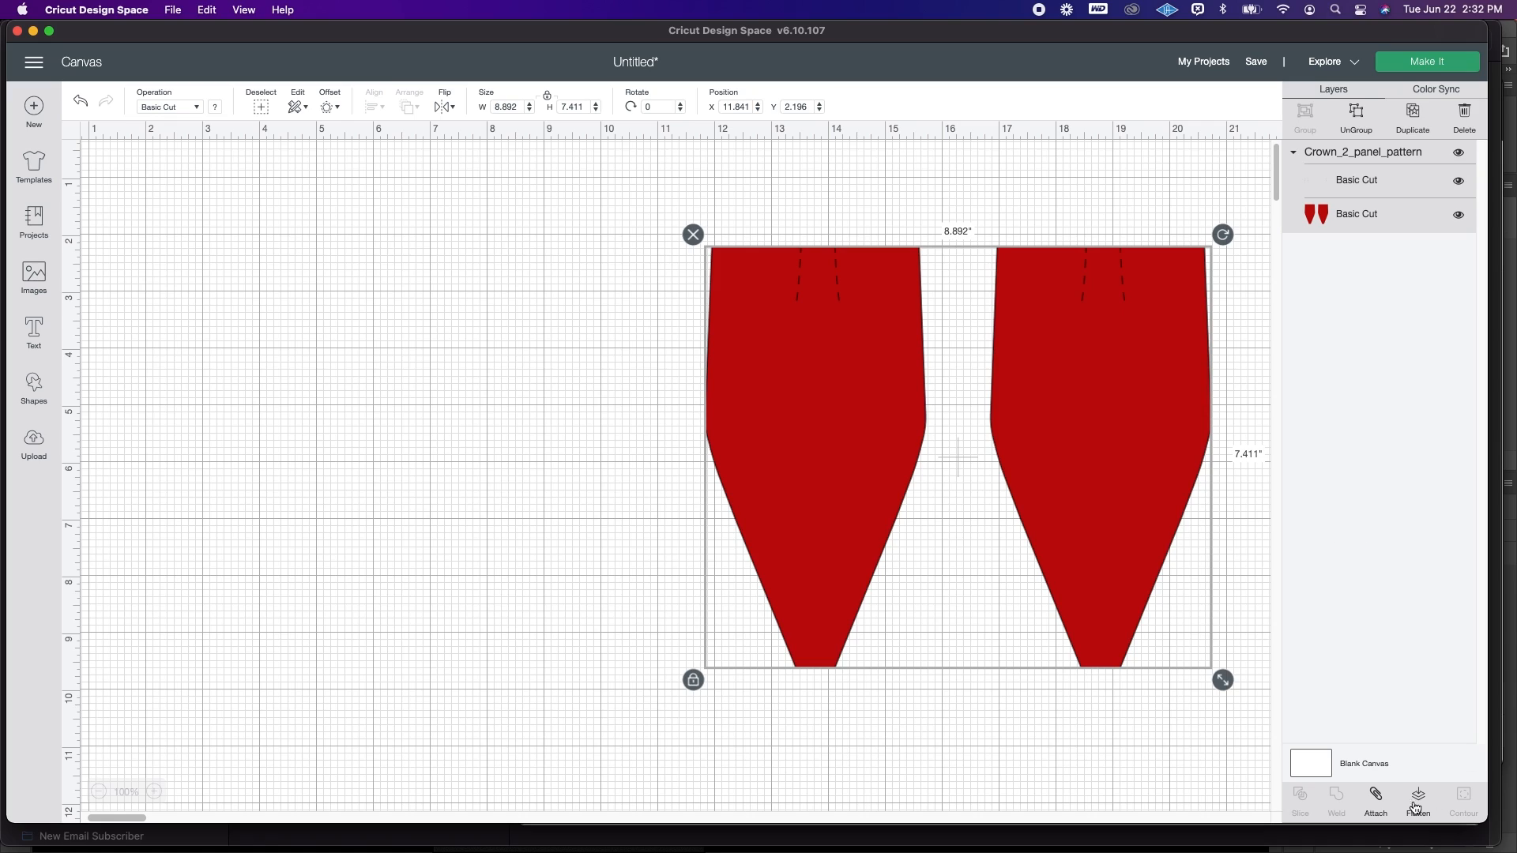
click(1374, 806)
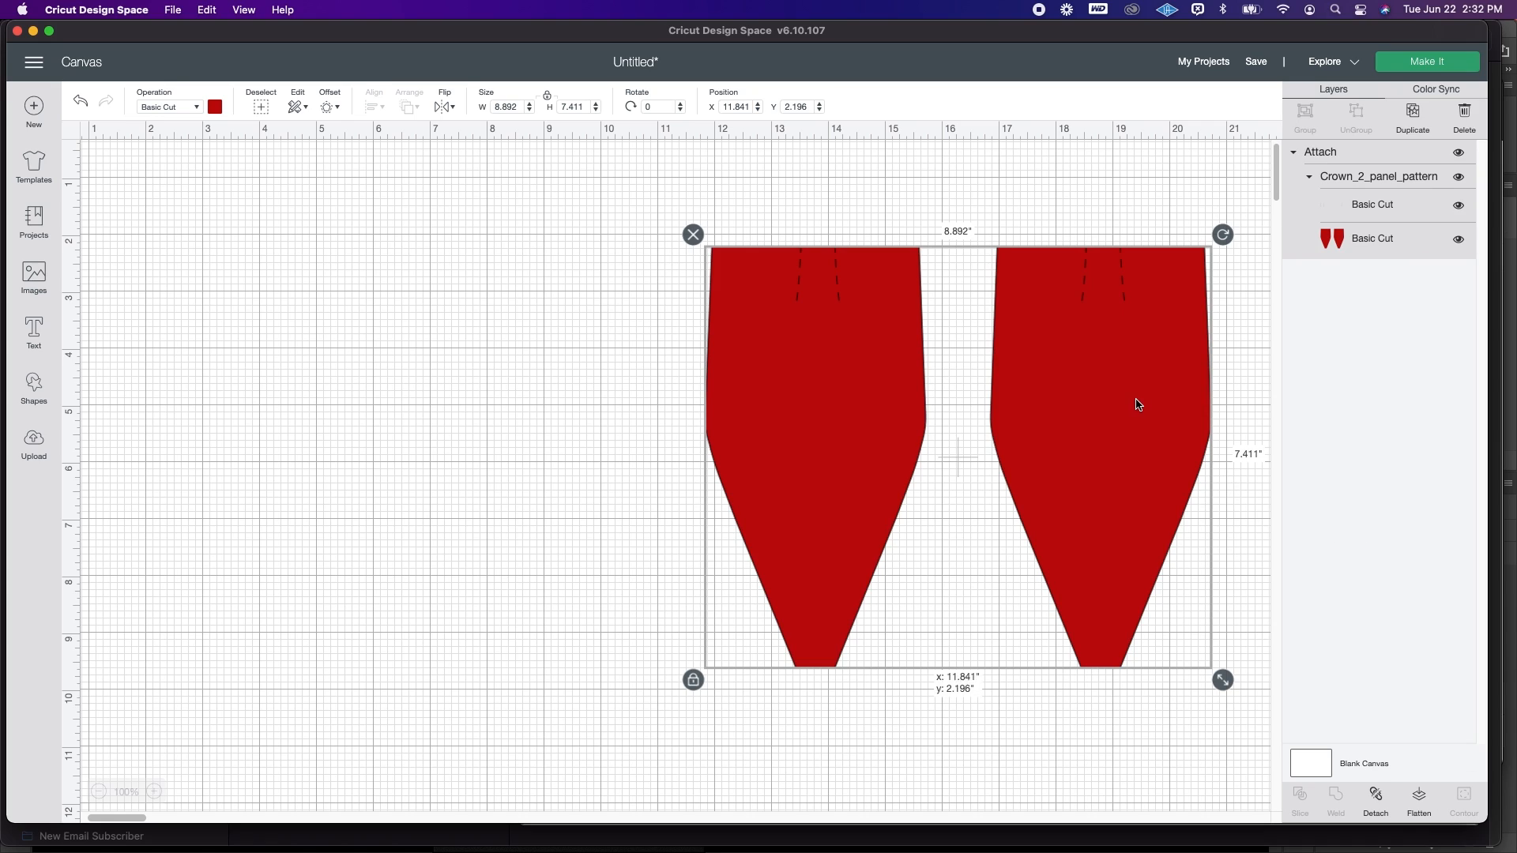